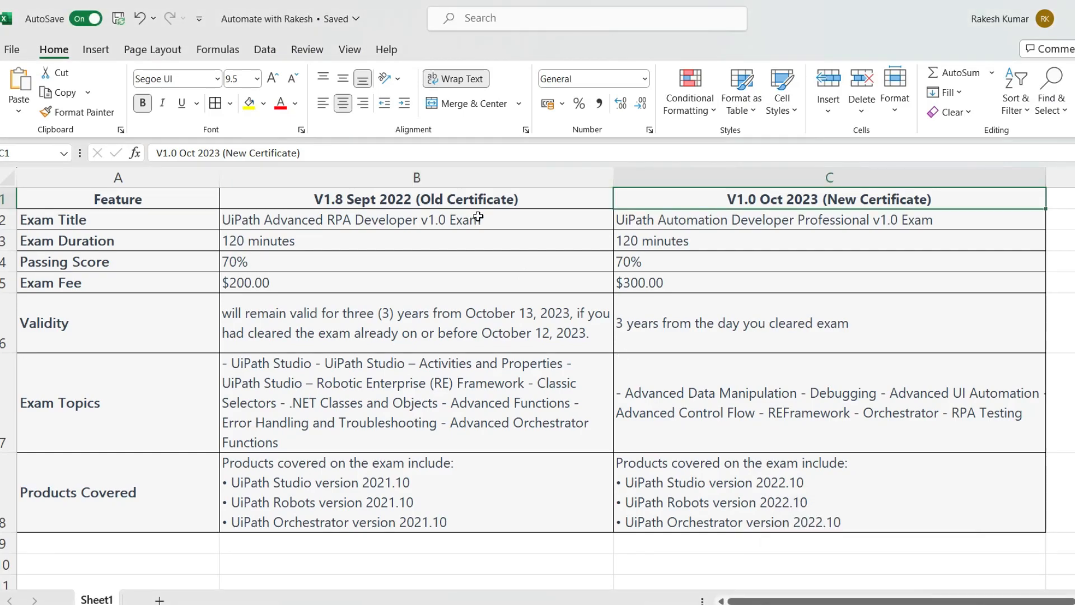
mouse_move(233, 217)
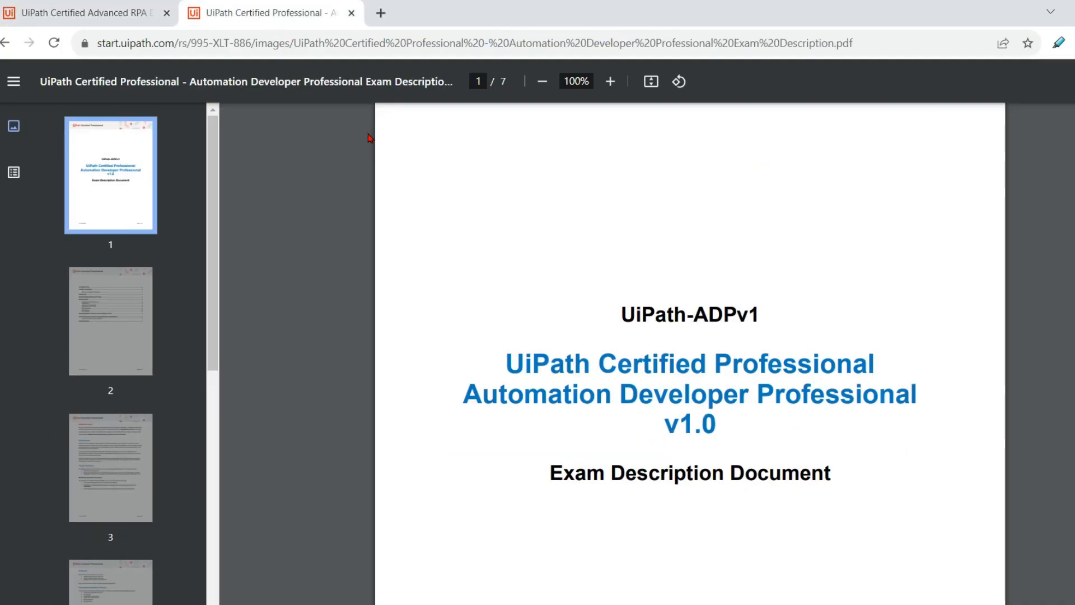
- Highlight the old exam title 'UiPath Advanced RPA Developer' in its PDF
left_click(82, 12)
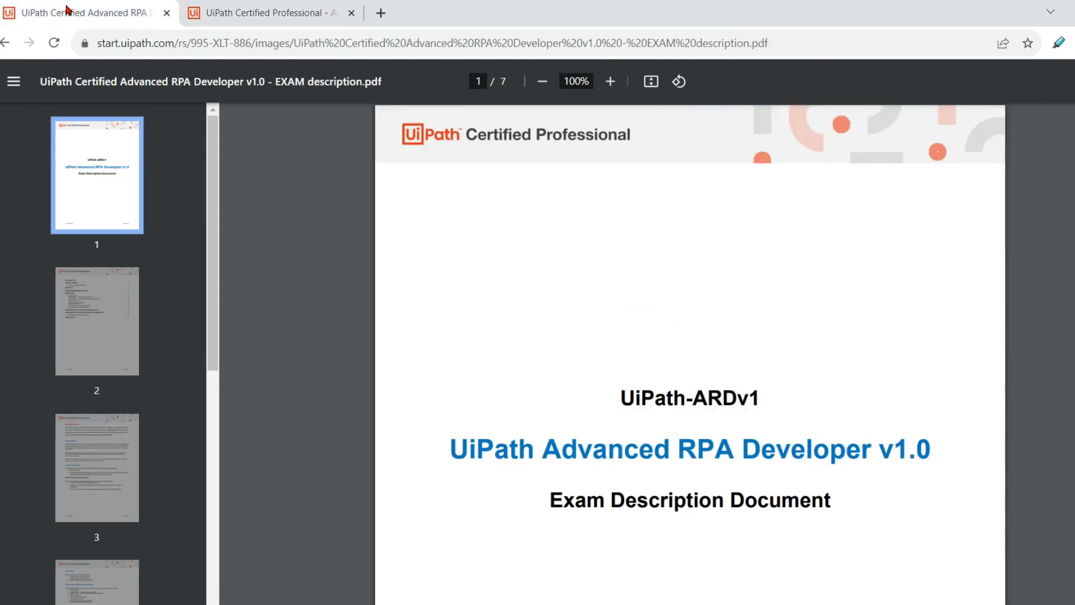
mouse_move(156, 177)
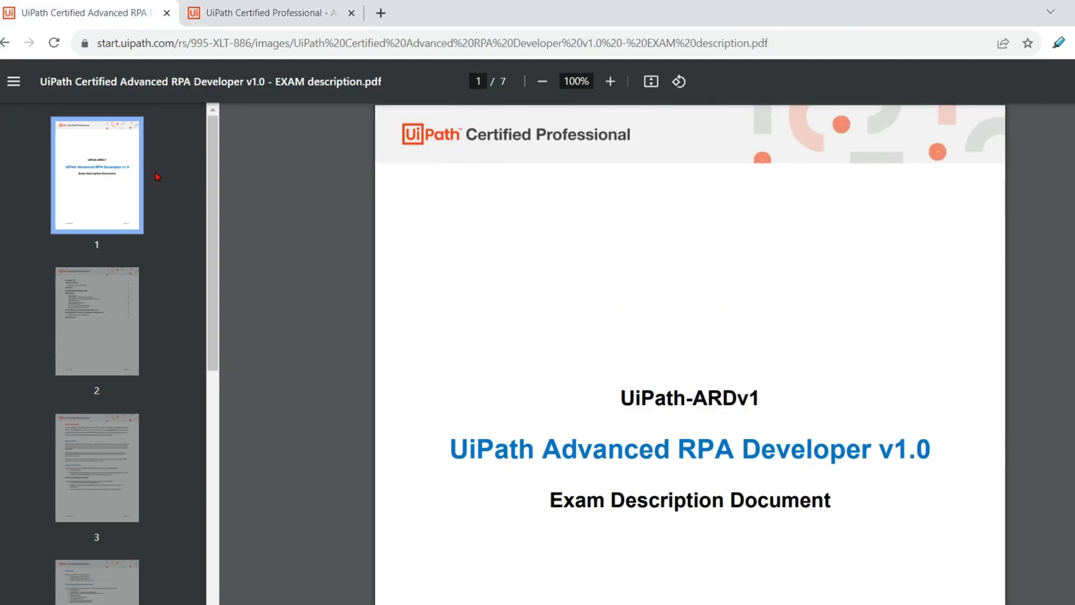
mouse_move(510, 254)
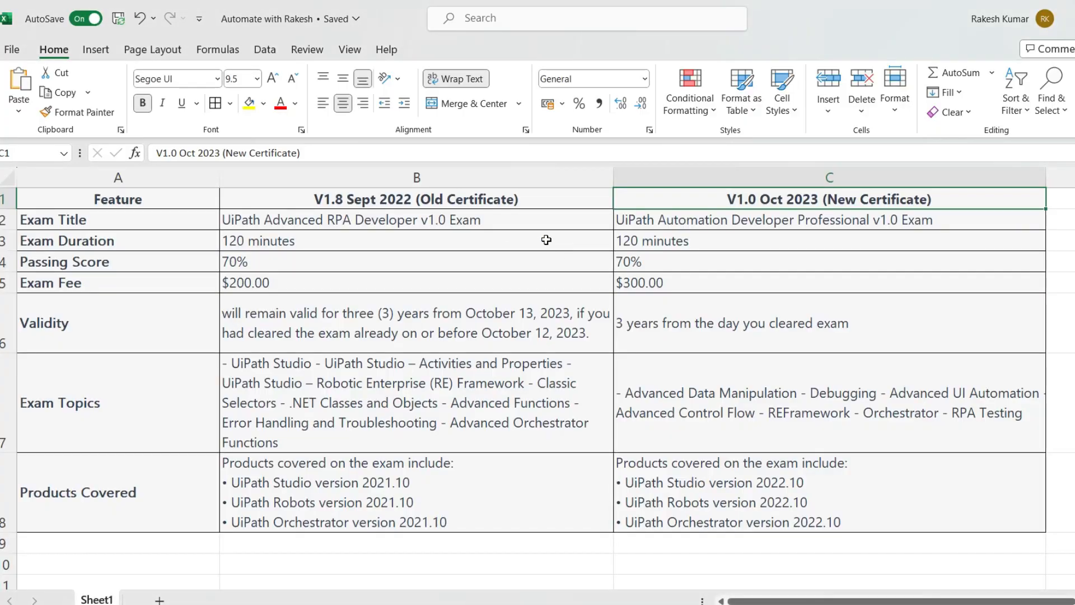
left_click(417, 219)
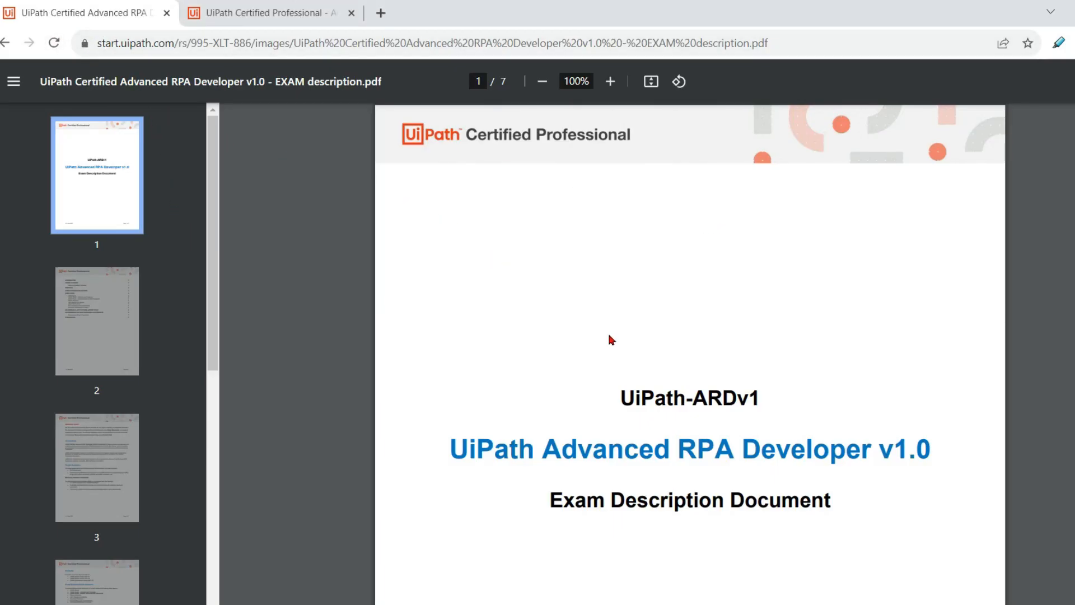
scroll("down", 3)
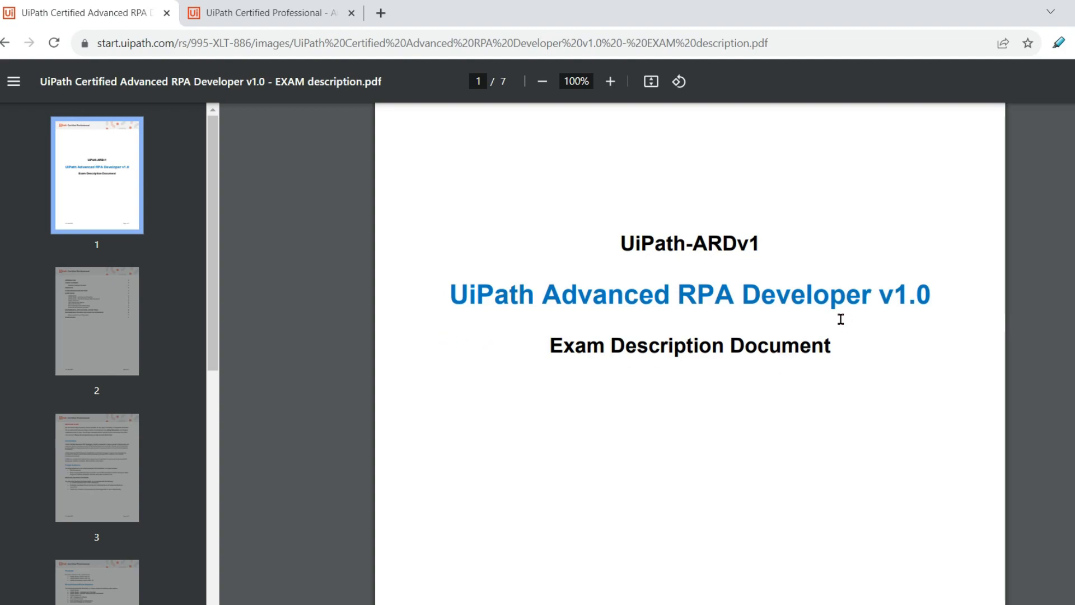
double_click(459, 294)
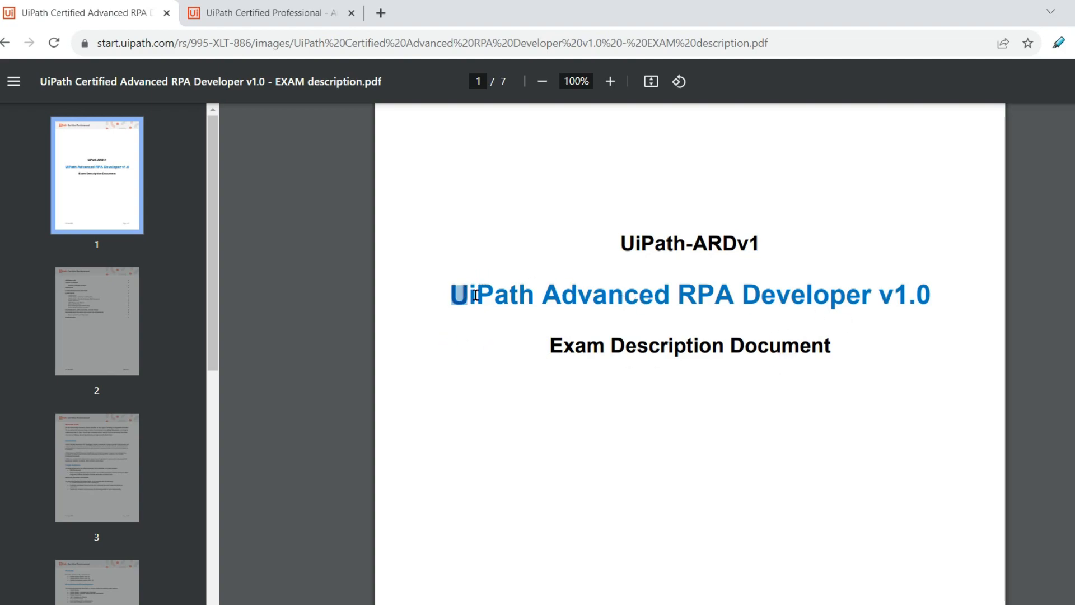
left_click_drag(453, 295, 868, 295)
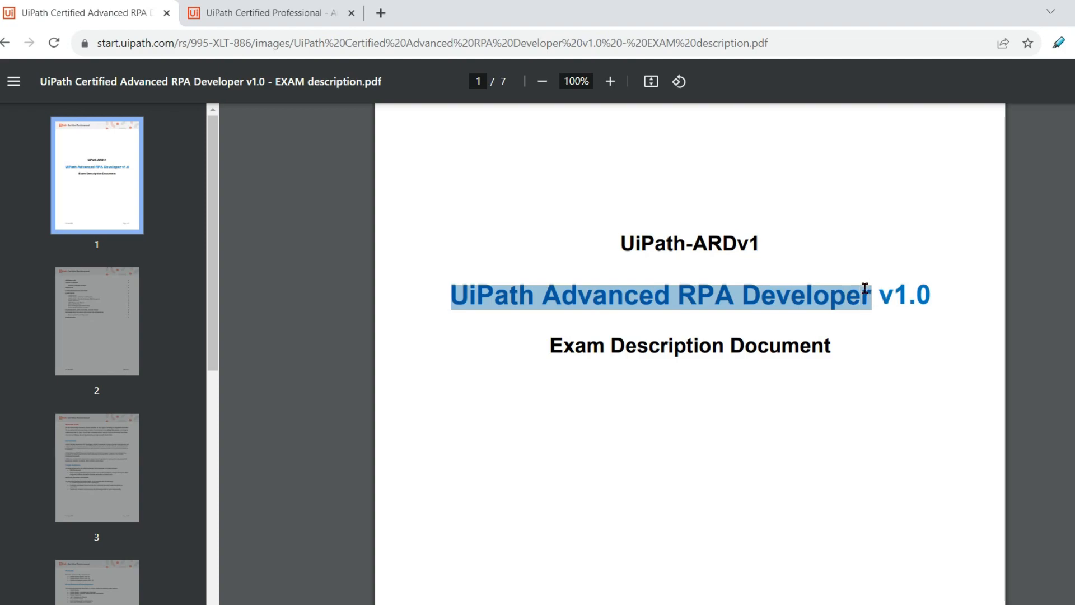
mouse_move(551, 333)
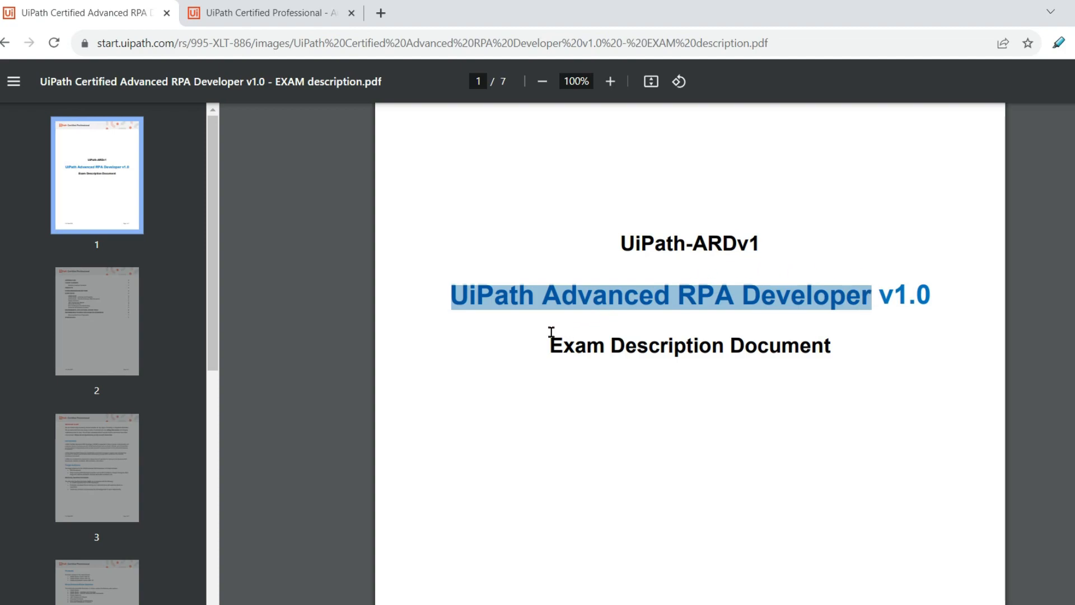
mouse_move(797, 302)
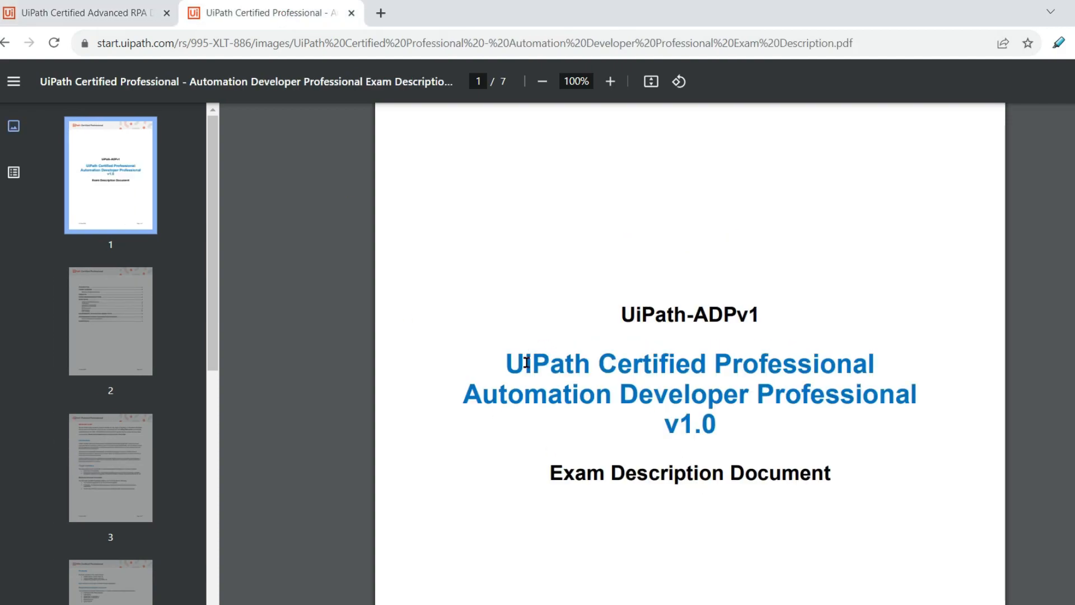
- Highlight the new 'UiPath Certified Professional' title, exam code and recommended prerequisite certification
left_click_drag(506, 363, 873, 364)
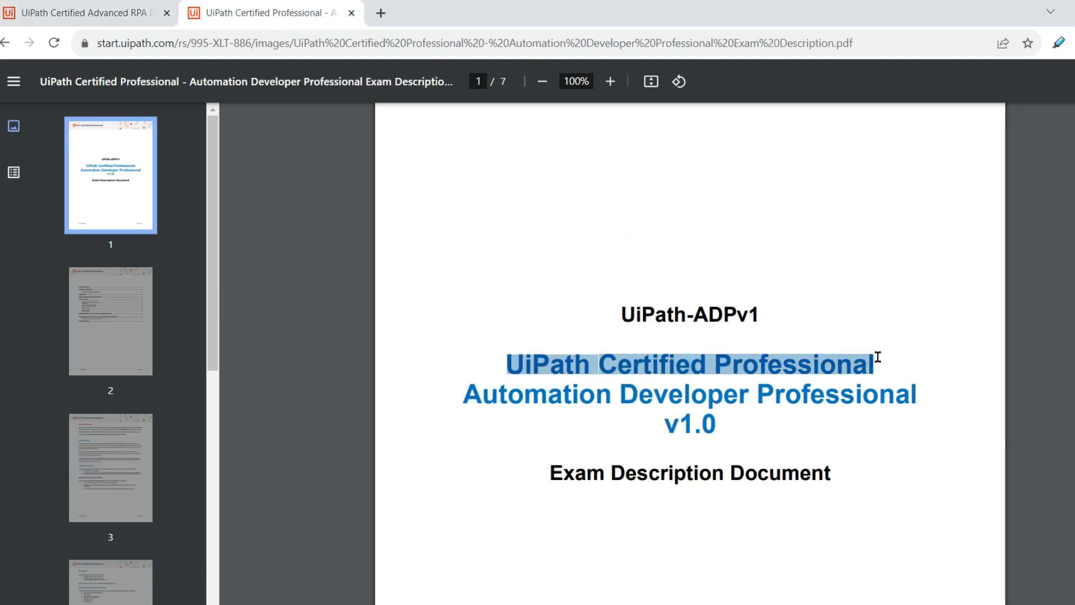
left_click_drag(878, 356, 904, 386)
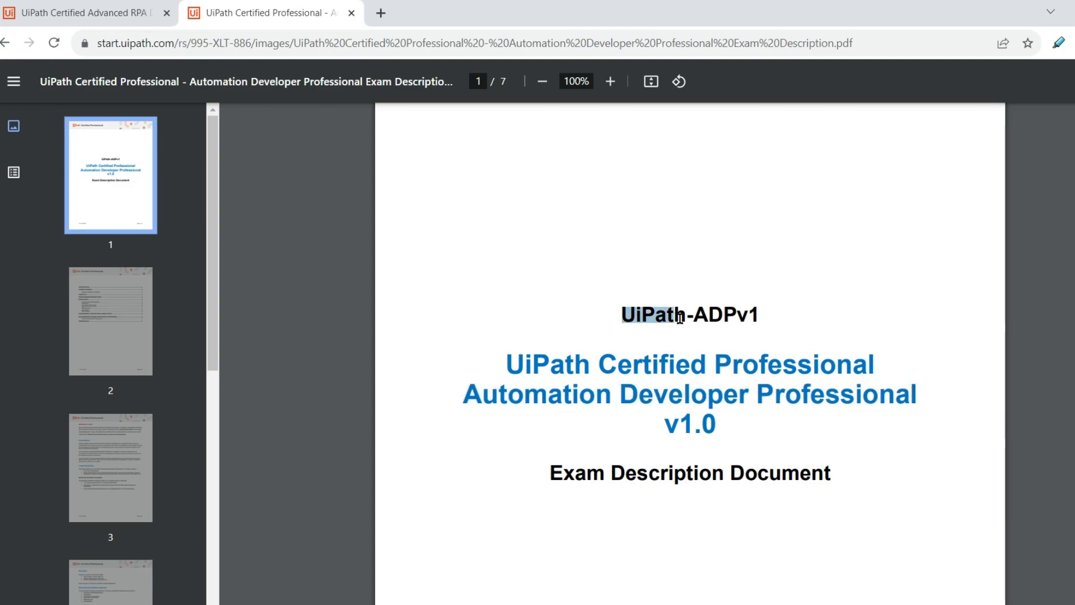
scroll("down", 3)
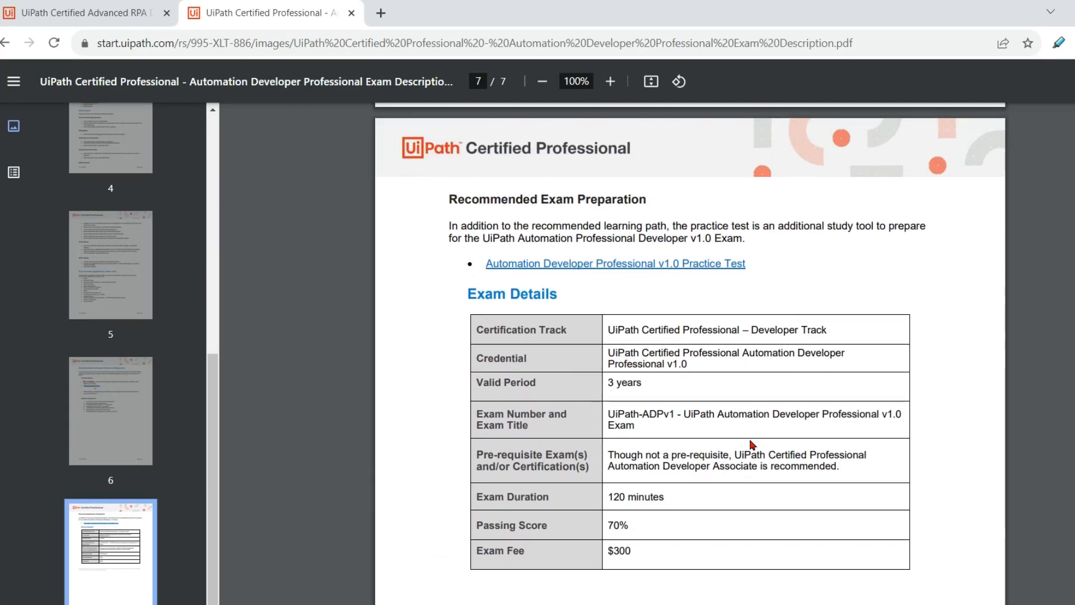
mouse_move(749, 450)
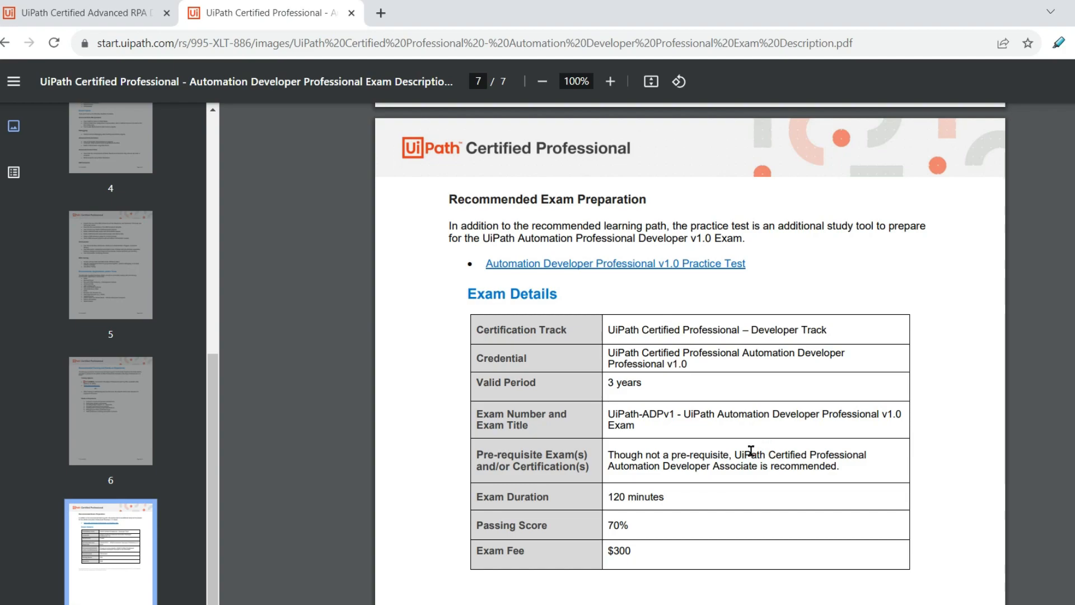
left_click_drag(734, 455, 868, 454)
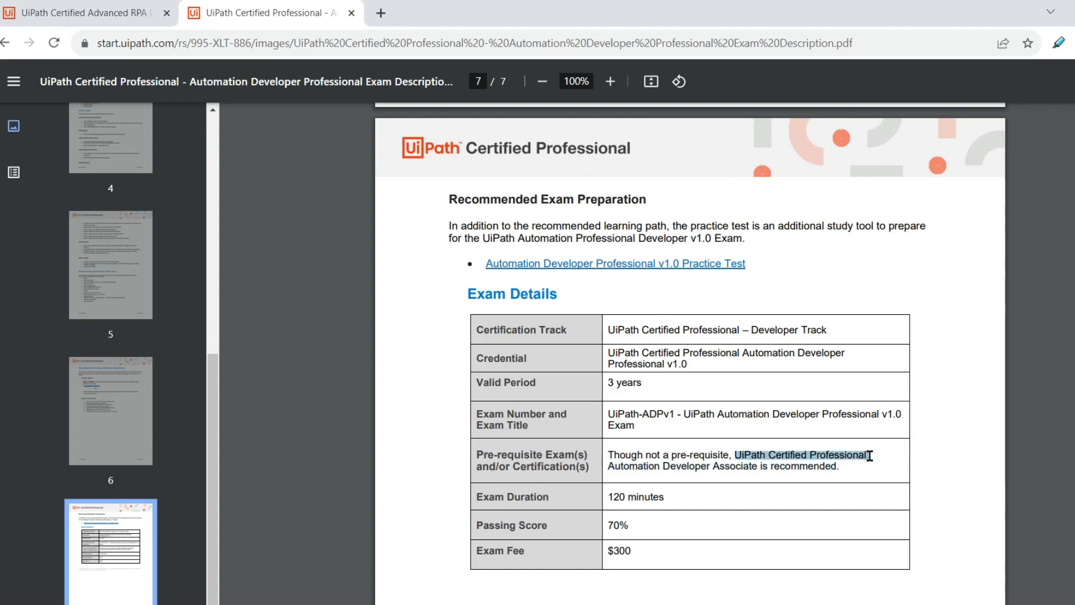
left_click_drag(871, 455, 713, 465)
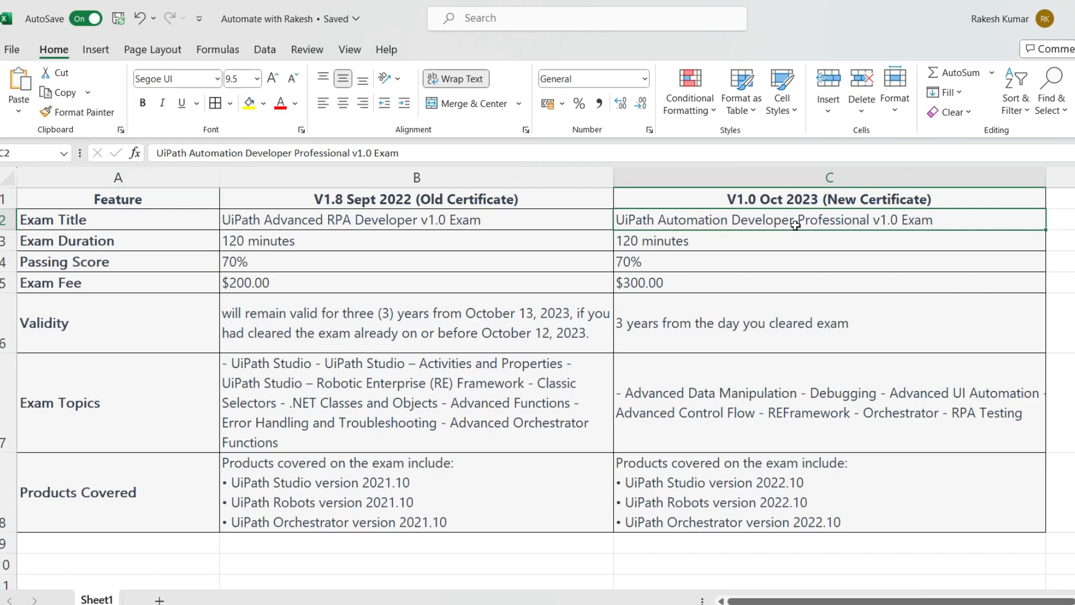
- Check the old exam's 120-minute duration and $200.00 fee against the Excel table
left_click(415, 220)
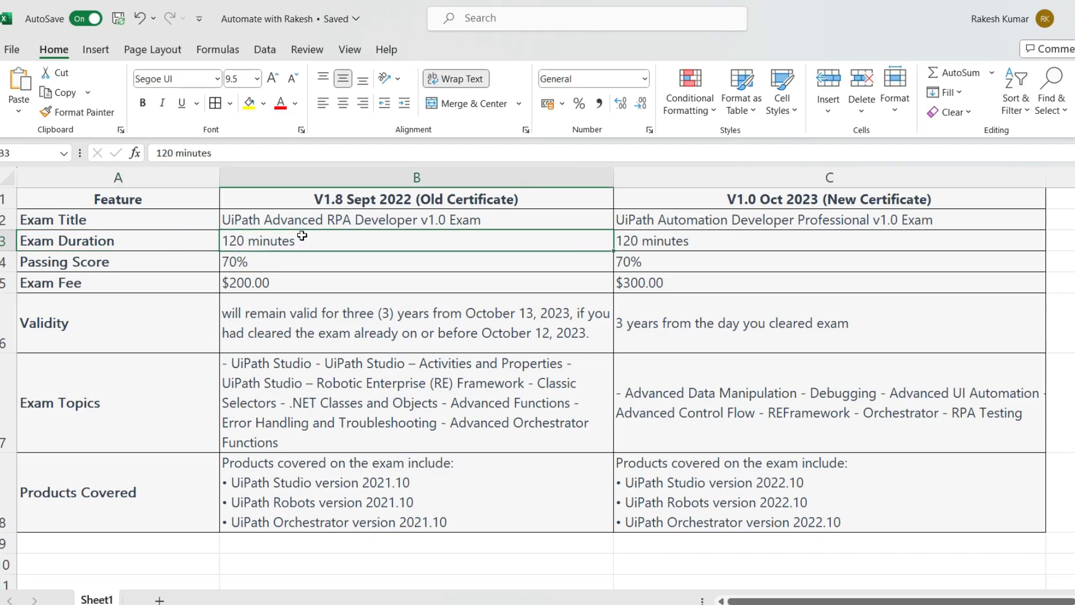
mouse_move(431, 242)
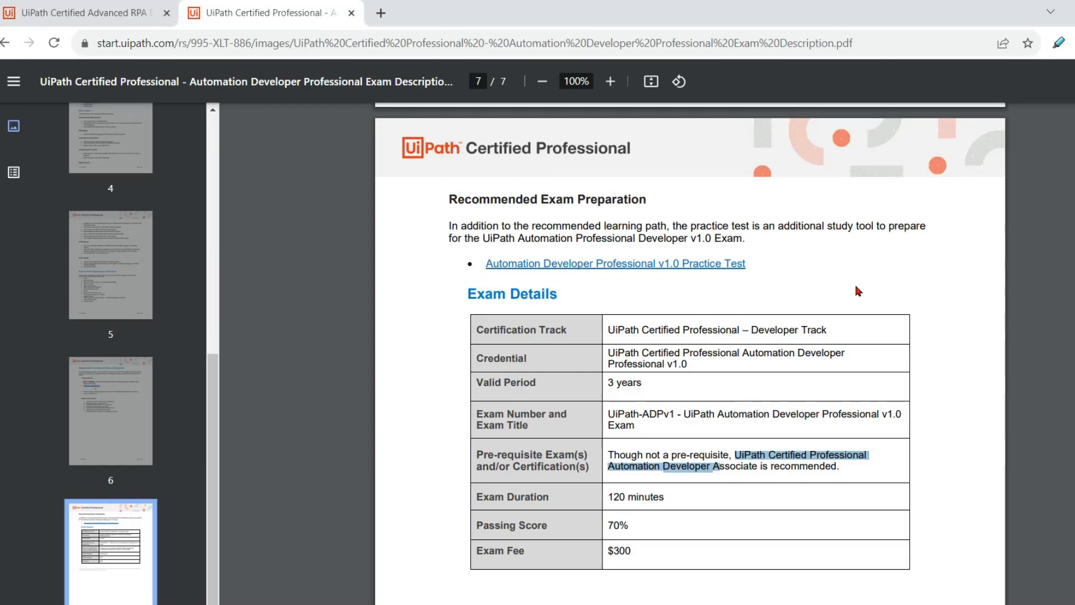
mouse_move(669, 500)
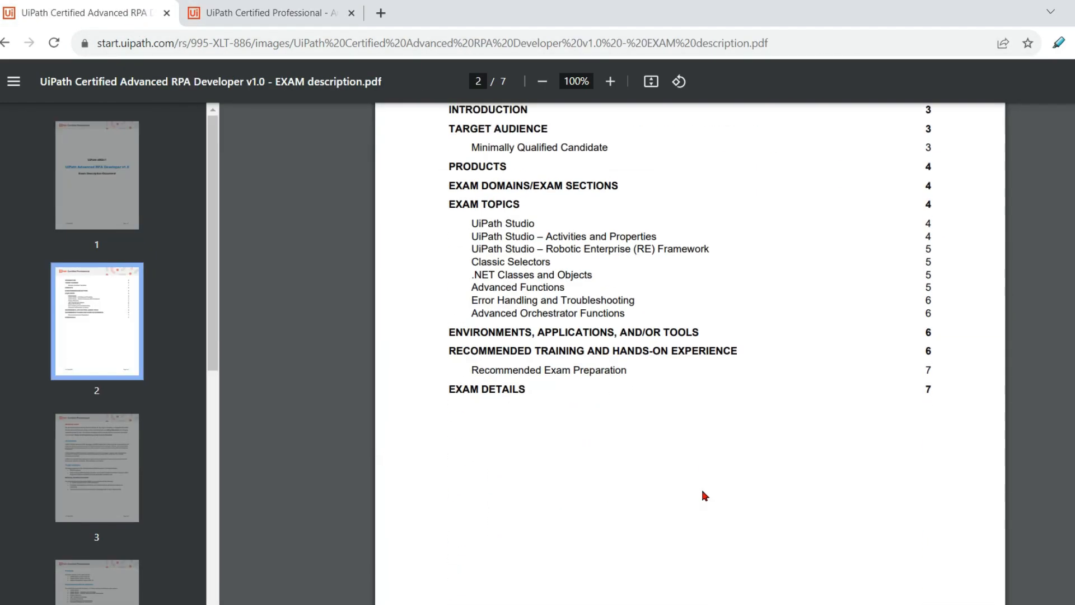
scroll("down", 3)
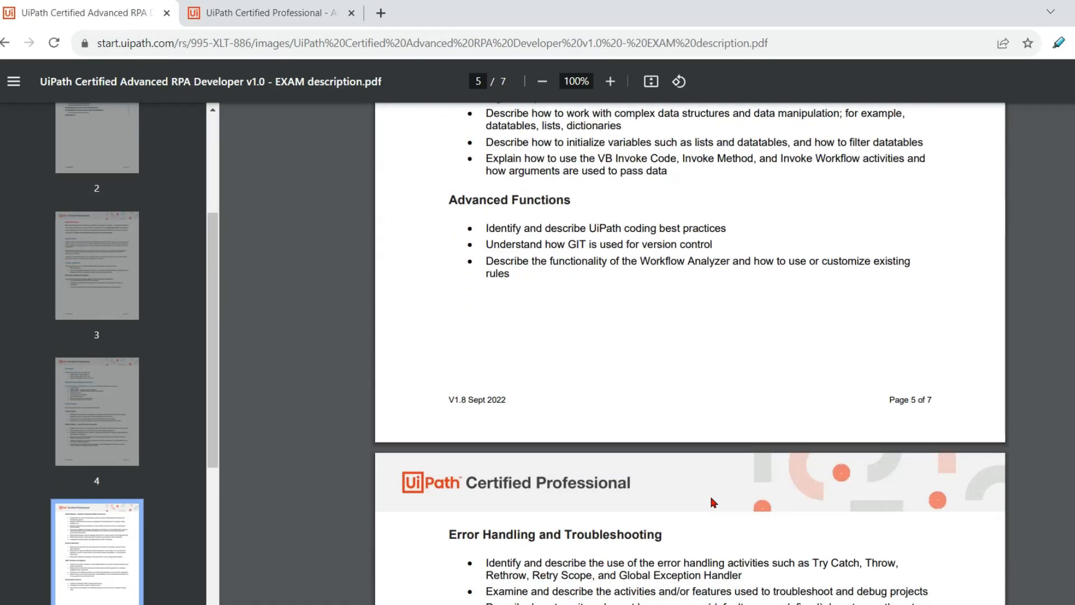
scroll("down", 3)
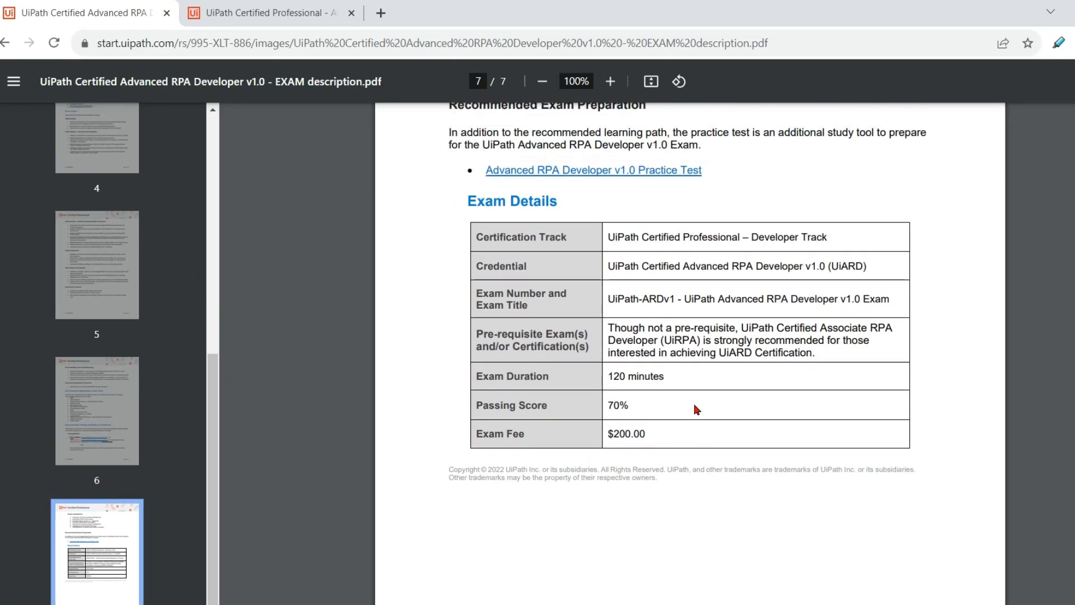
double_click(617, 404)
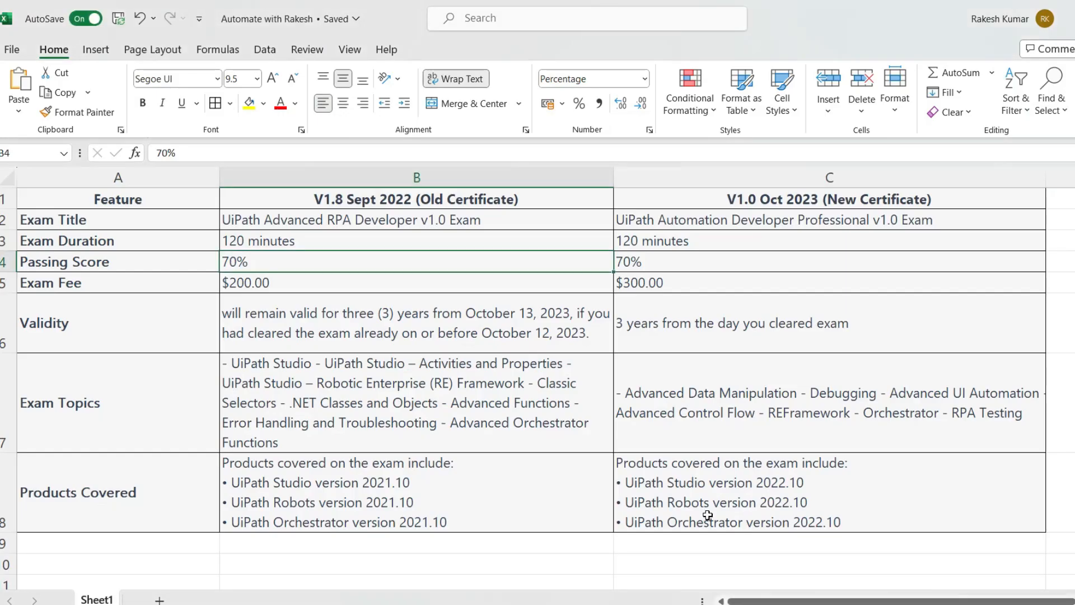
left_click(416, 282)
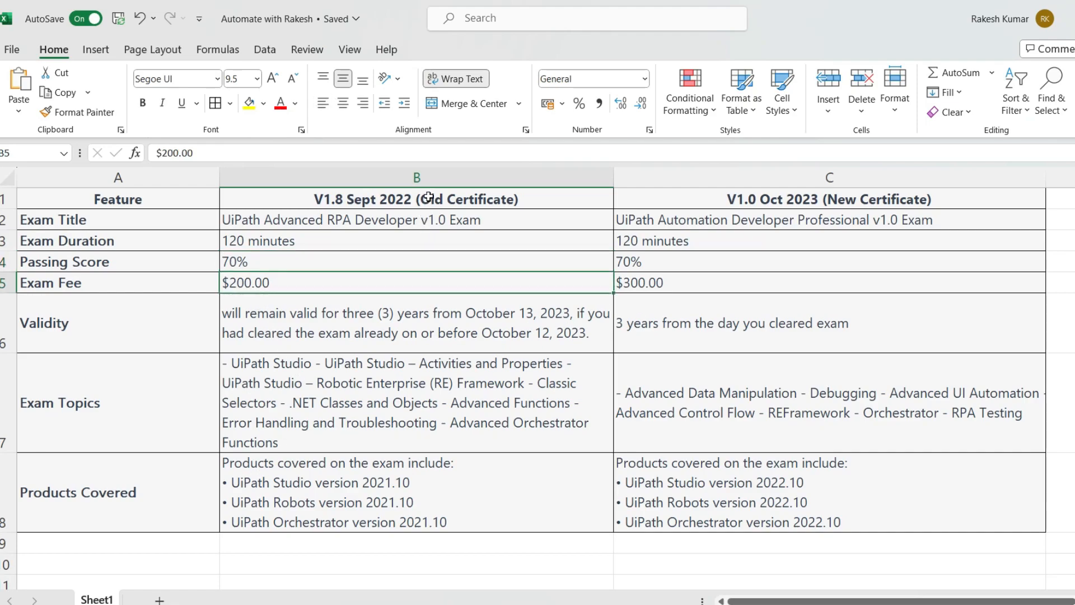
mouse_move(290, 278)
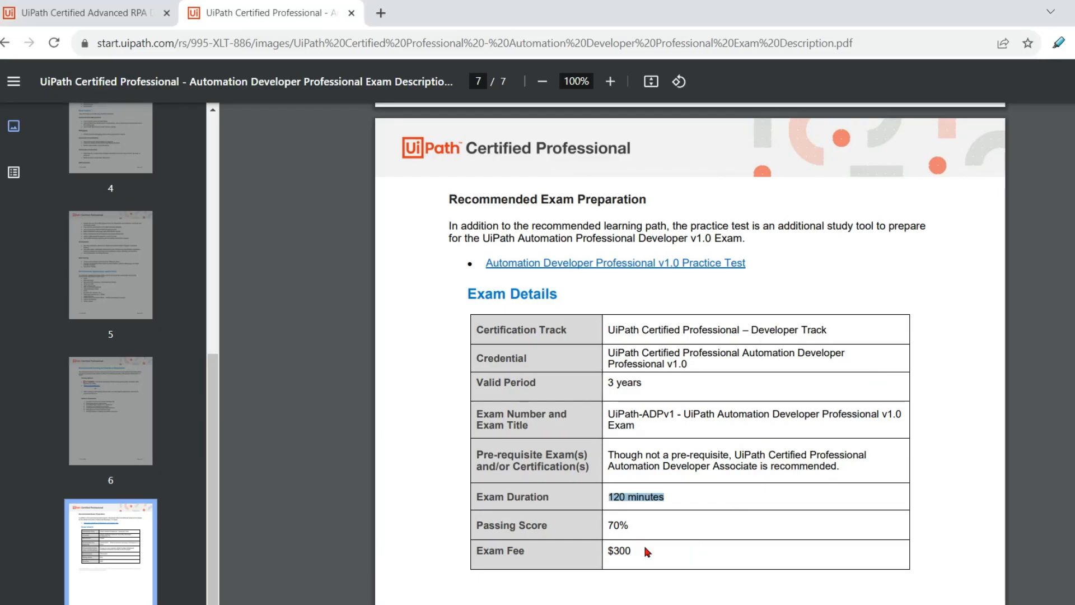
left_click(83, 13)
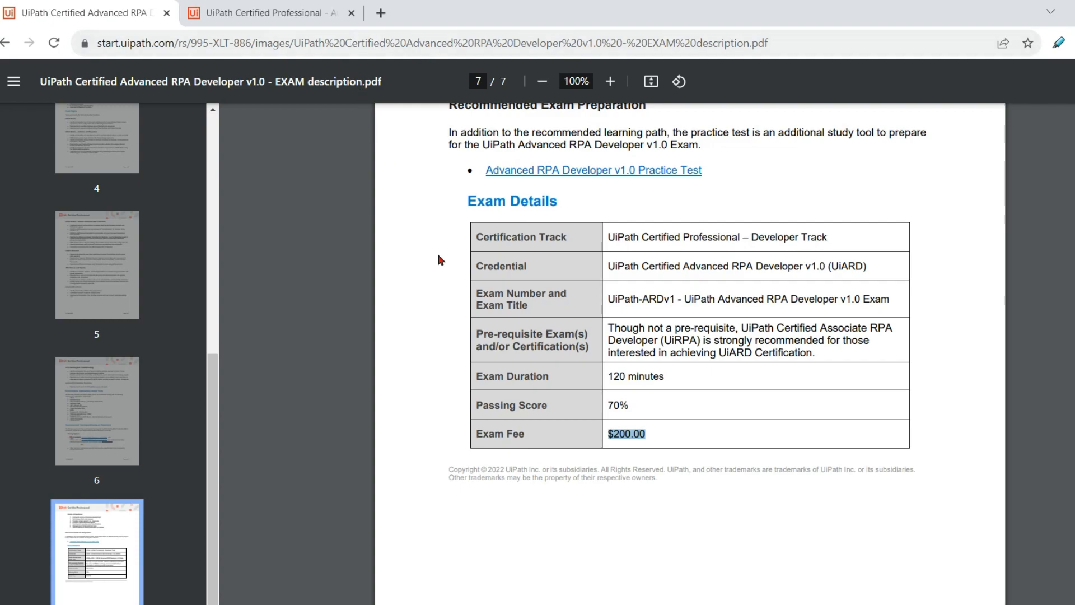
mouse_move(576, 425)
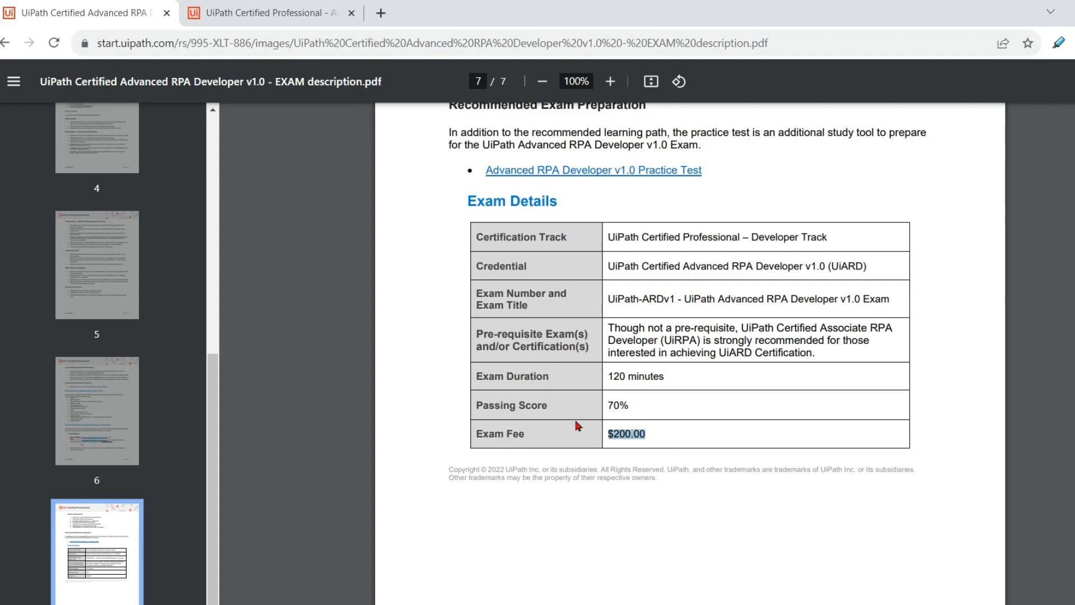
left_click(268, 12)
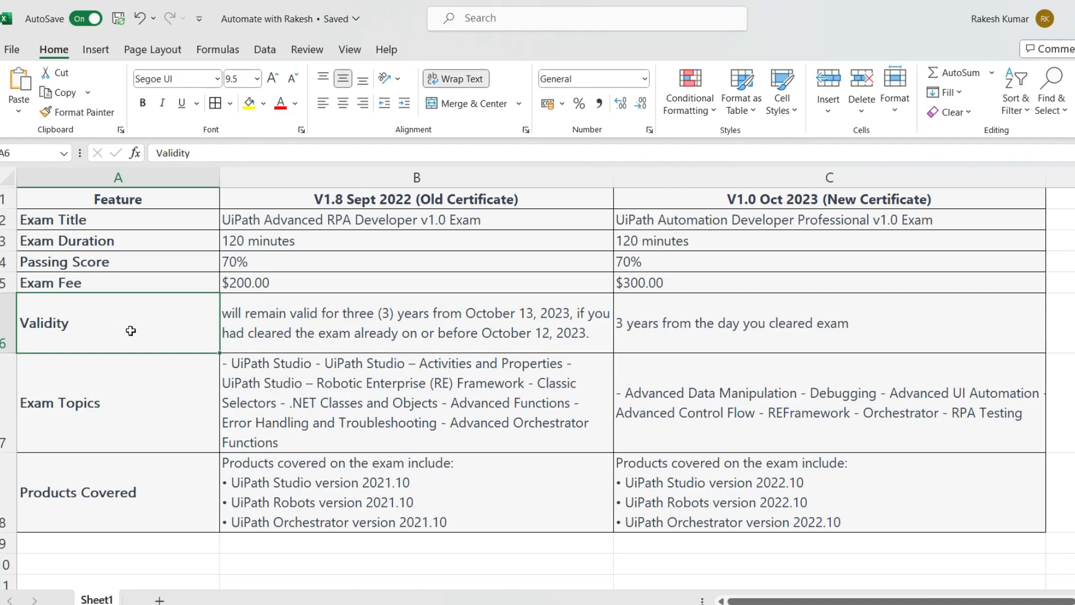
mouse_move(470, 343)
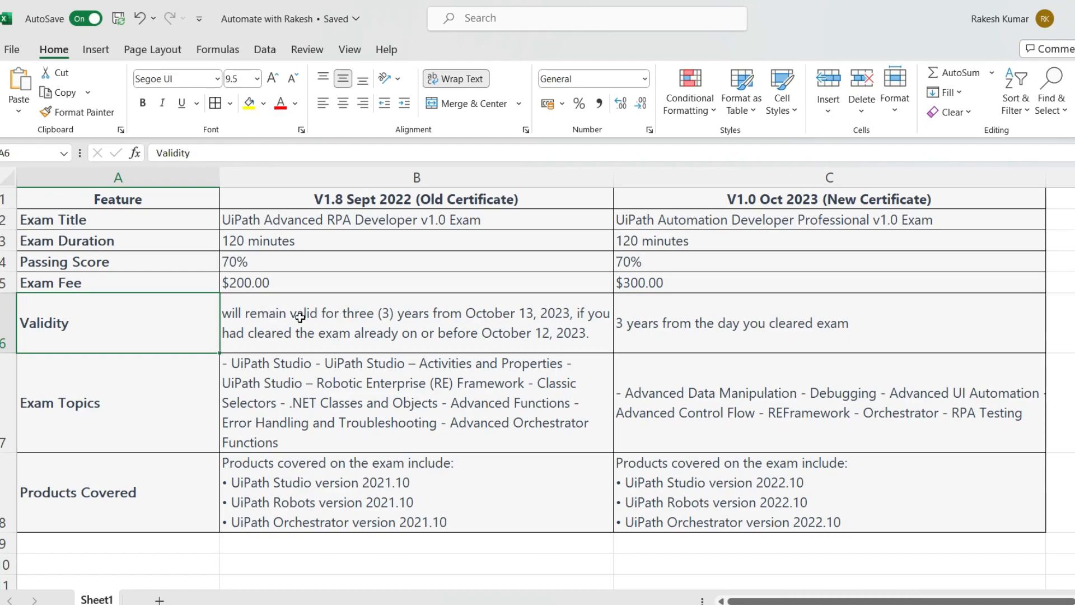
mouse_move(501, 319)
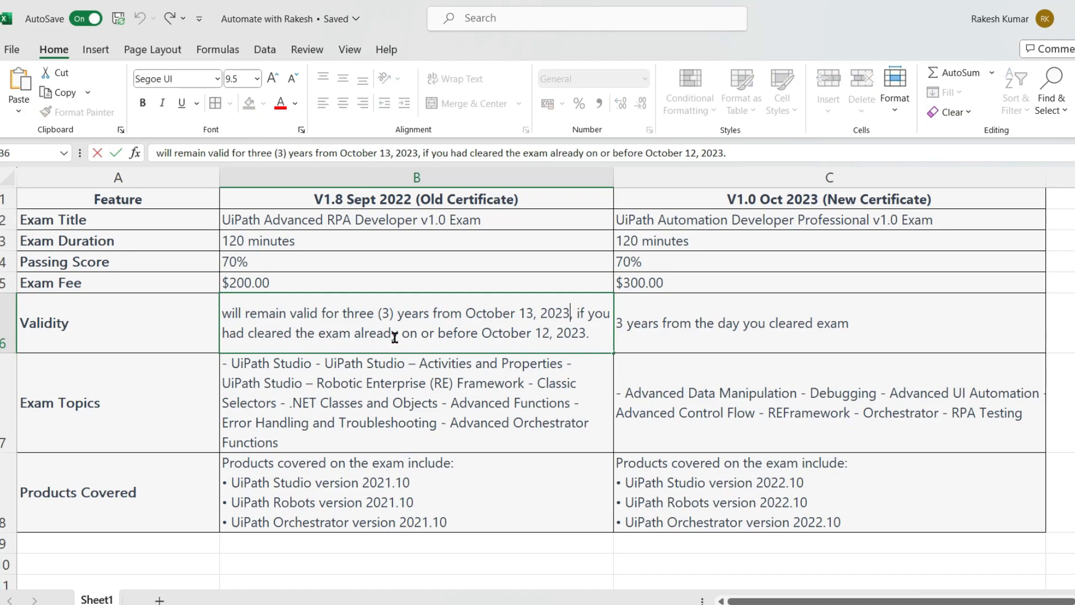
mouse_move(581, 341)
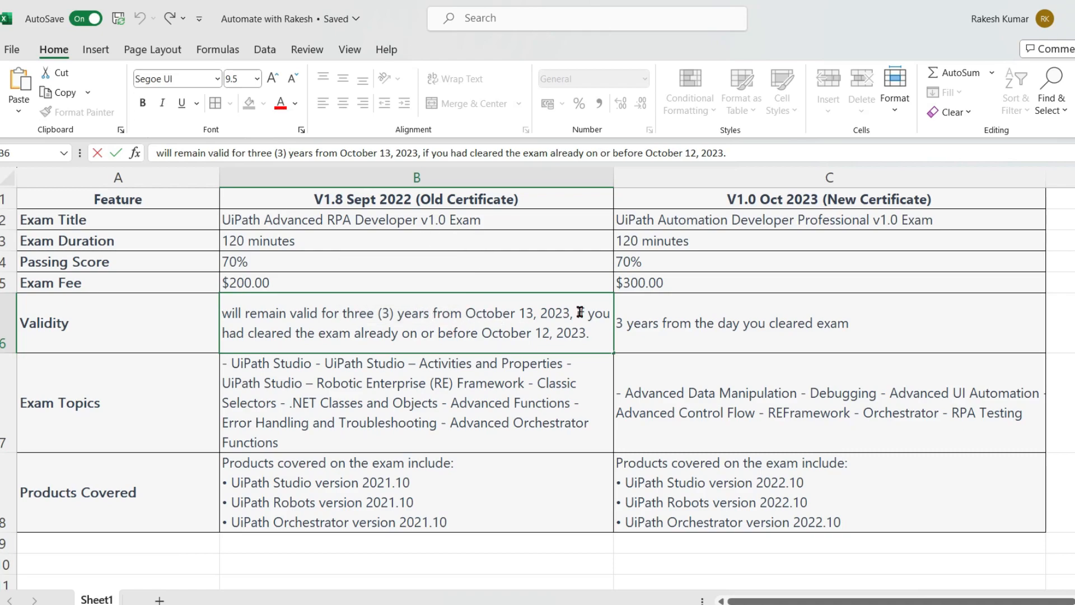
mouse_move(718, 325)
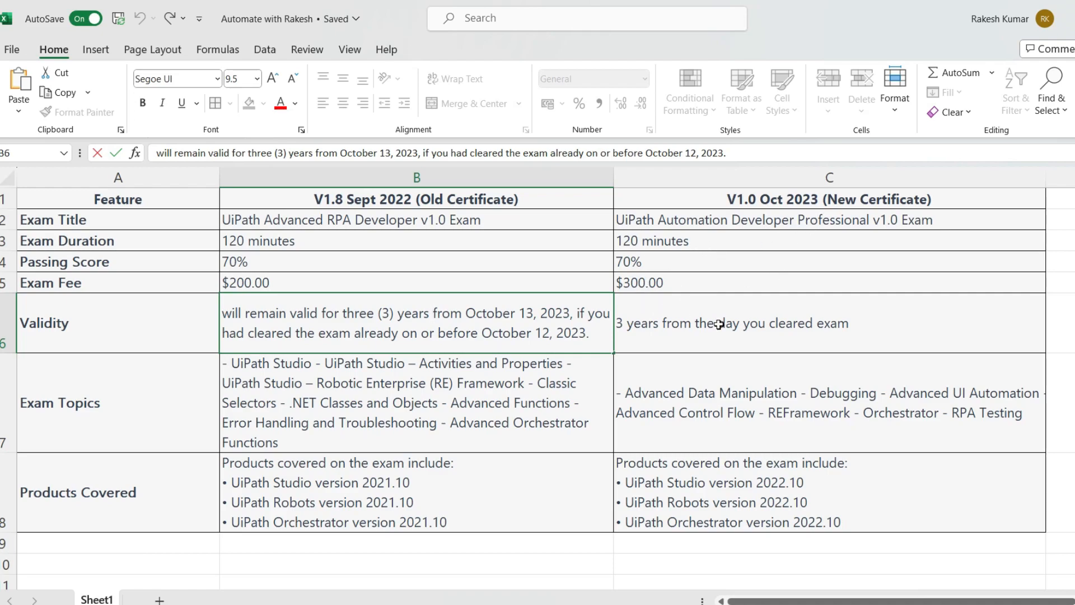
left_click(730, 323)
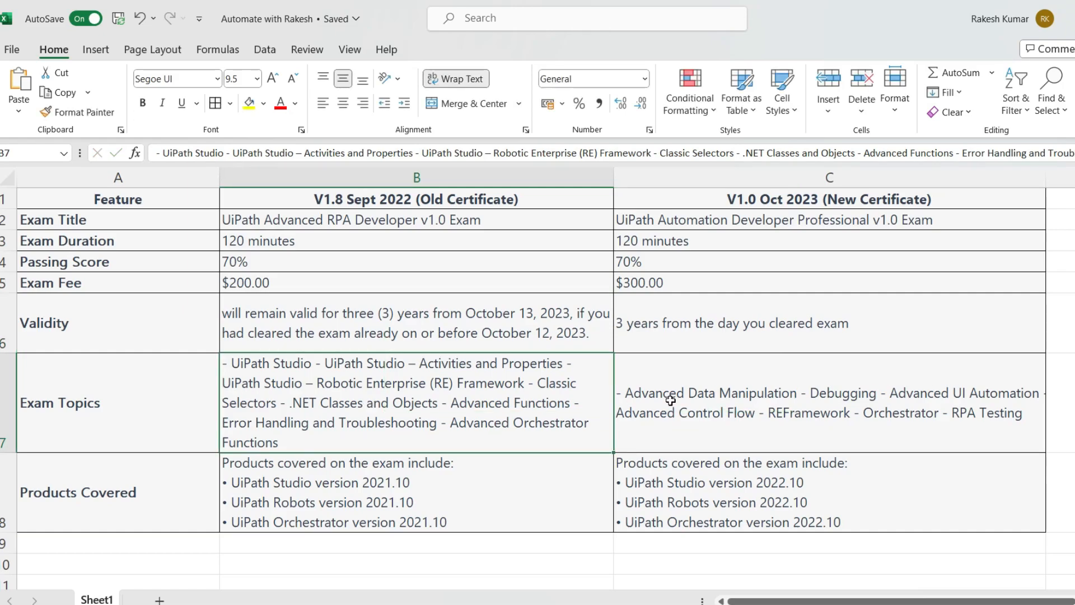
- Jump the old exam PDF to page 4 and highlight its Products list
left_click(362, 490)
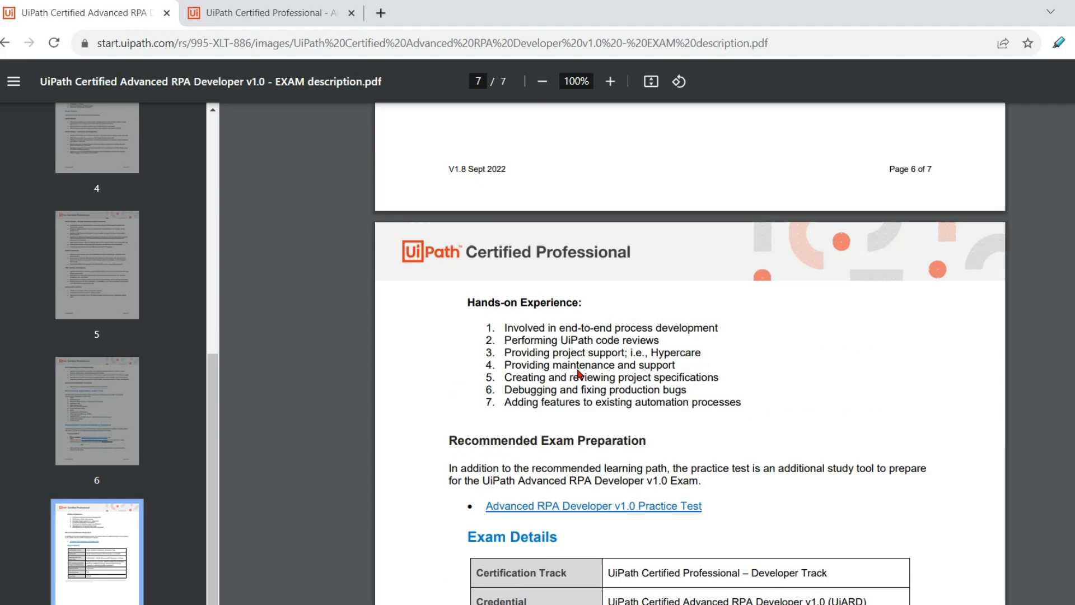
left_click(97, 174)
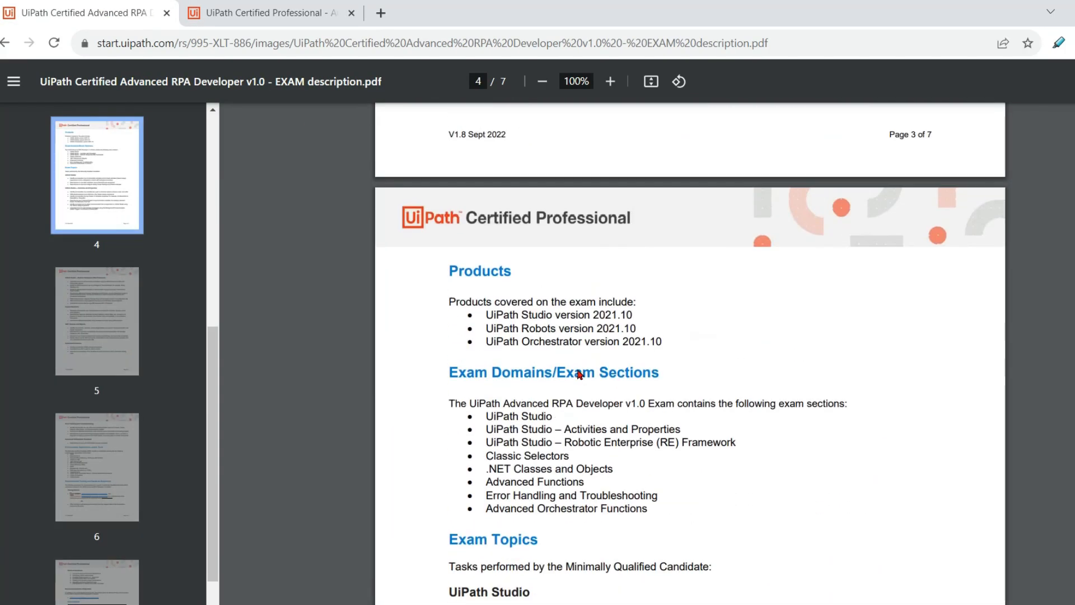
left_click_drag(448, 270, 662, 341)
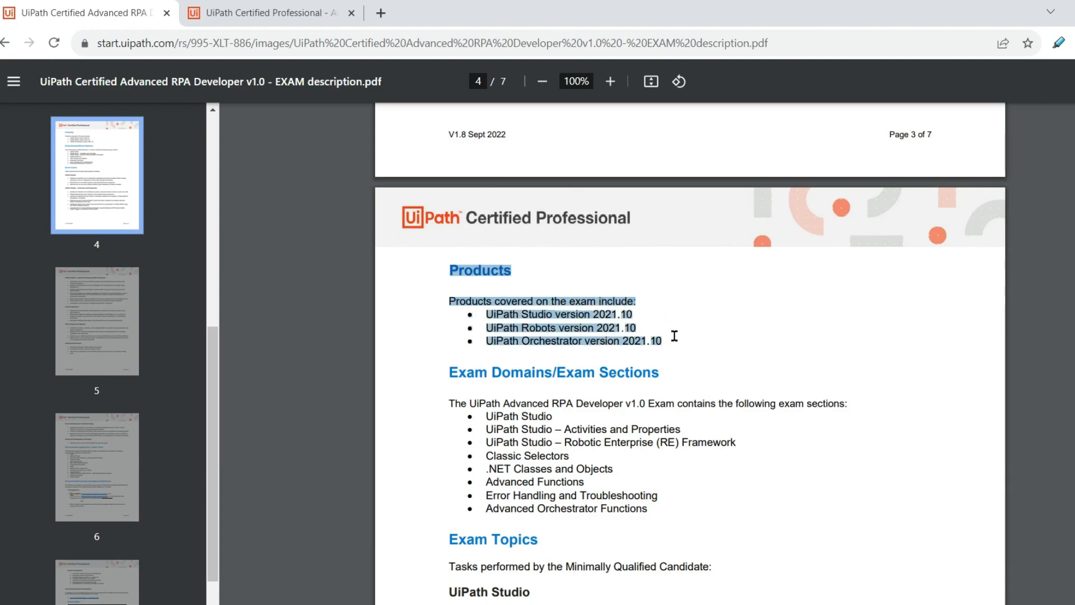
left_click(507, 327)
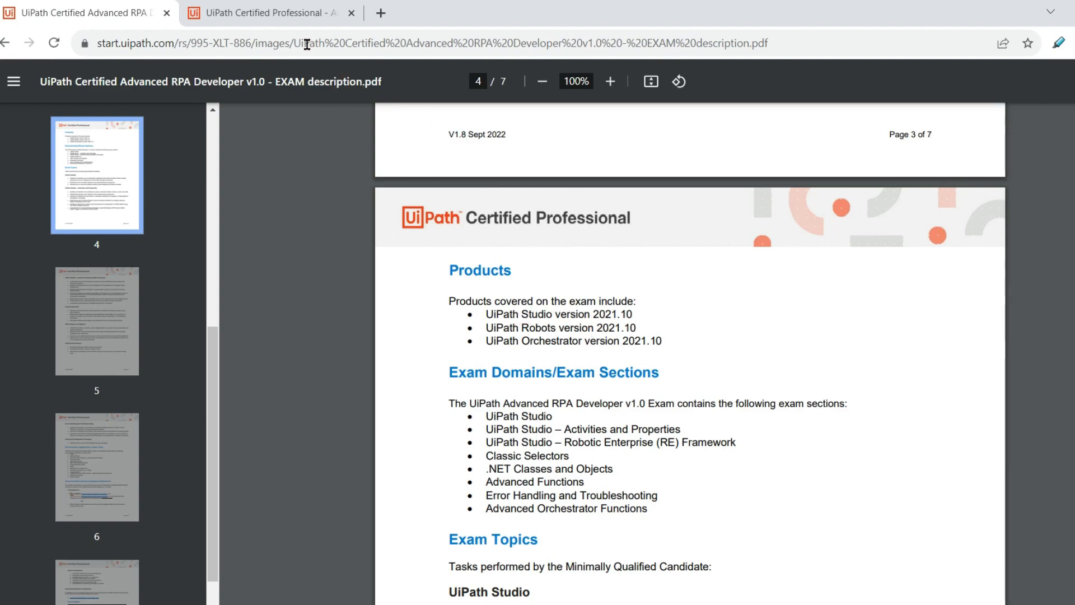
- Switch to the new exam PDF and scroll through its opening pages
left_click(268, 12)
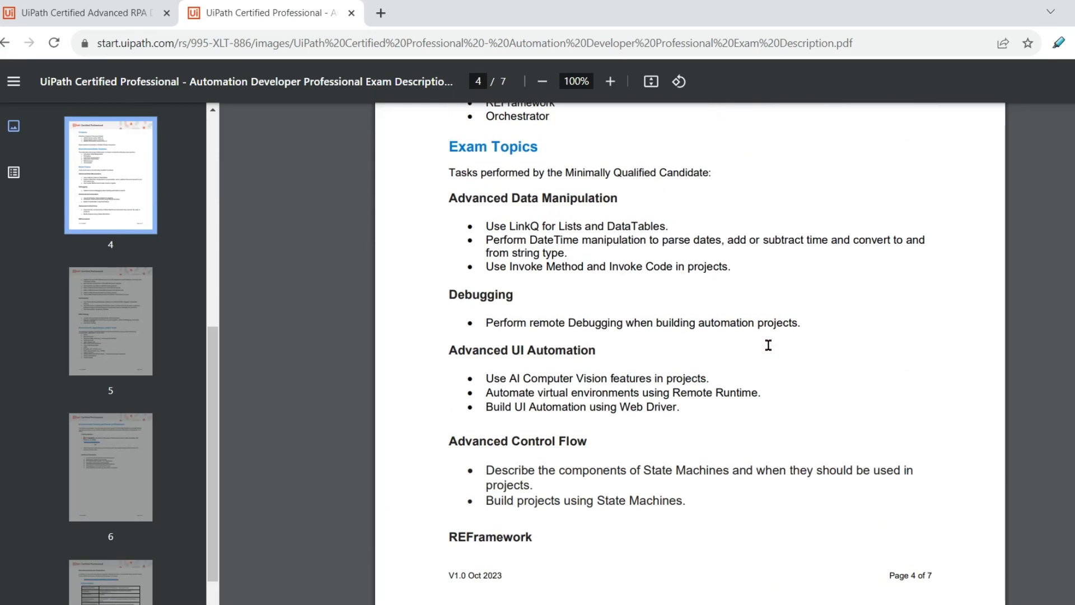
scroll("down", 3)
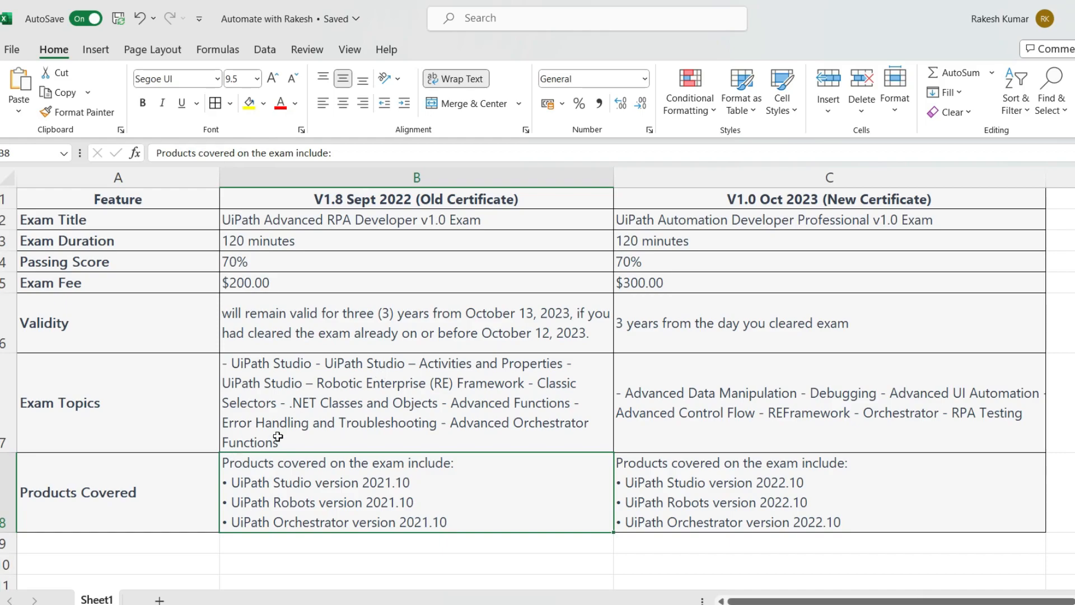
left_click(416, 403)
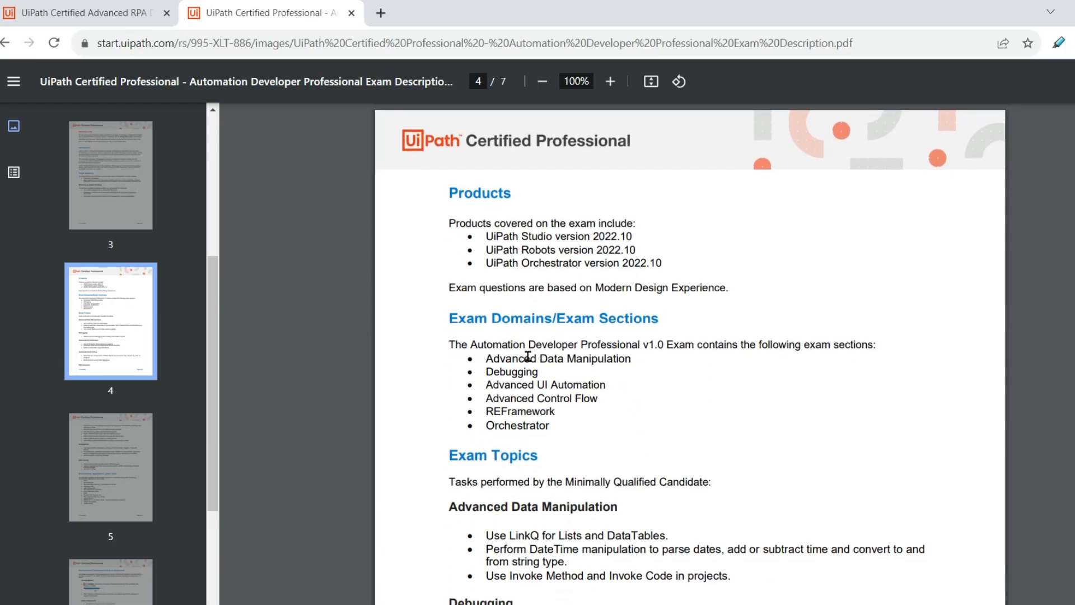
scroll("down", 3)
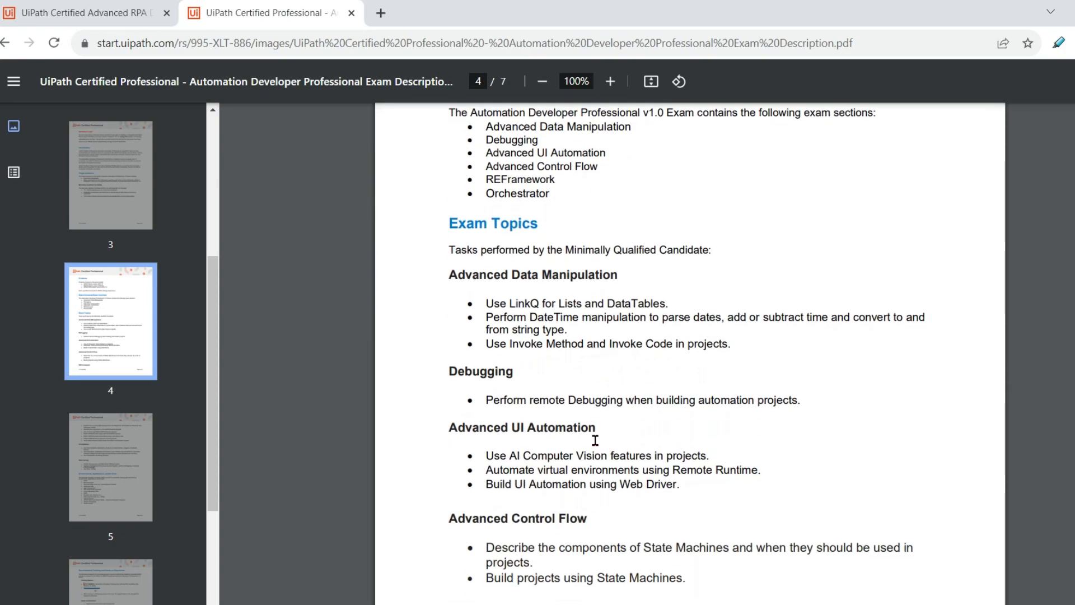
scroll("down", 3)
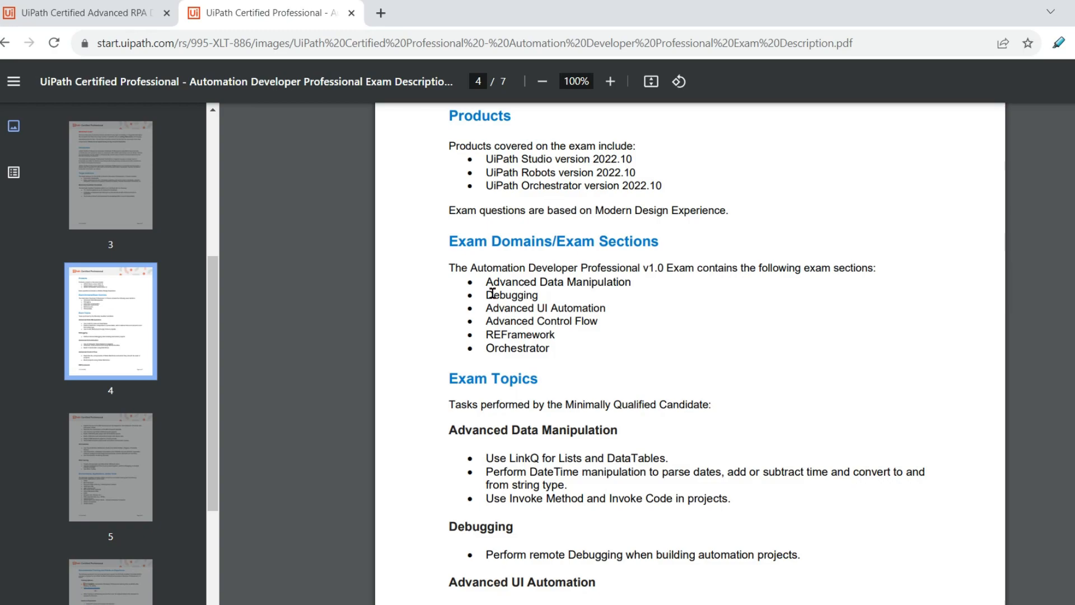
mouse_move(648, 289)
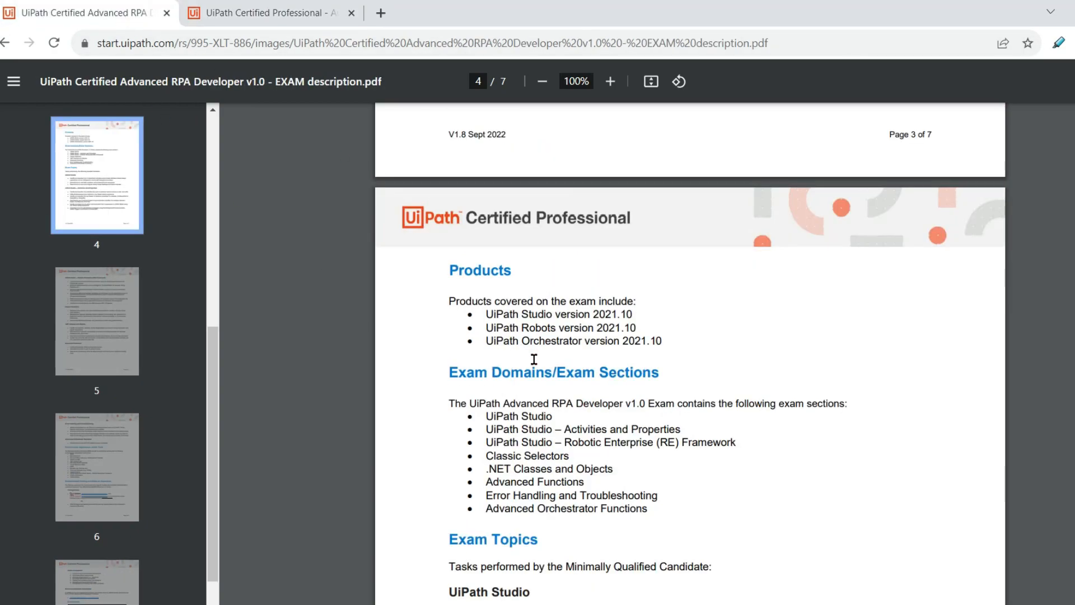
- Highlight Robotic Enterprise (RE) Framework in the Exam Domains list
scroll("up", 3)
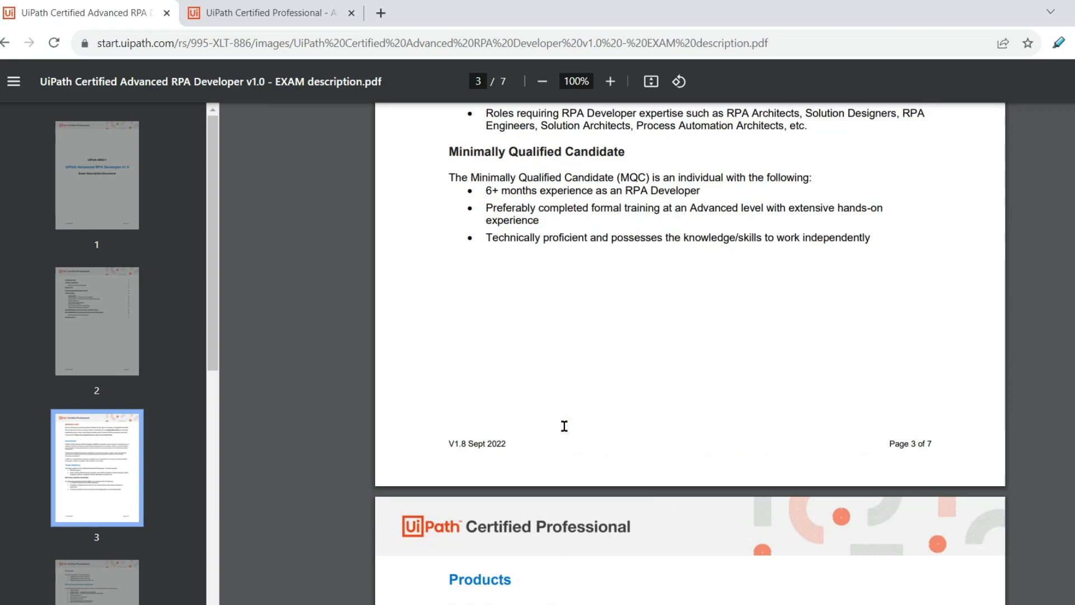
scroll("down", 3)
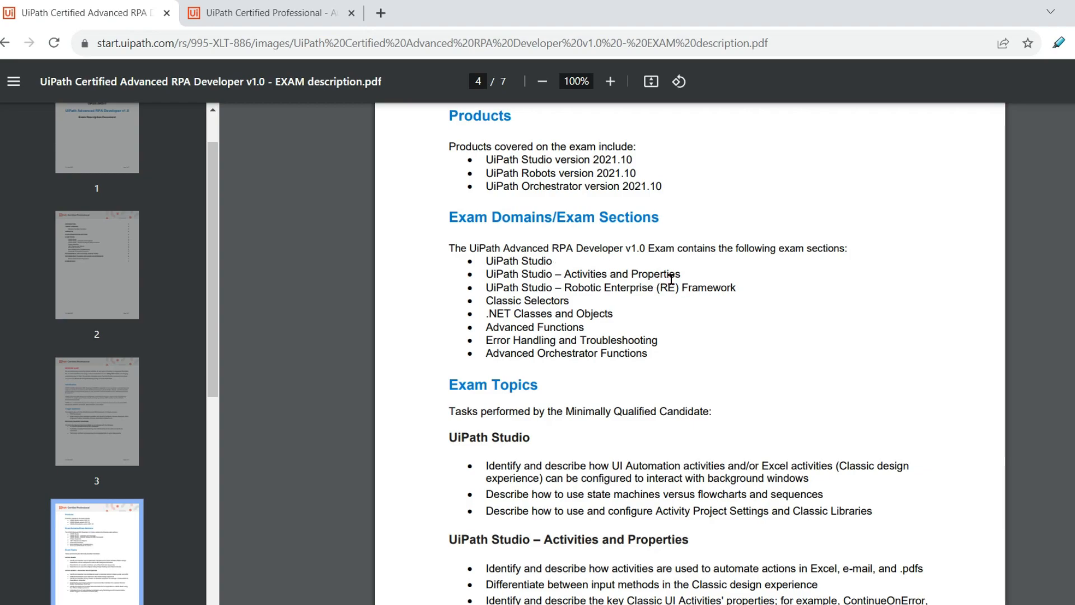
mouse_move(683, 289)
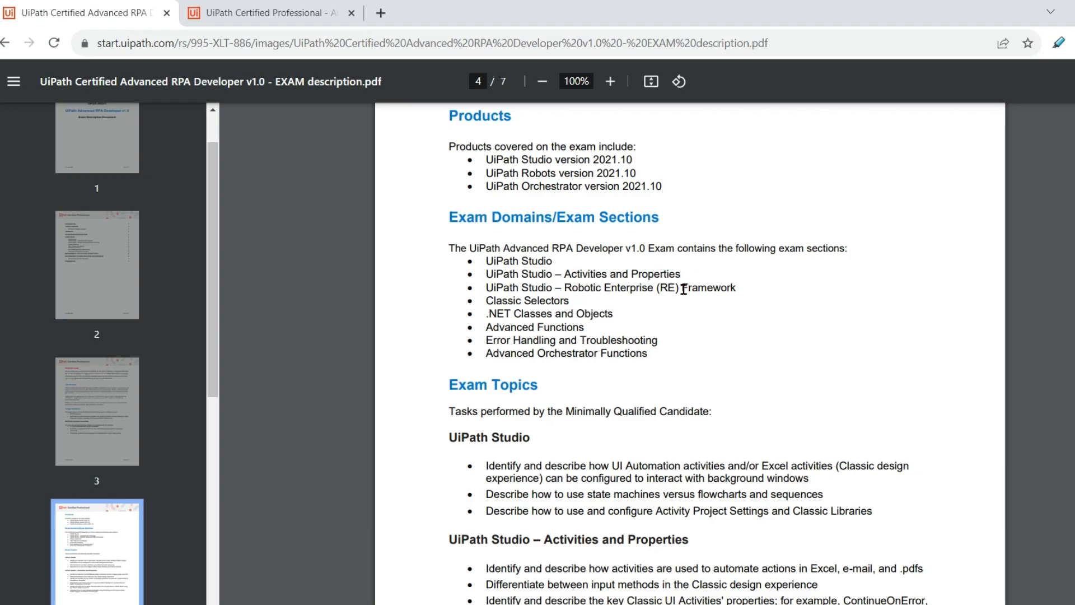
double_click(713, 287)
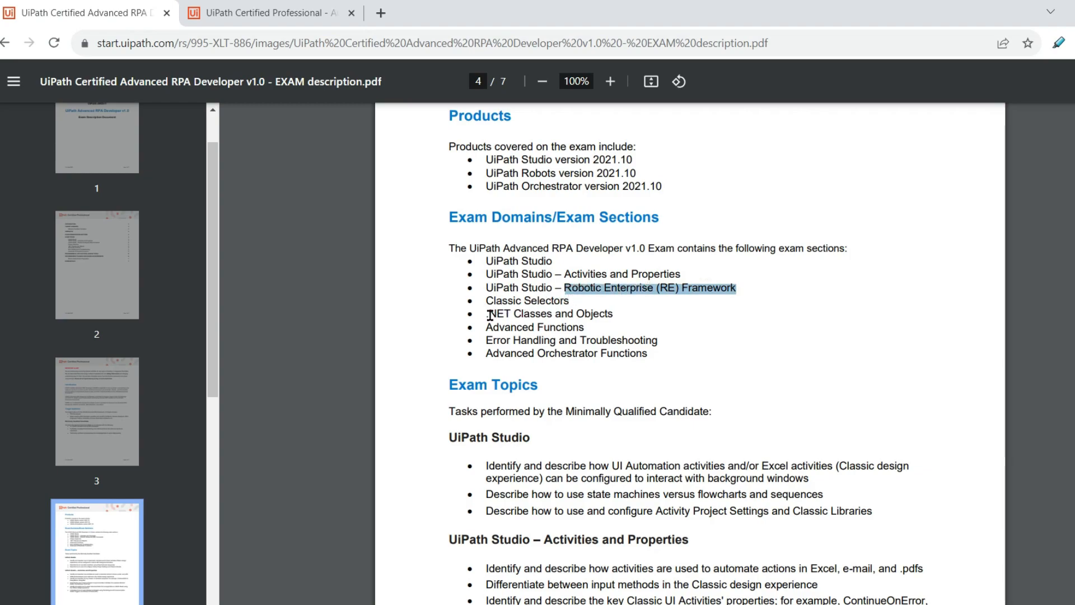
mouse_move(583, 330)
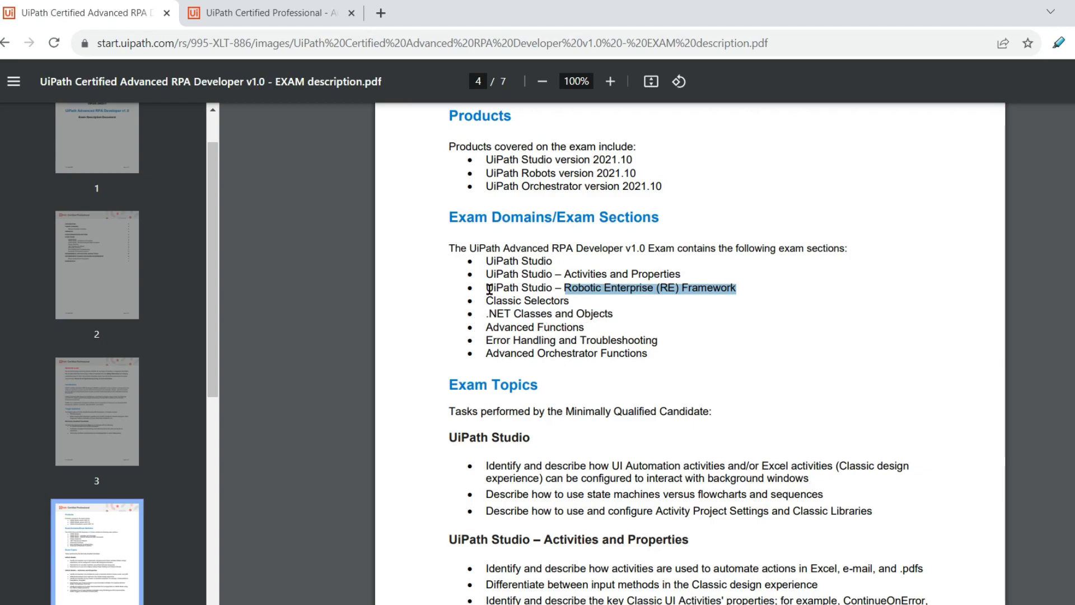
mouse_move(598, 318)
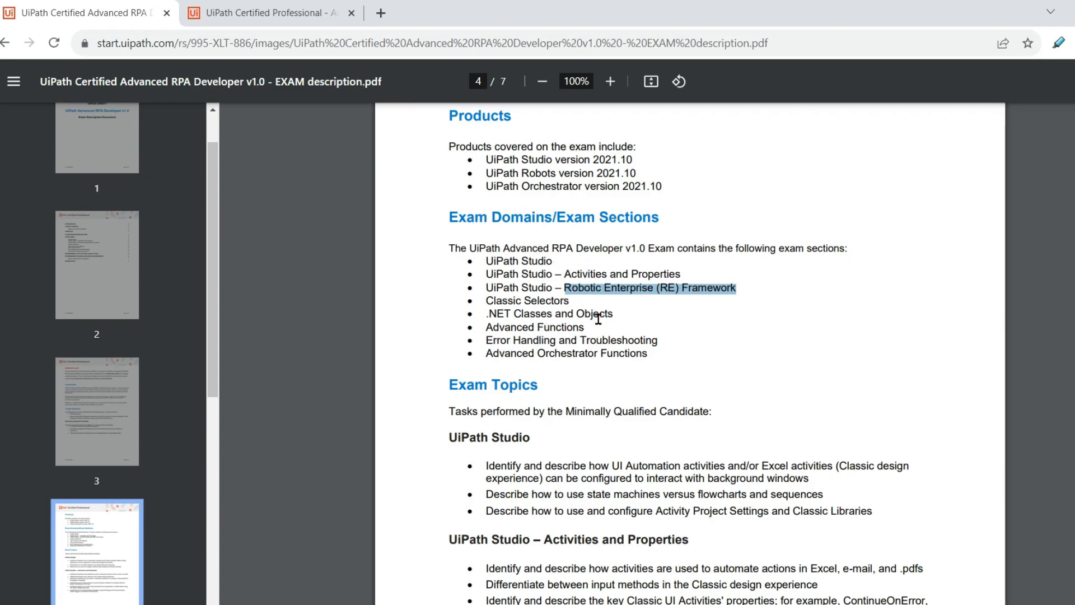
scroll("down", 3)
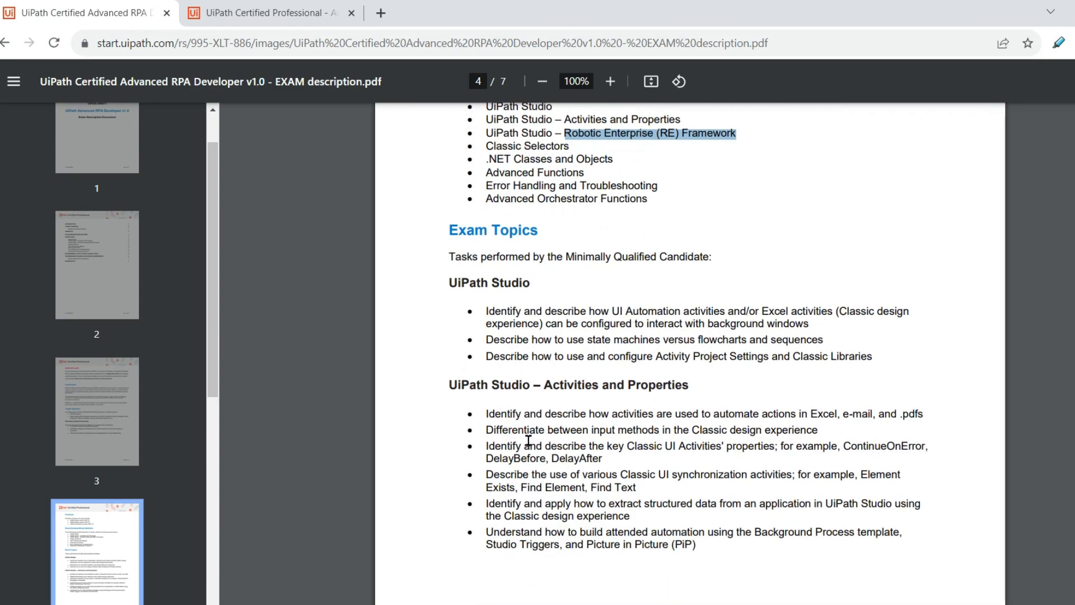
mouse_move(591, 319)
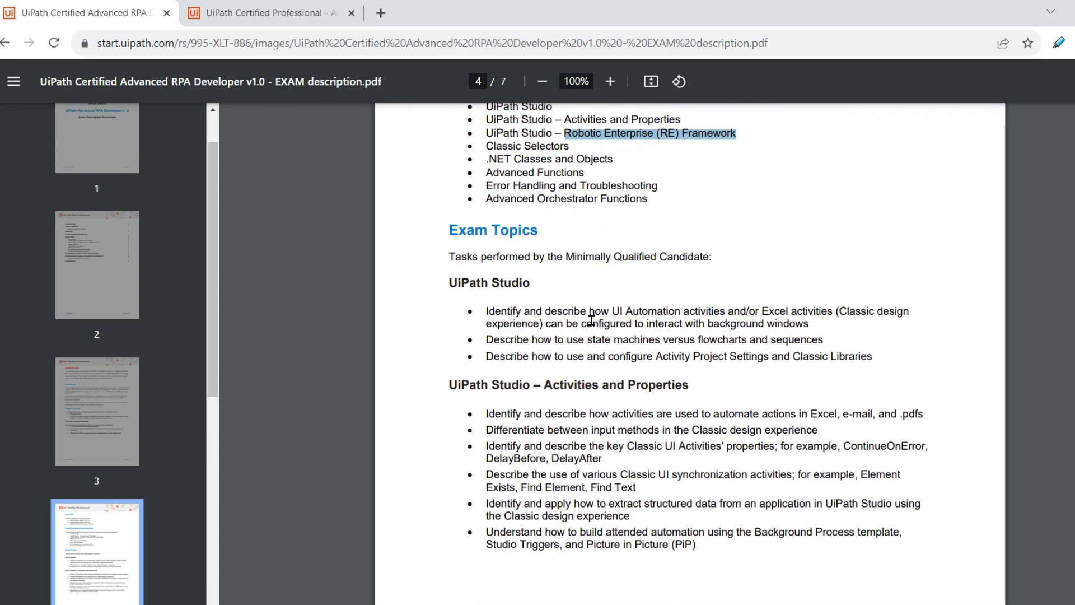
mouse_move(325, 73)
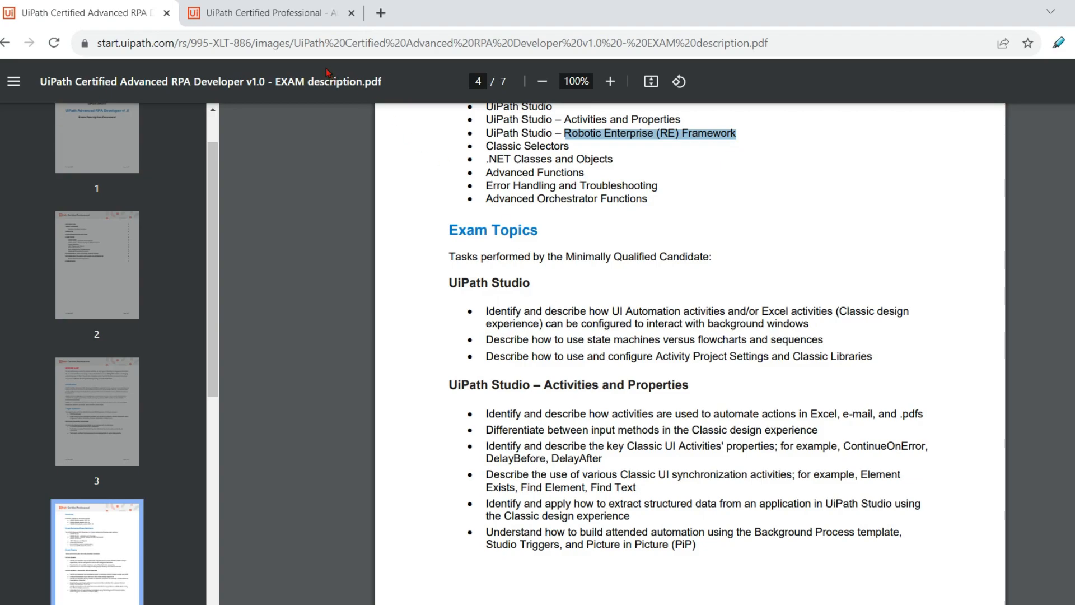
left_click(268, 13)
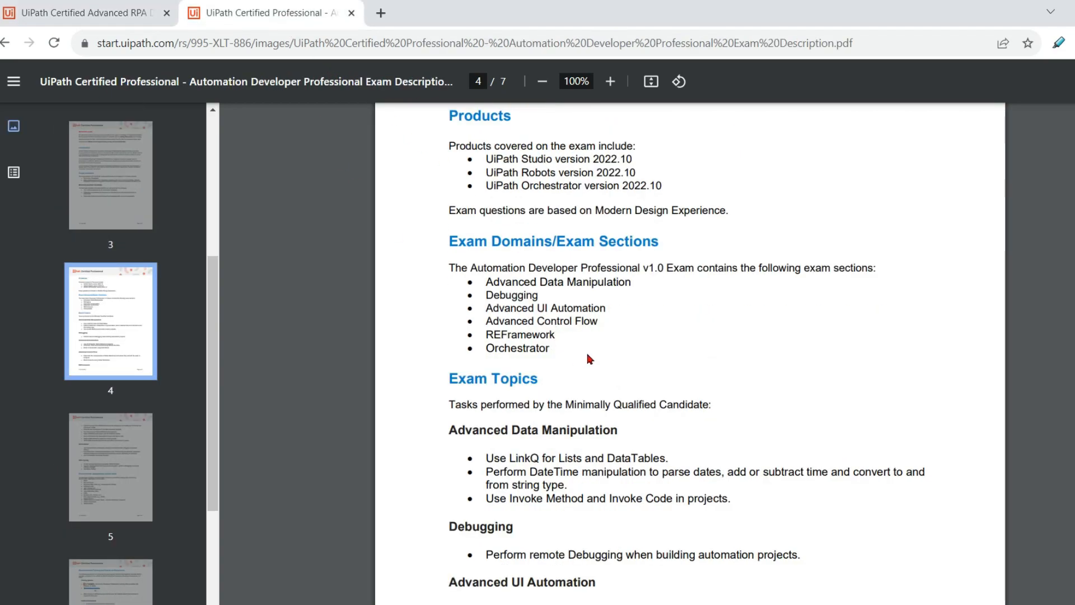
- Highlight the LinkQ for Lists and DataTables and Invoke Method topics on page 4
scroll("down", 3)
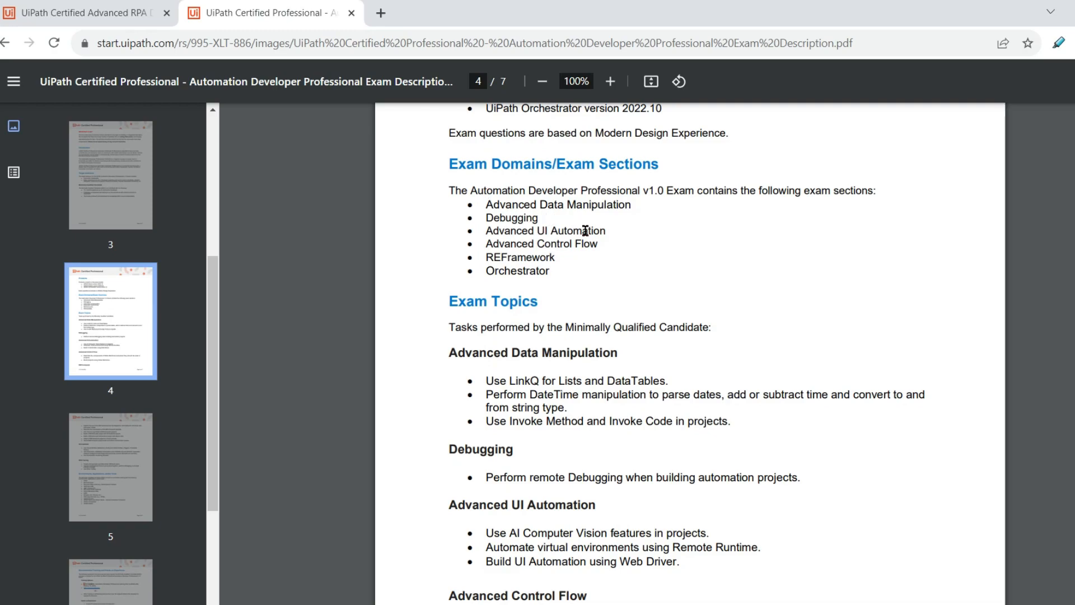
mouse_move(535, 218)
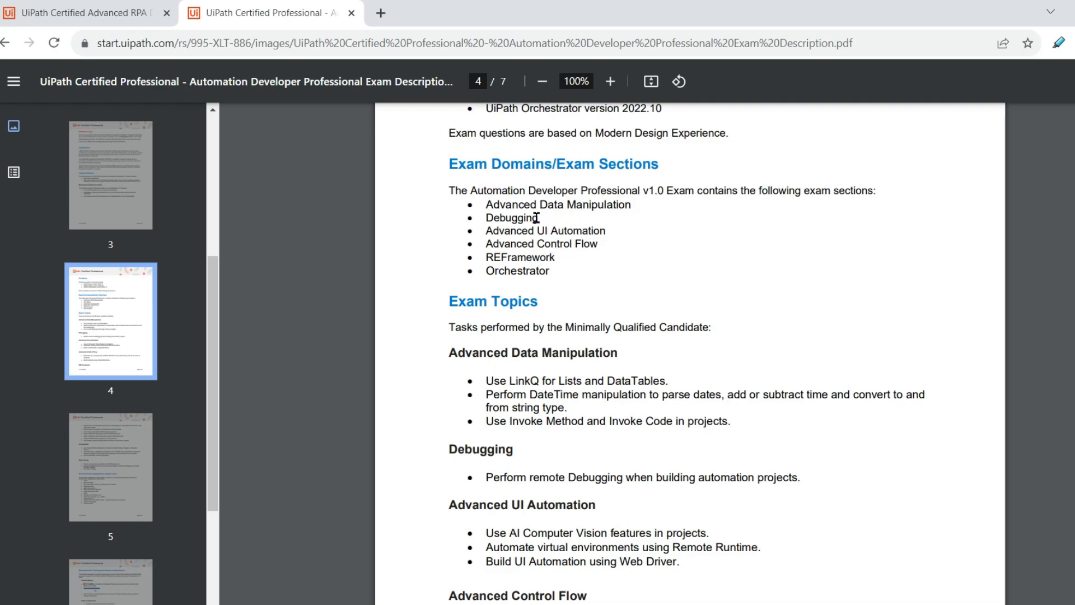
scroll("down", 3)
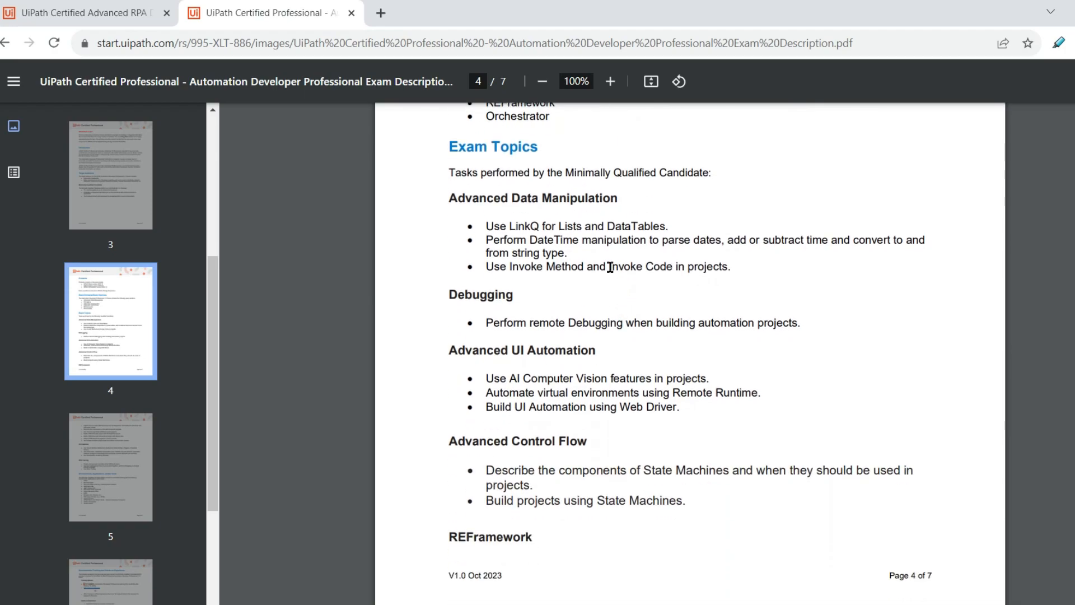
left_click_drag(487, 225, 569, 239)
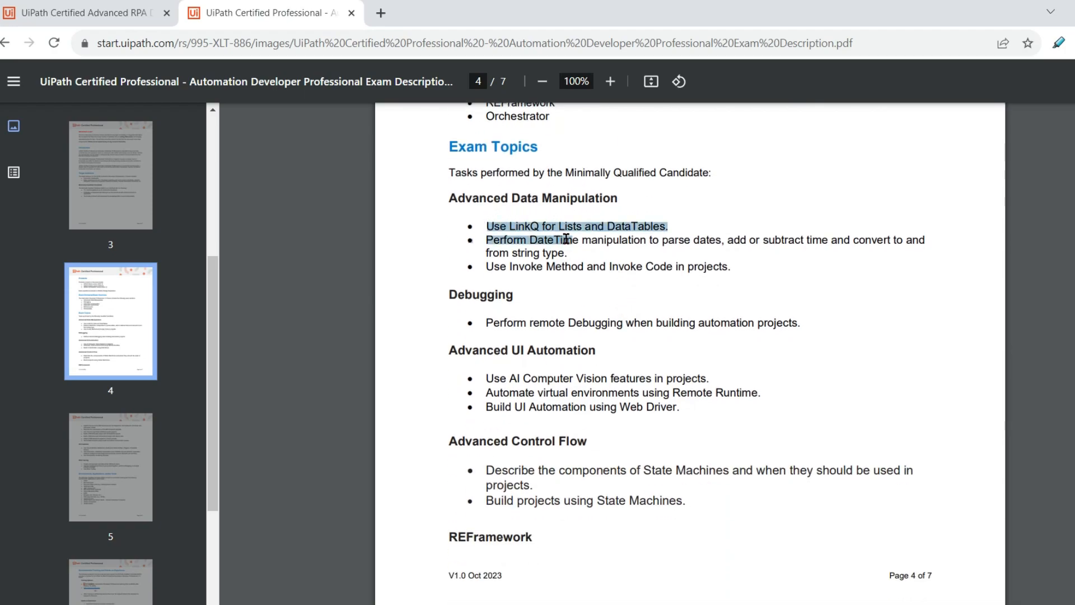
left_click(675, 225)
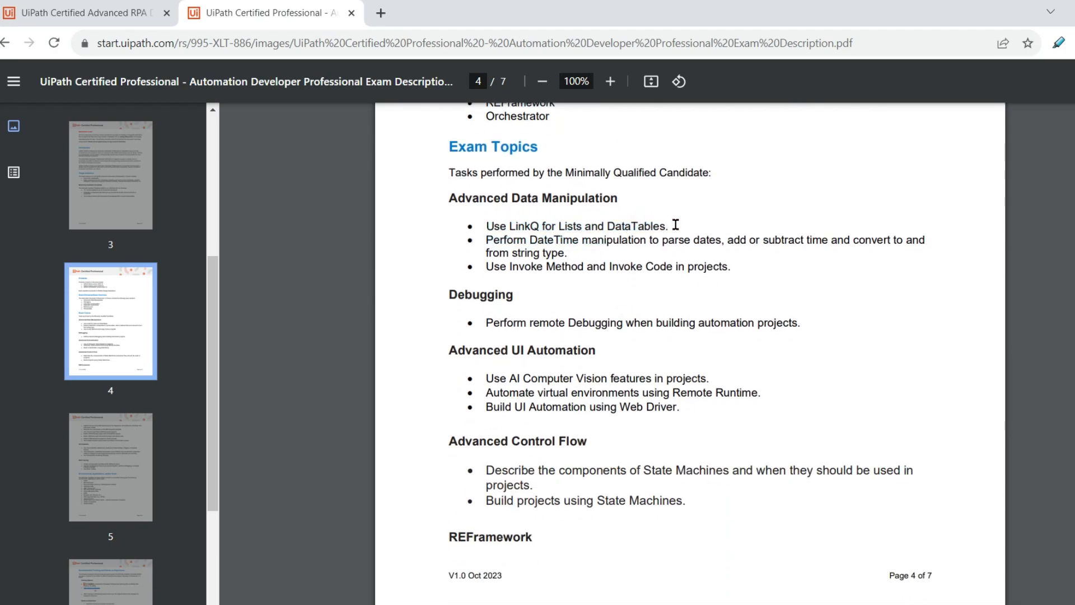
mouse_move(609, 255)
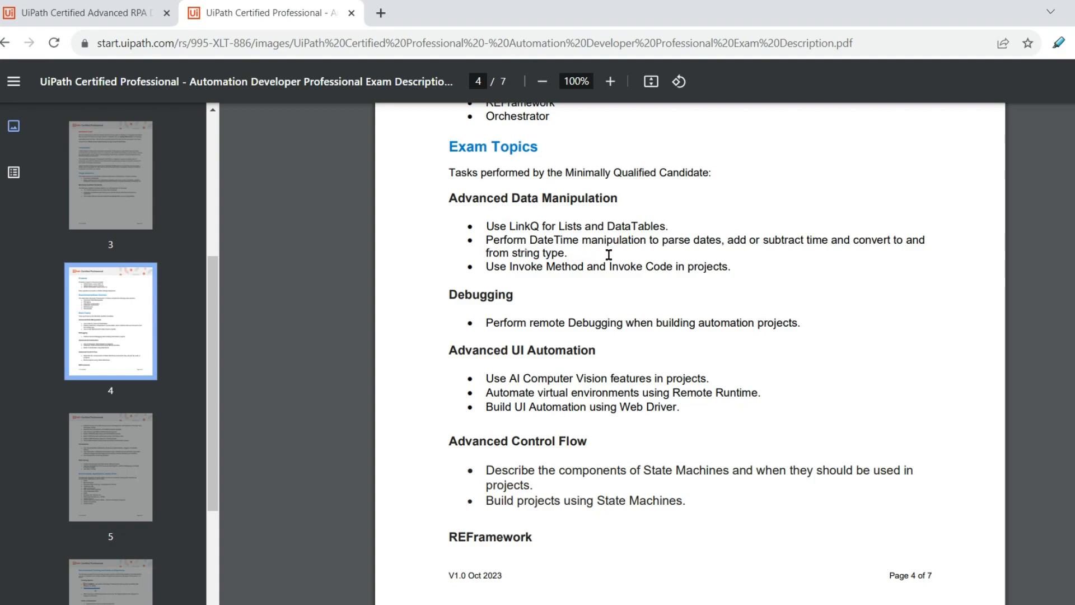
mouse_move(633, 248)
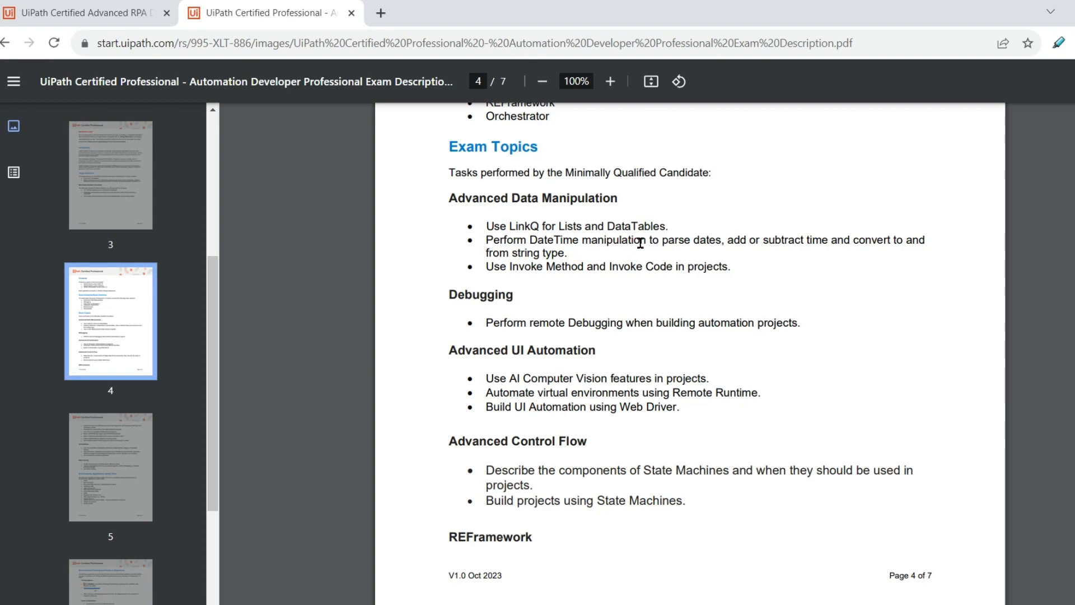
mouse_move(758, 263)
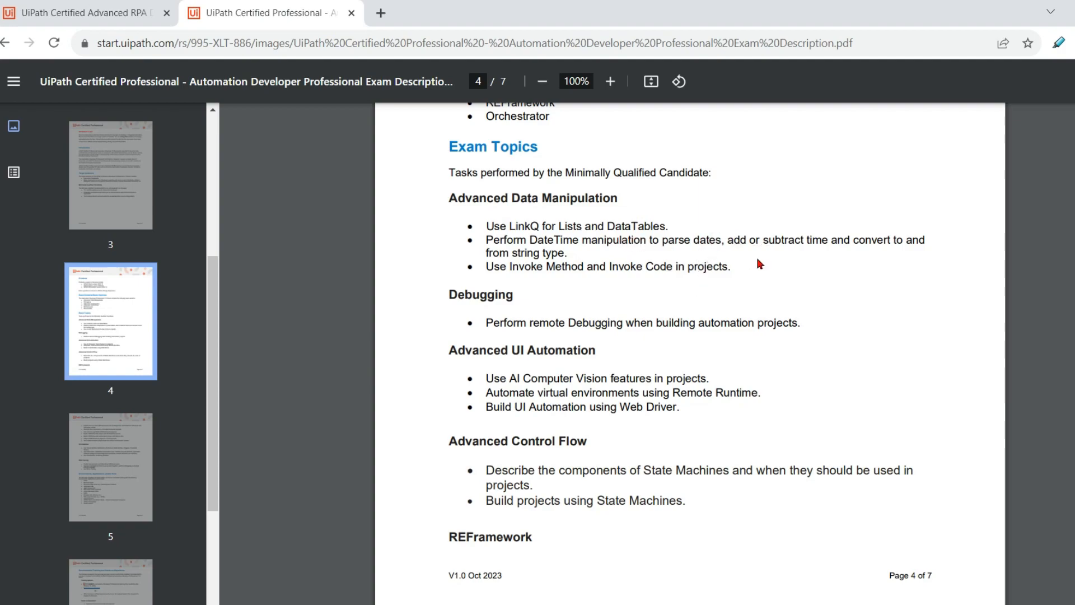
mouse_move(586, 256)
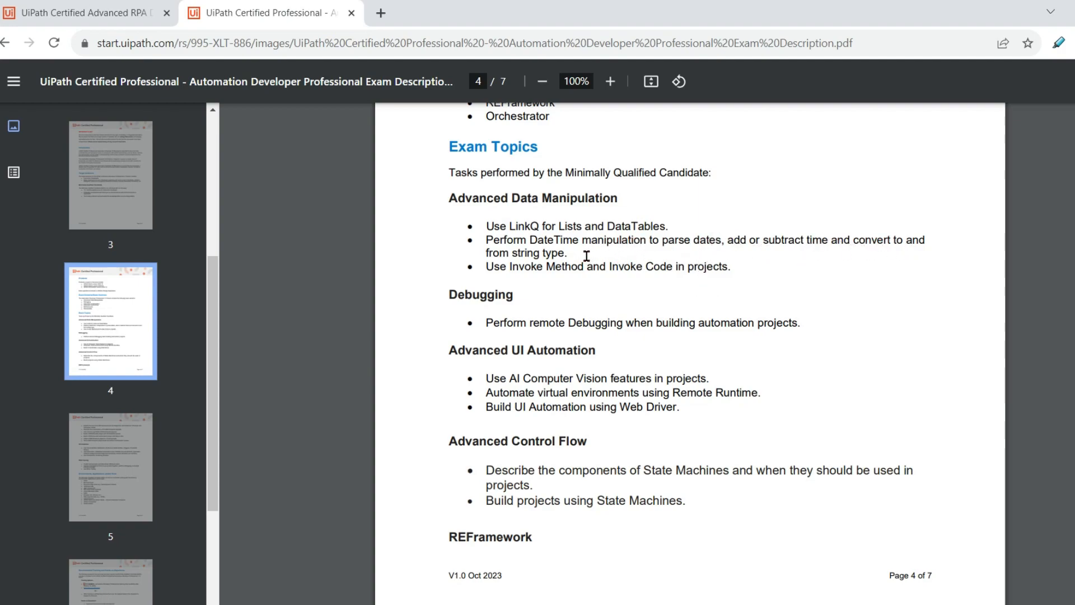
left_click_drag(486, 226, 567, 252)
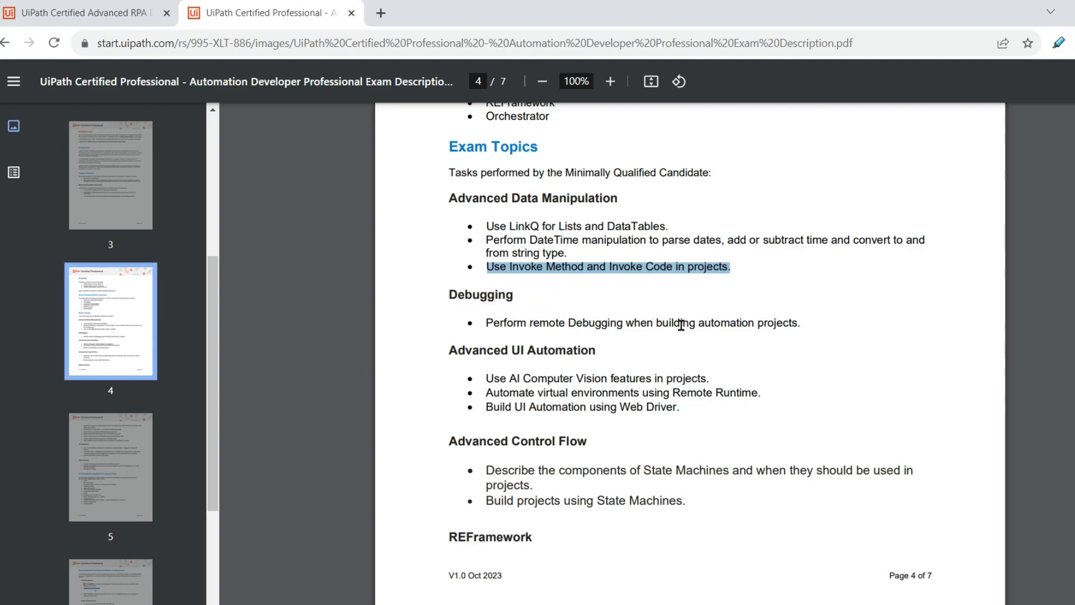
left_click(530, 330)
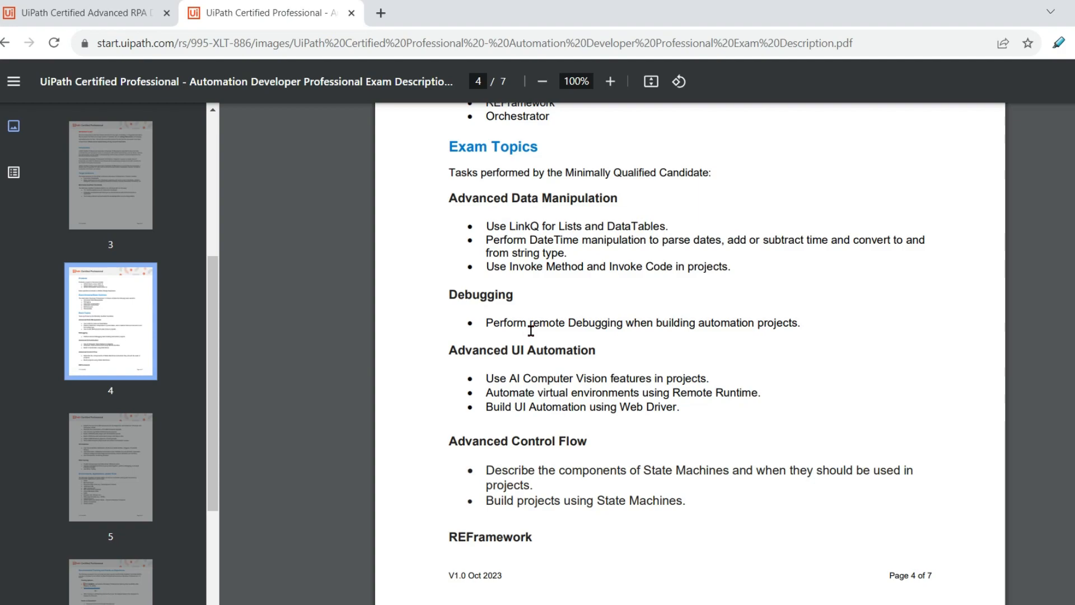
scroll("down", 3)
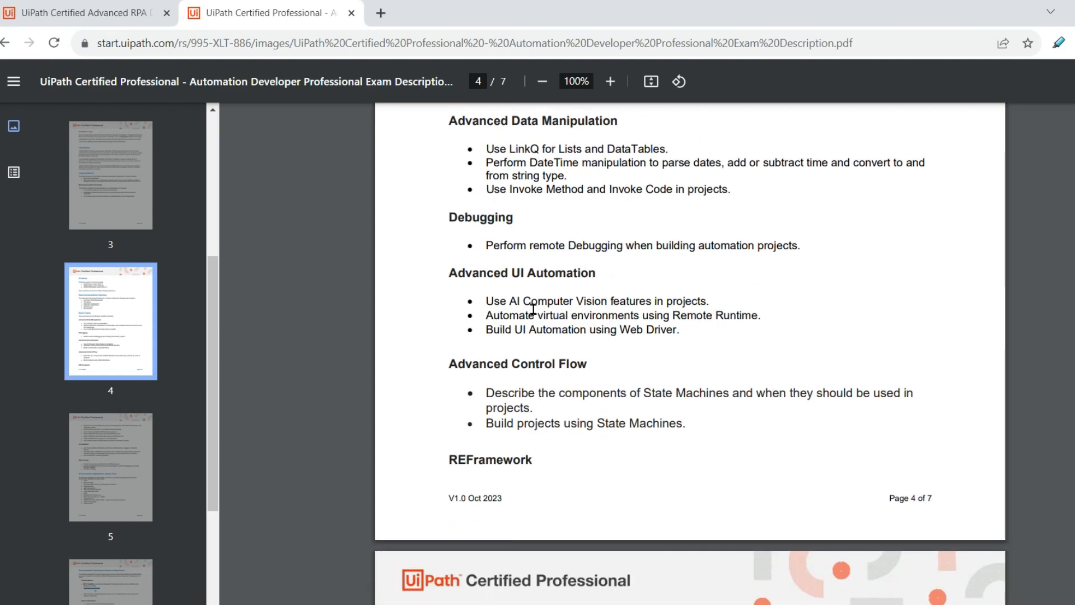
mouse_move(604, 273)
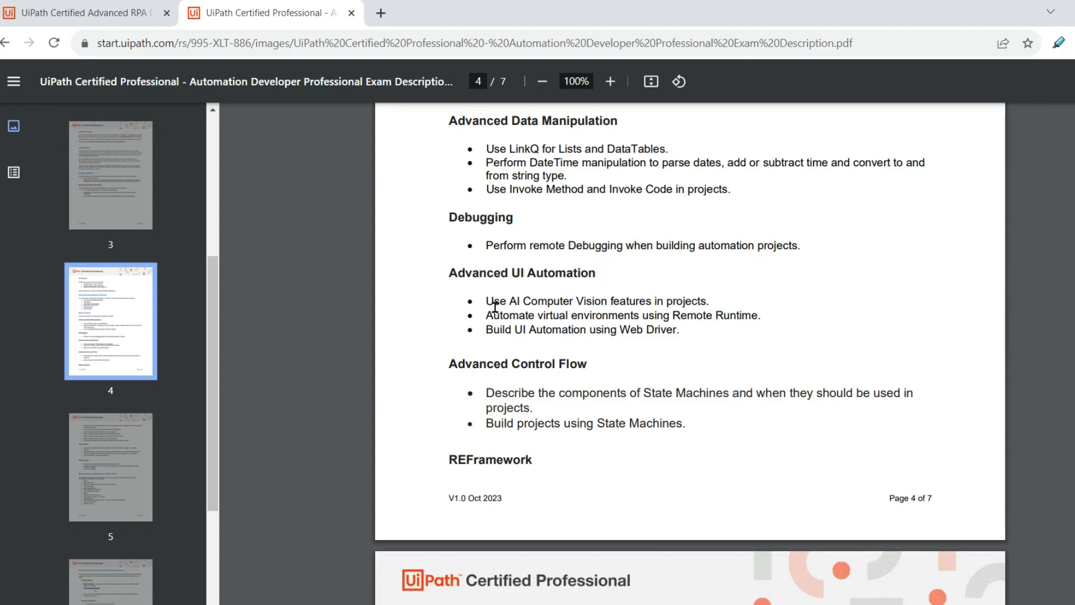
- Highlight and review the Advanced UI Automation topic bullets
left_click_drag(486, 302, 679, 315)
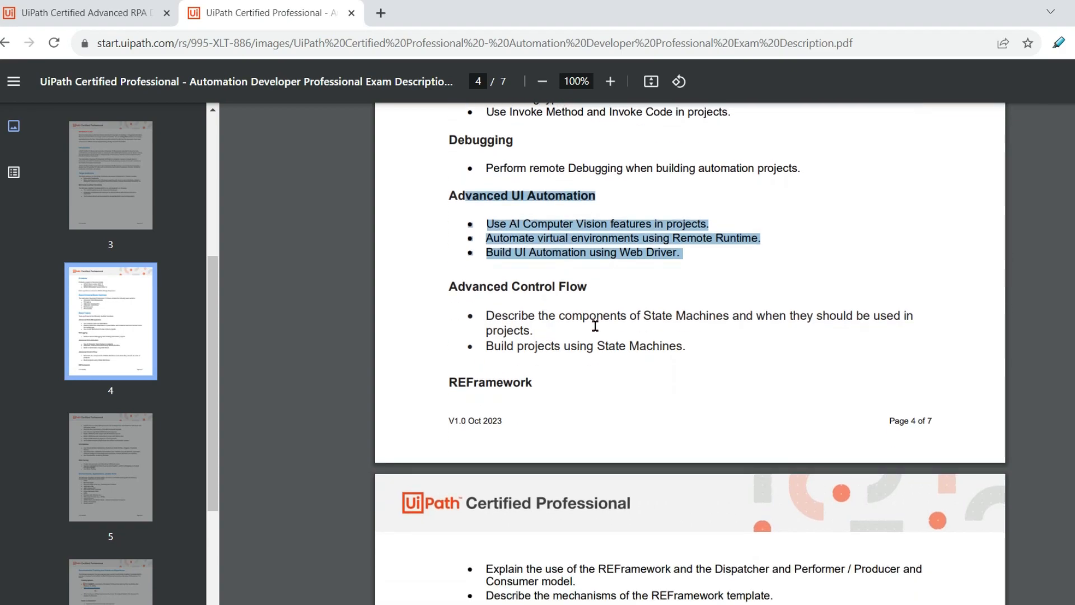
left_click(721, 268)
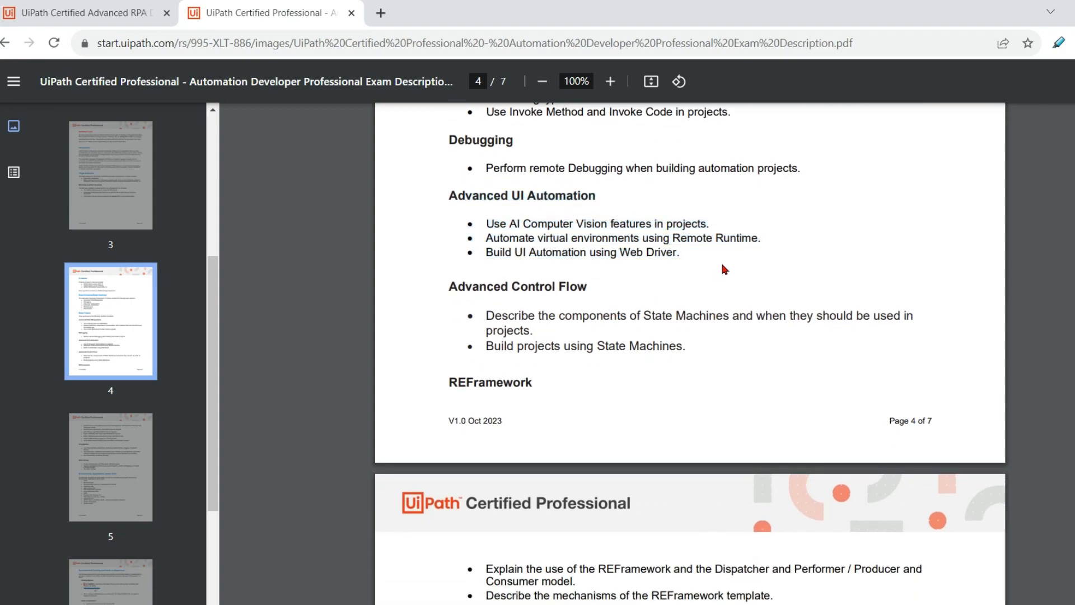
mouse_move(660, 293)
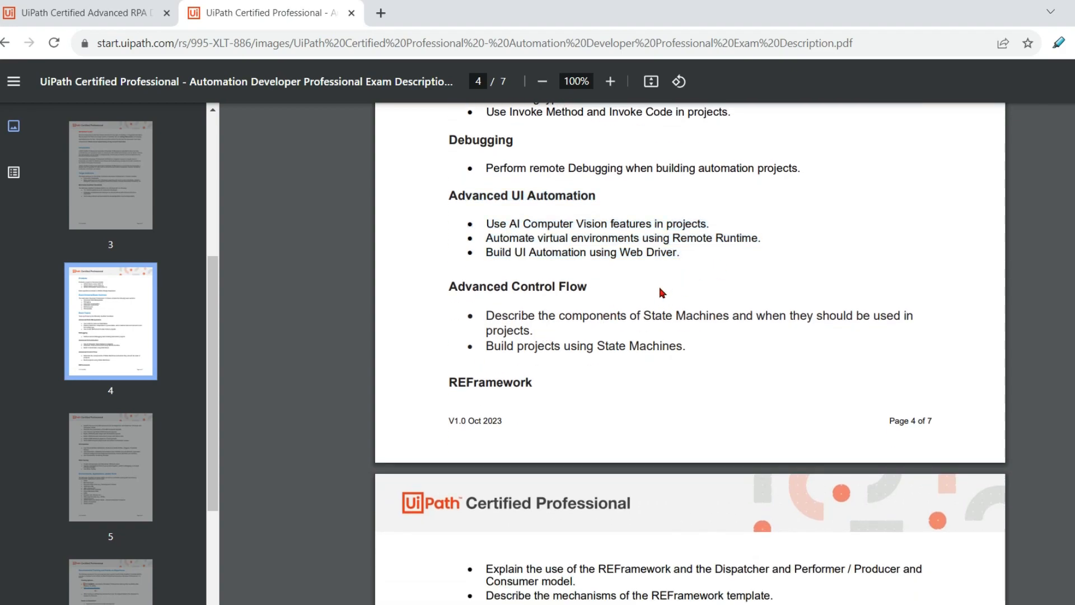
scroll("down", 3)
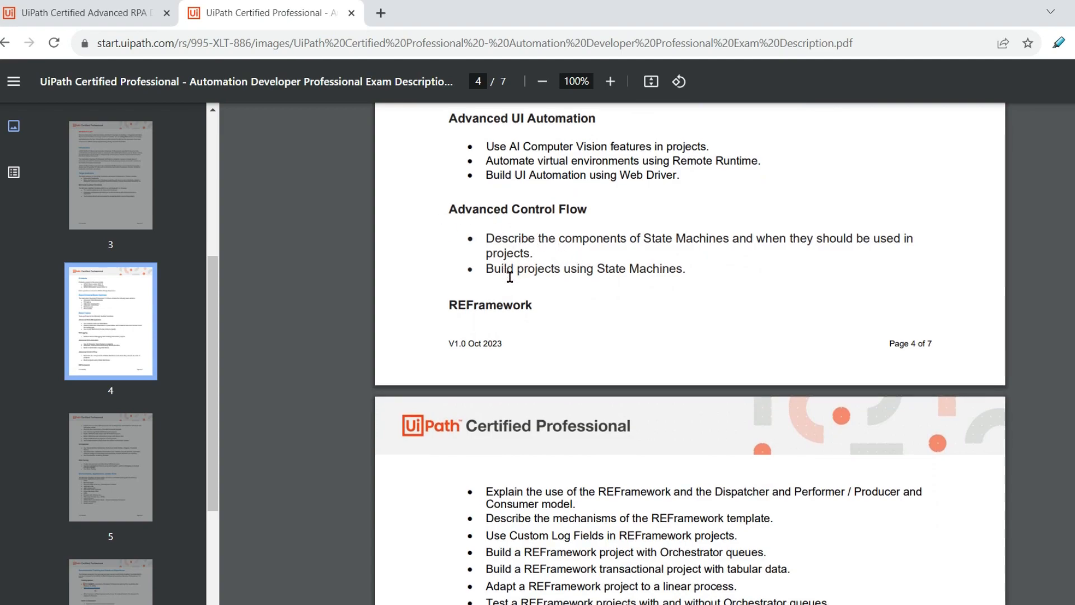
- Highlight the State Machines and REFramework testing bullets, then switch to the old exam PDF
left_click_drag(449, 209, 624, 238)
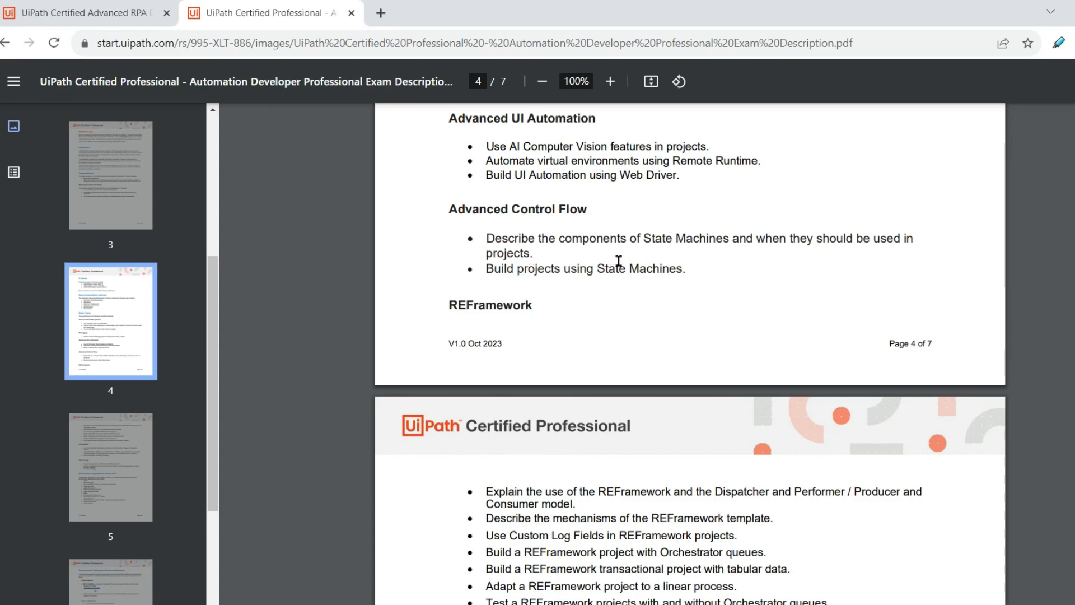
mouse_move(720, 250)
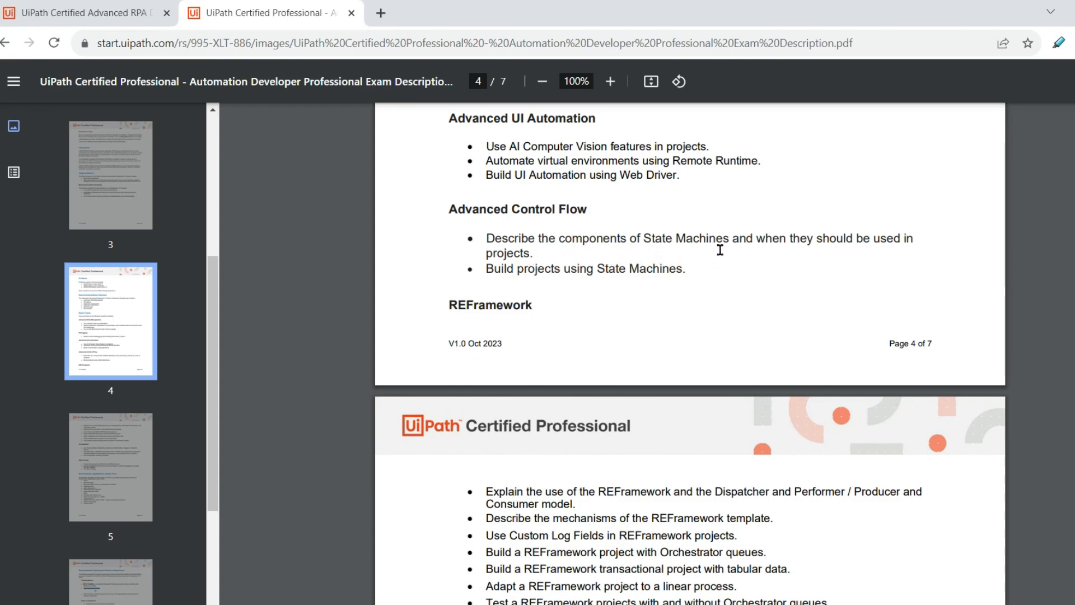
mouse_move(855, 261)
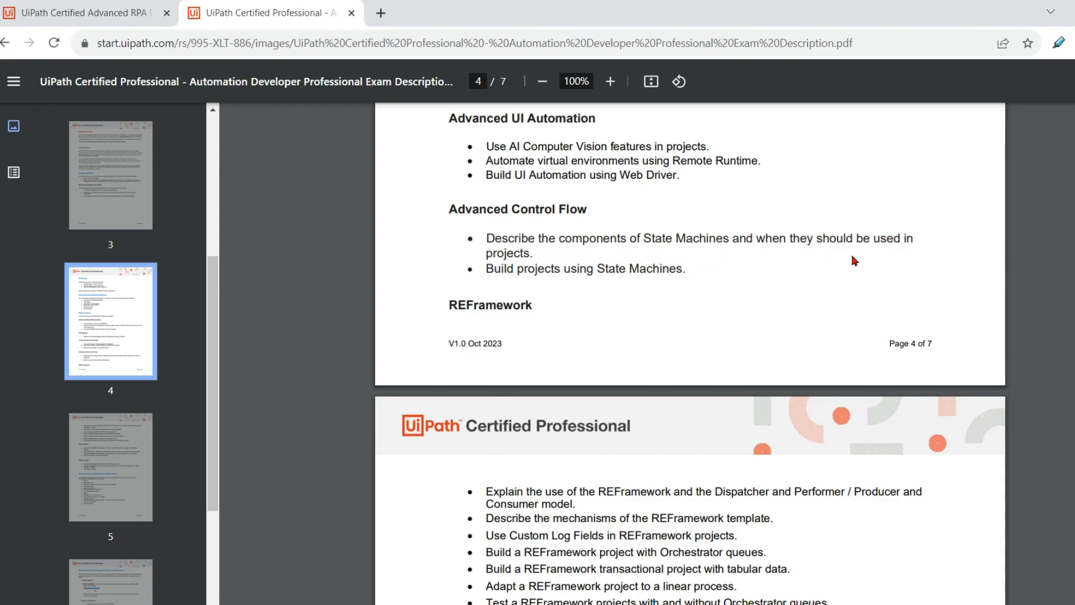
left_click_drag(507, 268, 676, 268)
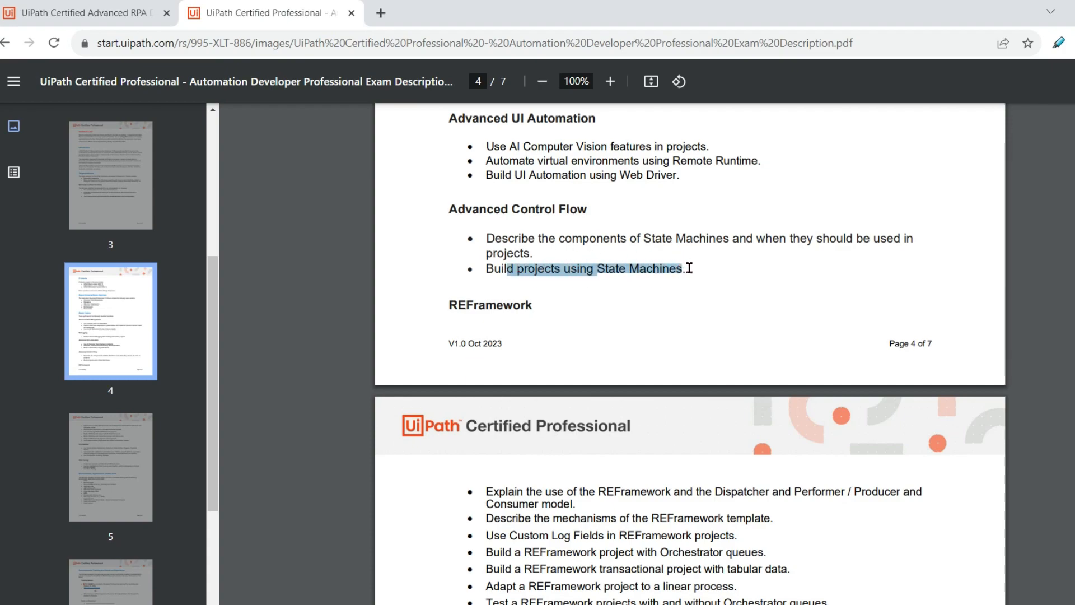
left_click(688, 269)
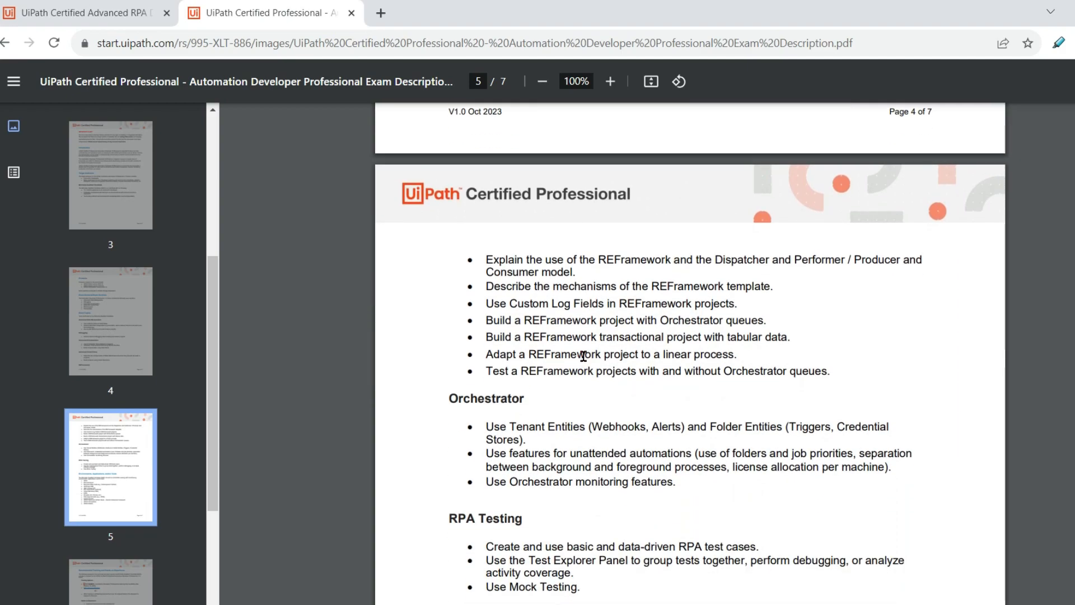
mouse_move(482, 373)
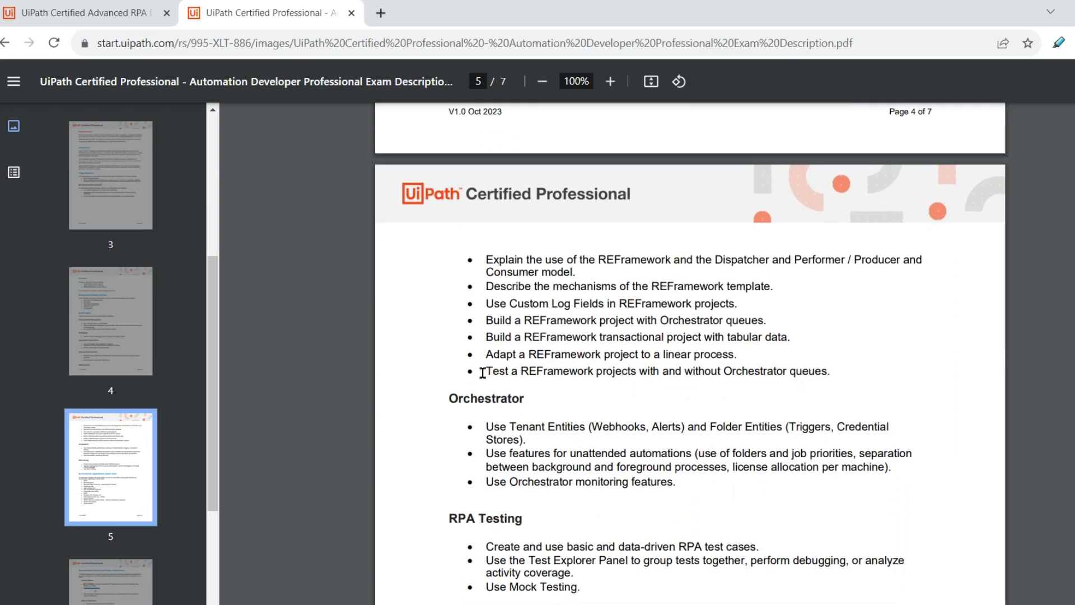
left_click_drag(486, 371, 529, 371)
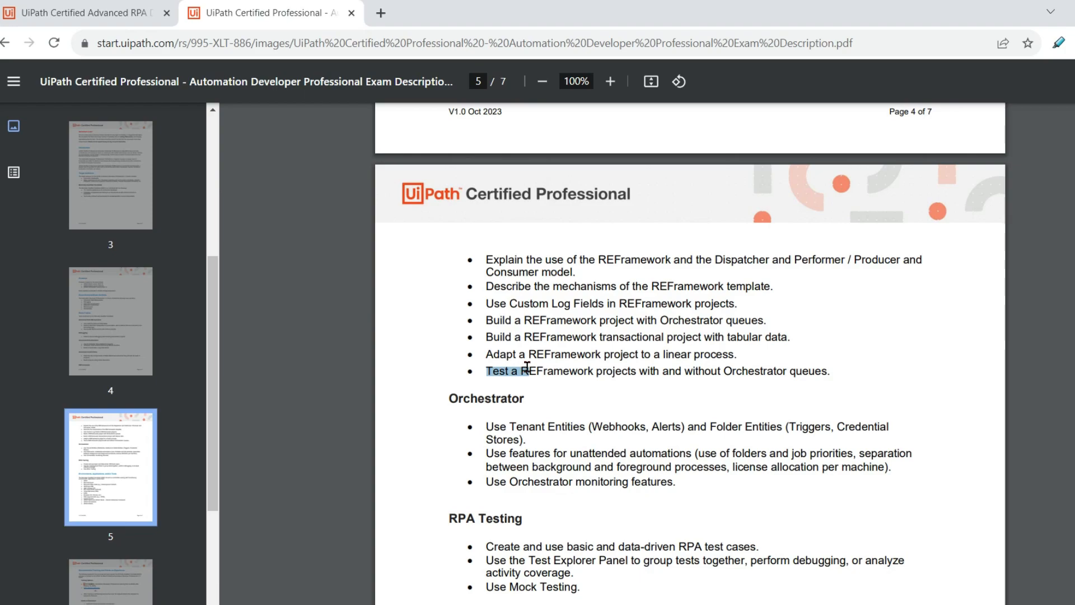
left_click_drag(525, 371, 736, 371)
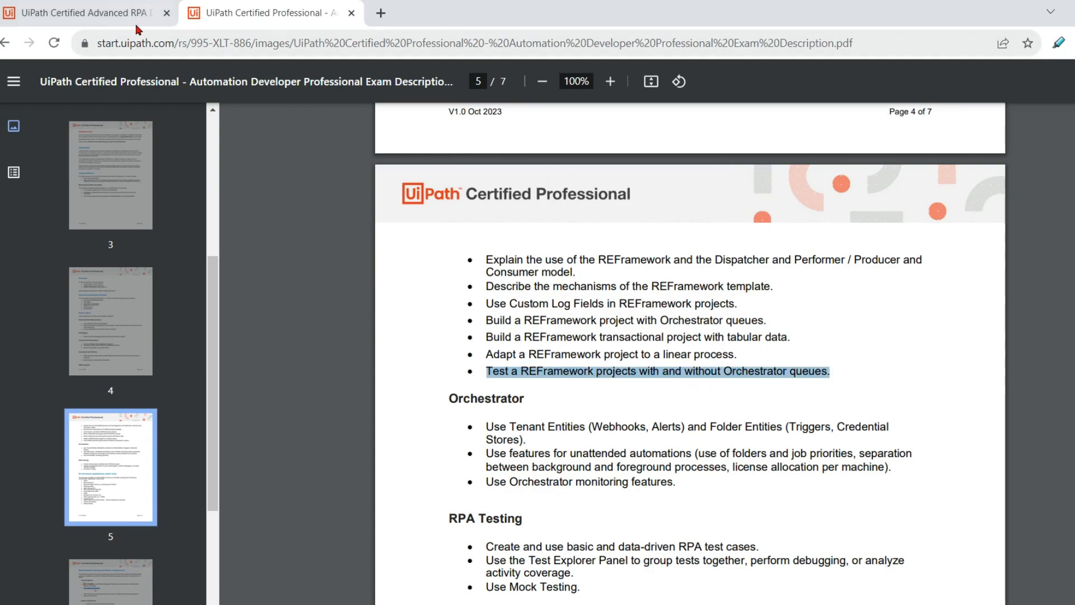
left_click(82, 13)
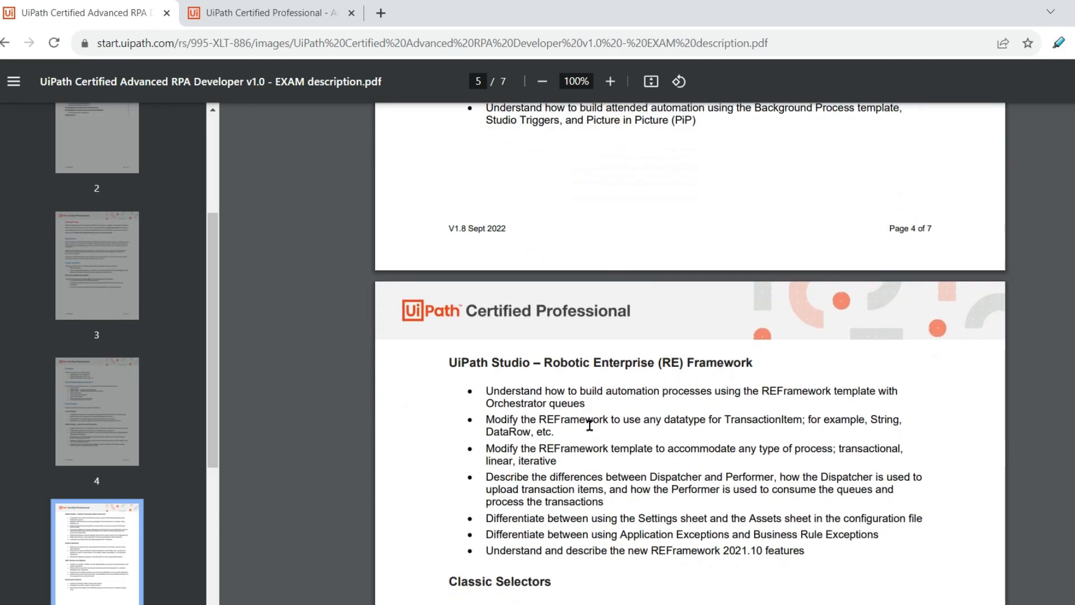
- Scroll the old PDF to Error Handling, then highlight REFramework bullets including Custom Log Fields
scroll("down", 3)
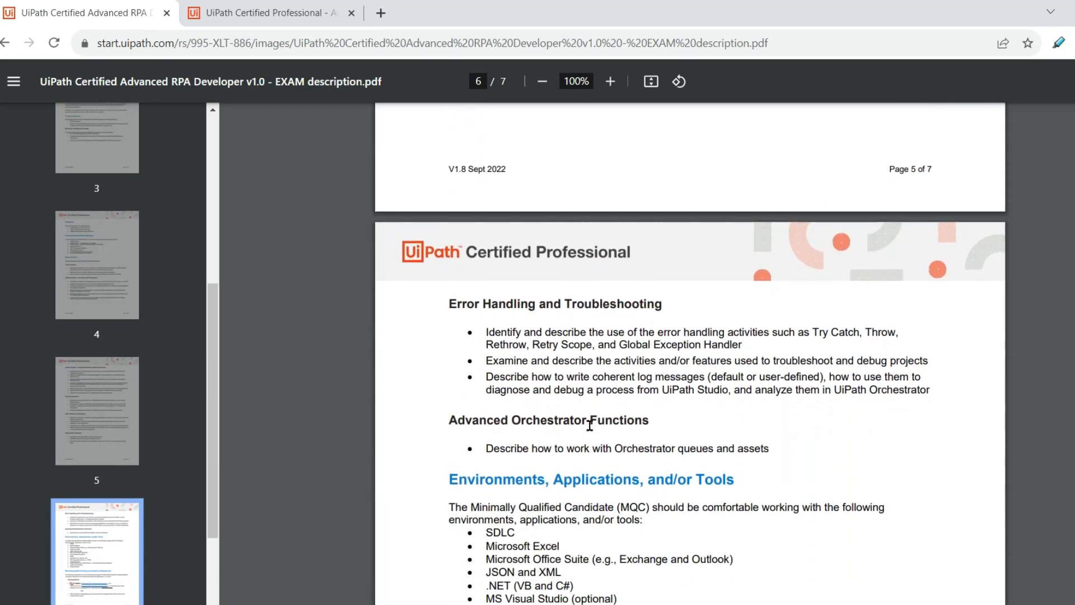
scroll("down", 3)
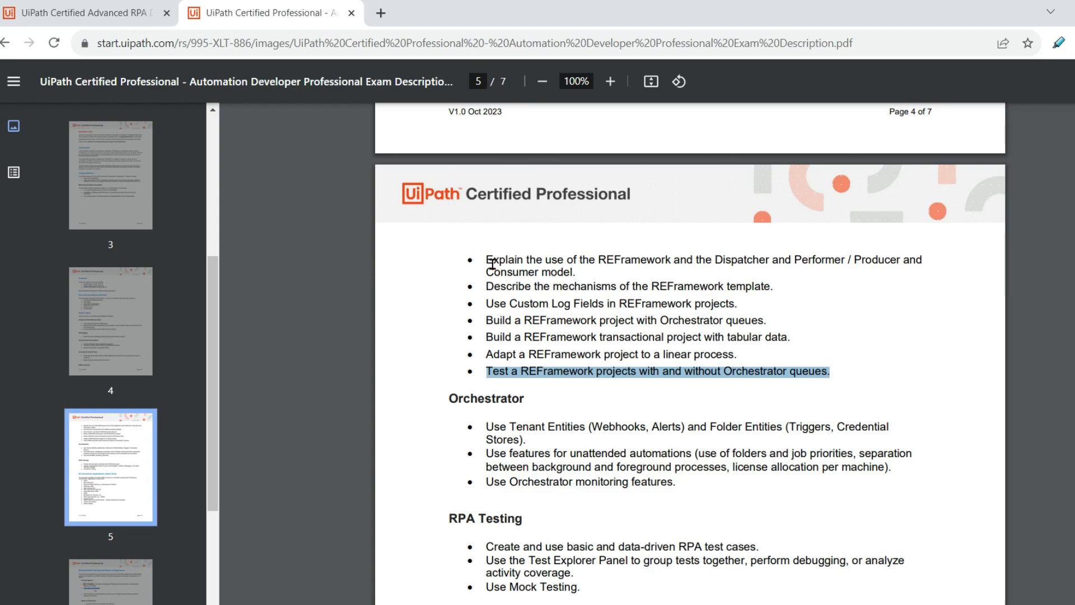
double_click(633, 260)
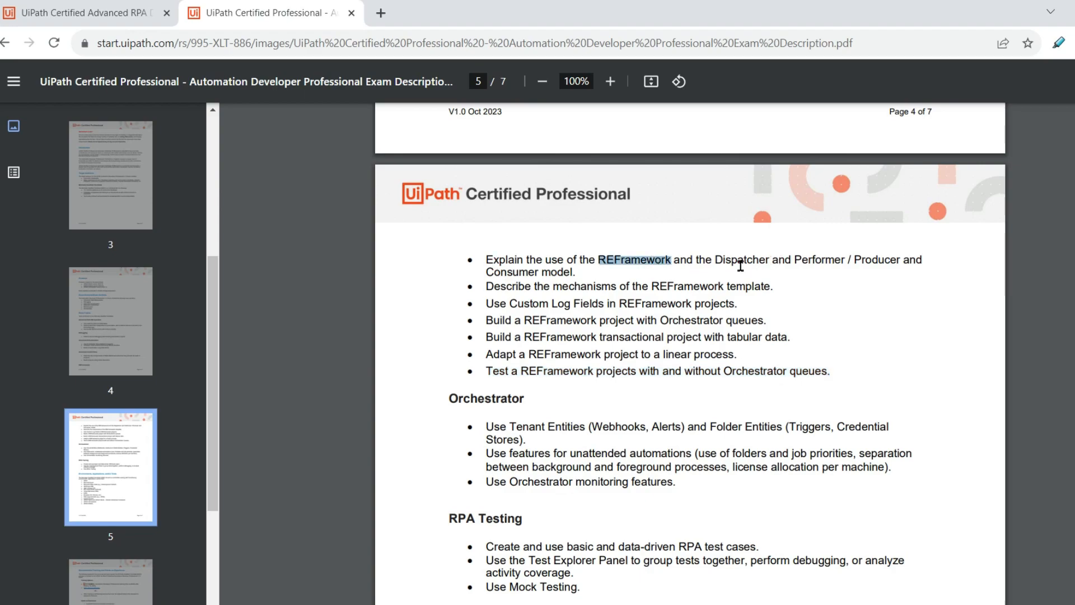
double_click(742, 259)
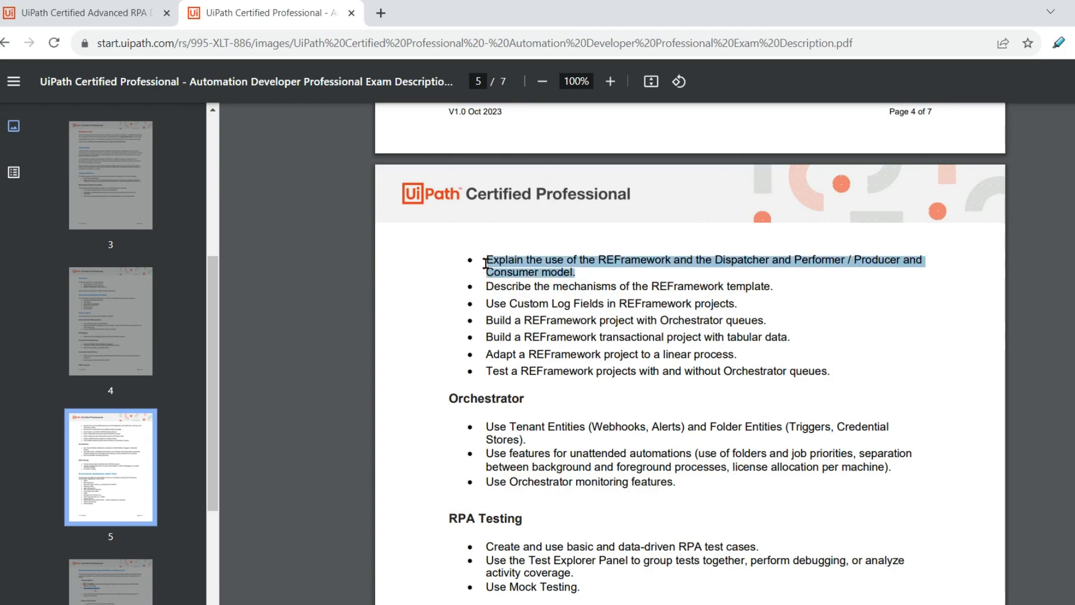
mouse_move(737, 260)
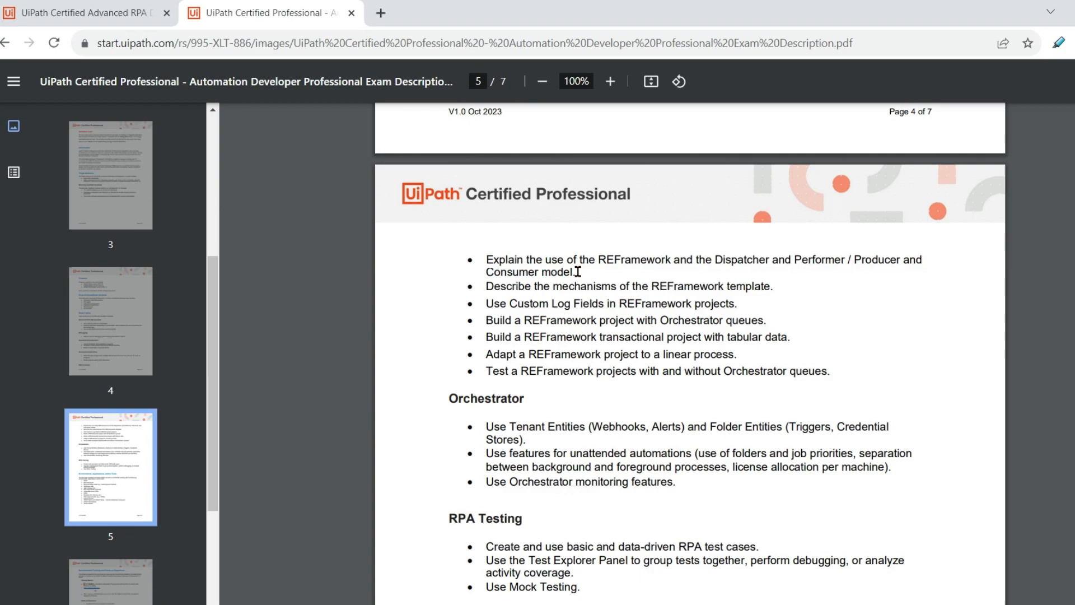
left_click_drag(486, 260, 575, 272)
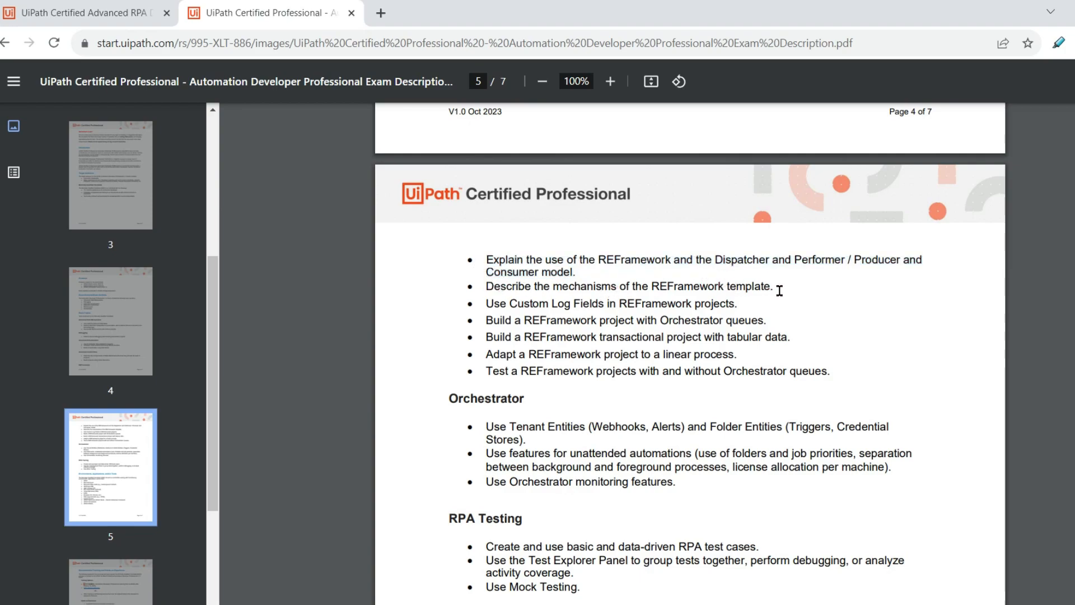
left_click_drag(697, 286, 775, 286)
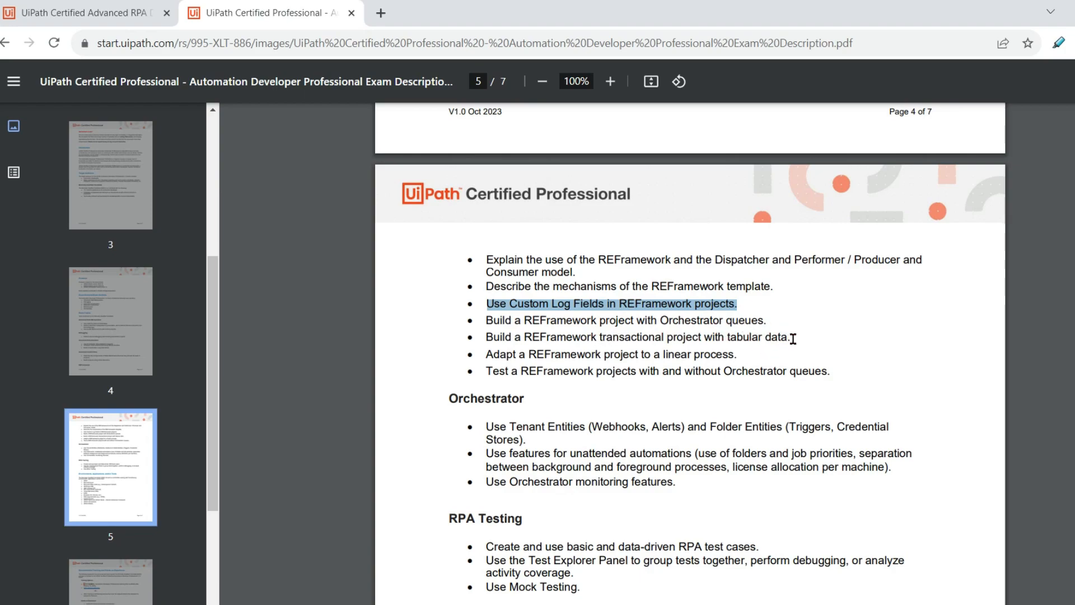
mouse_move(807, 358)
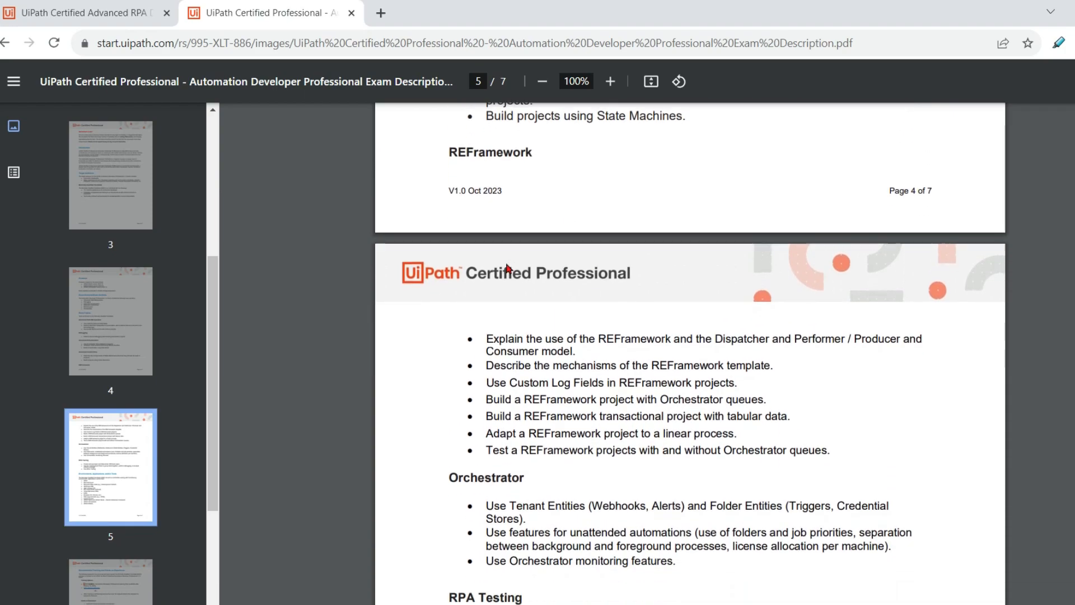
scroll("down", 3)
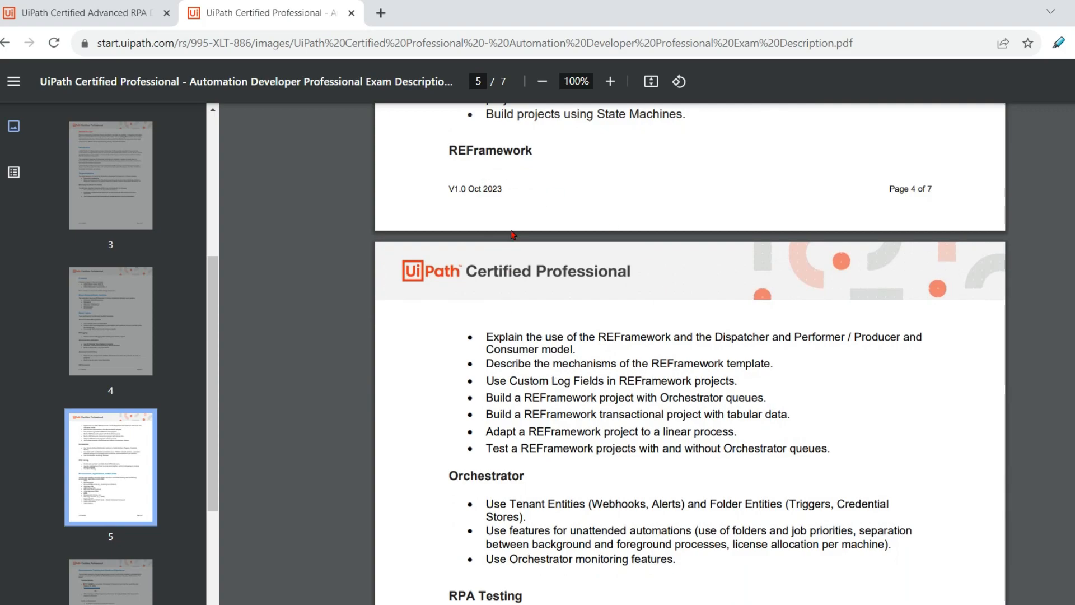
scroll("down", 3)
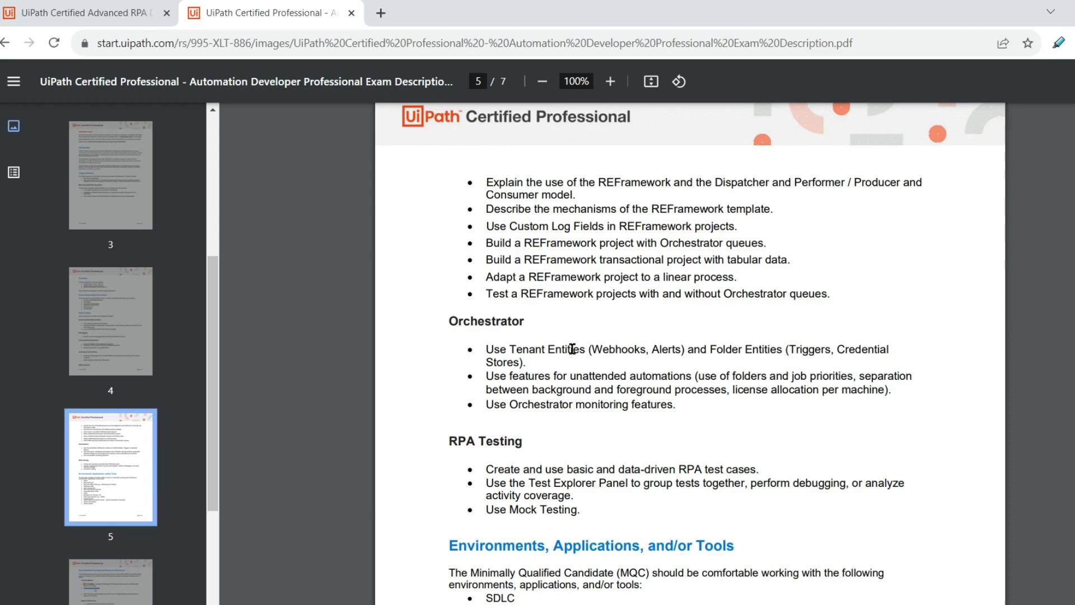
mouse_move(500, 360)
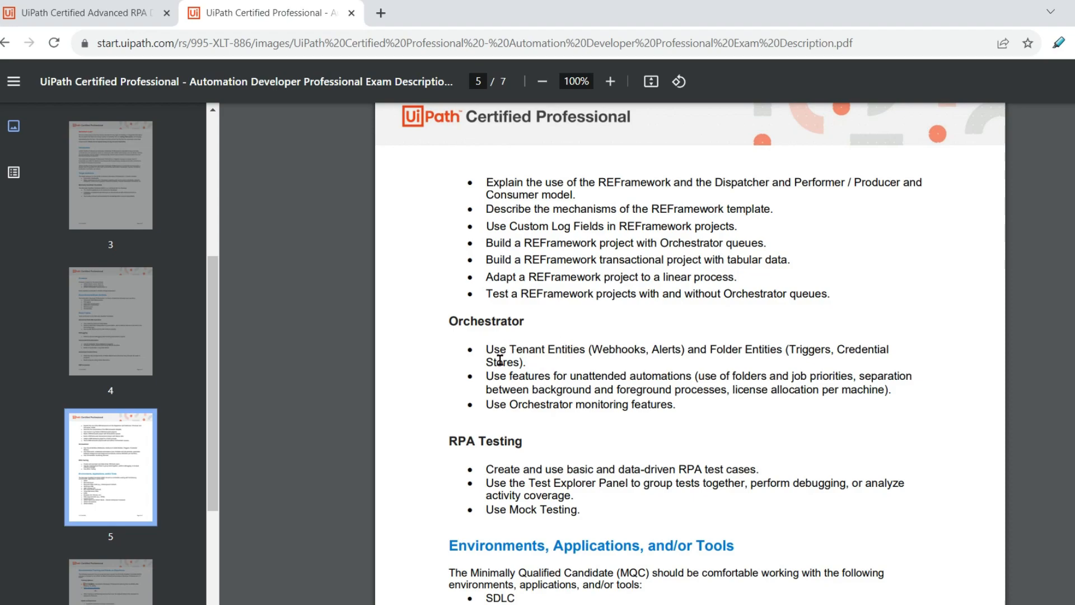
mouse_move(594, 368)
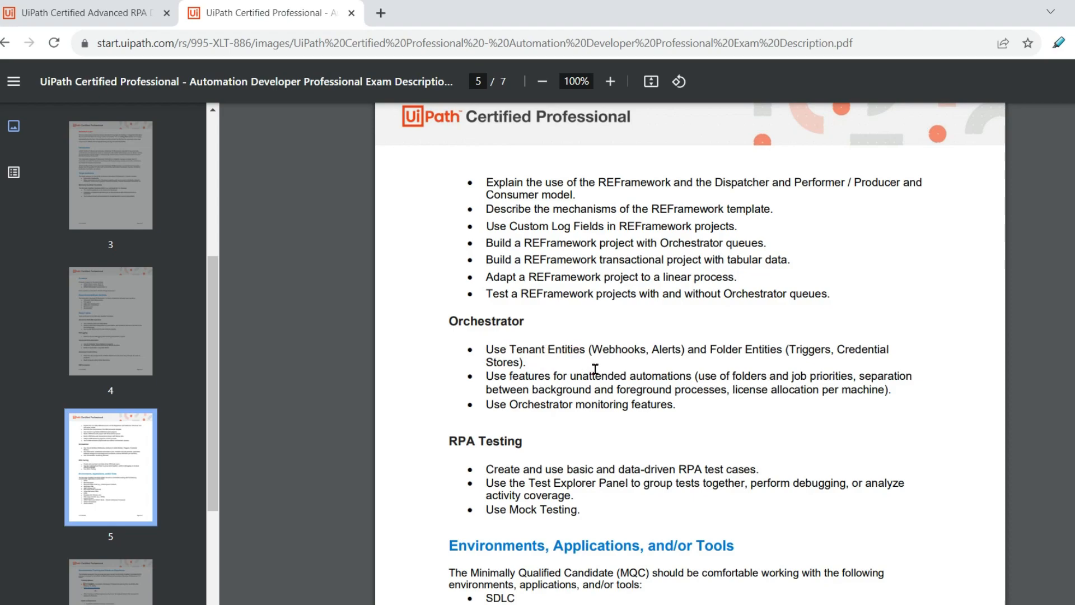
- Highlight the start of the Orchestrator Tenant Entities bullet
double_click(618, 349)
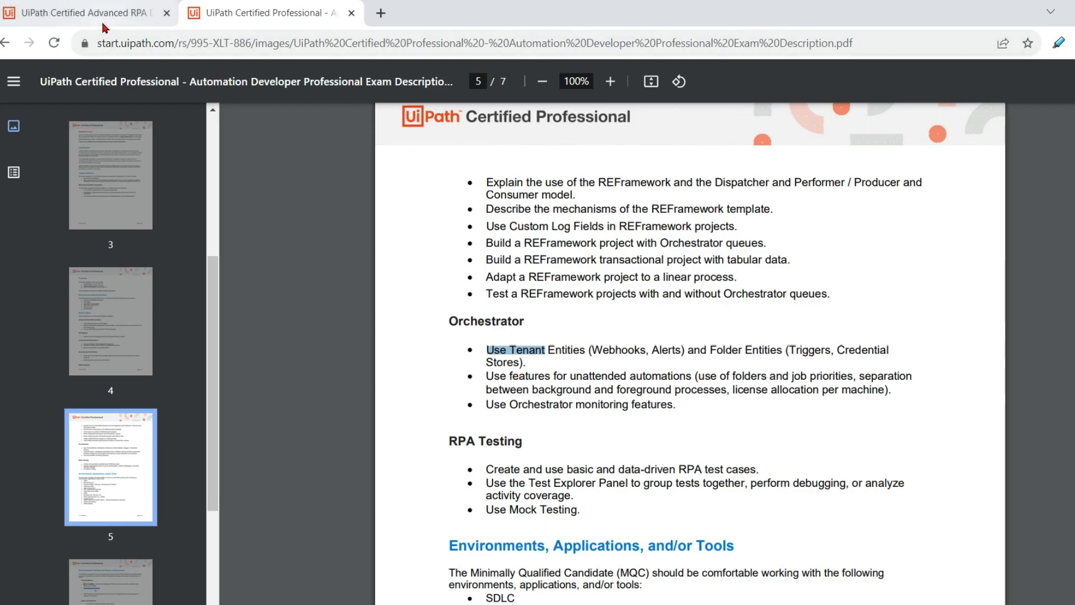
- Scroll the old exam PDF down to page 5's Advanced Orchestrator Functions section
left_click(83, 13)
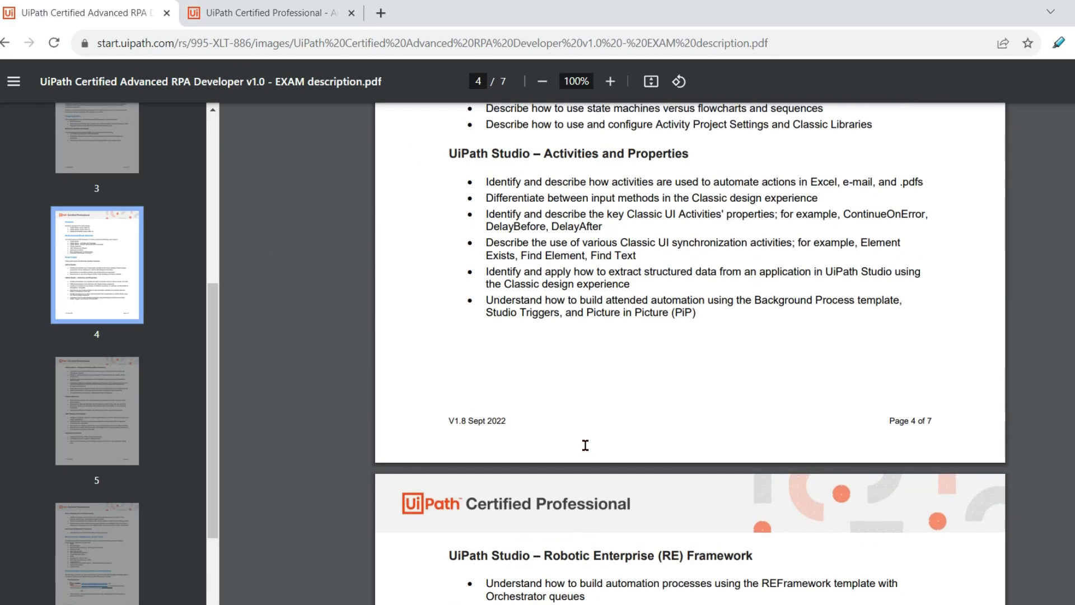
scroll("down", 3)
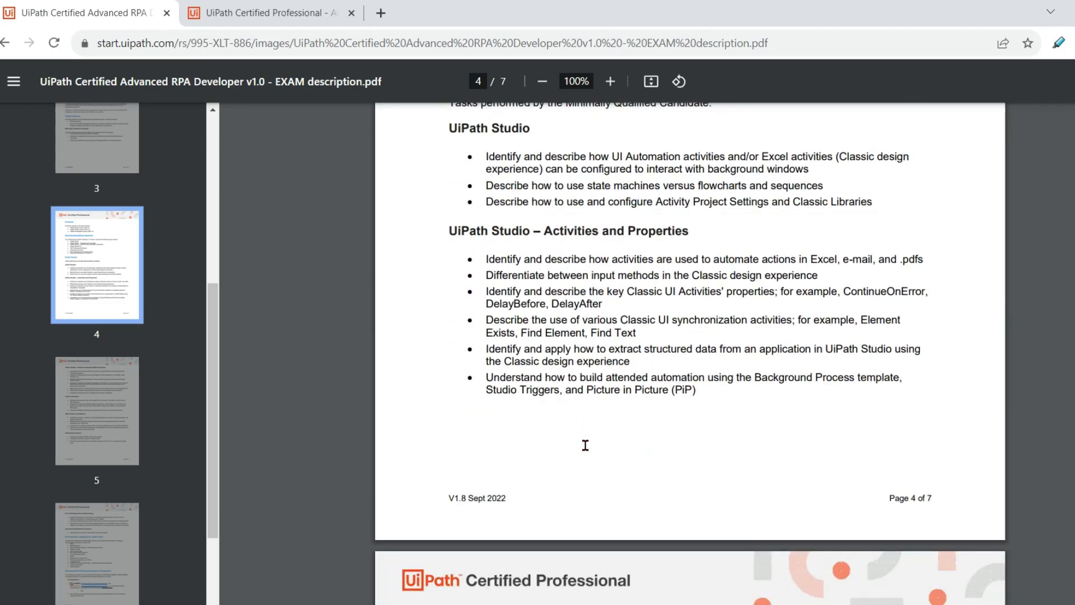
scroll("down", 3)
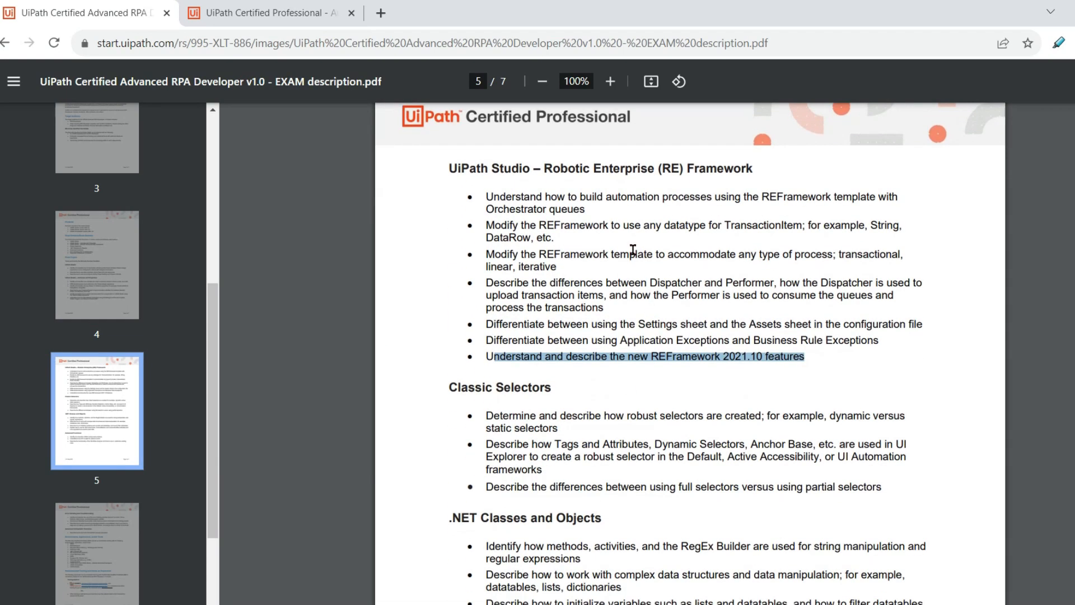
scroll("down", 3)
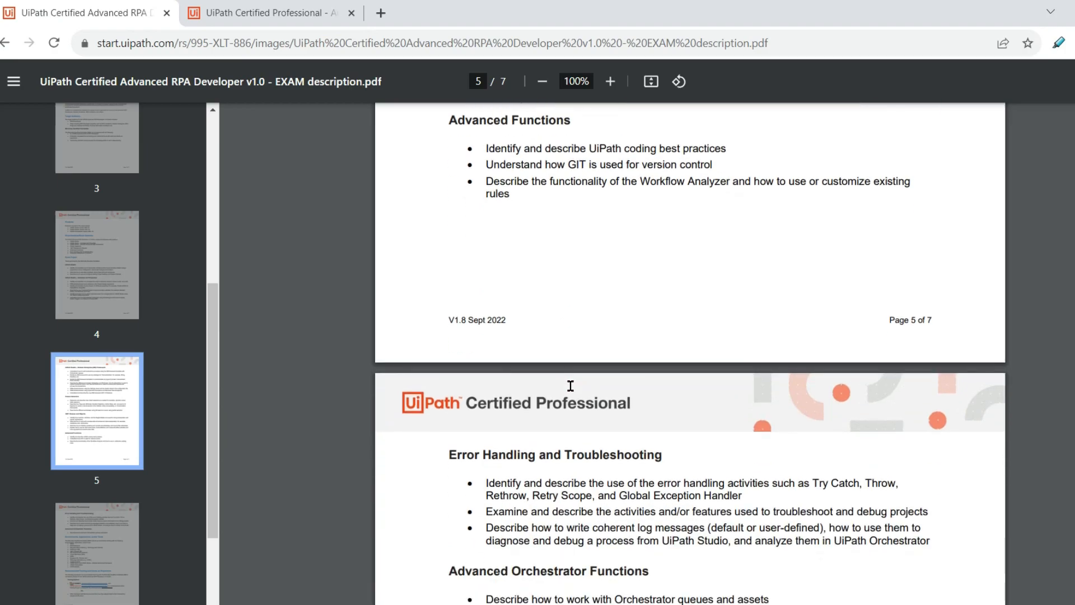
scroll("down", 3)
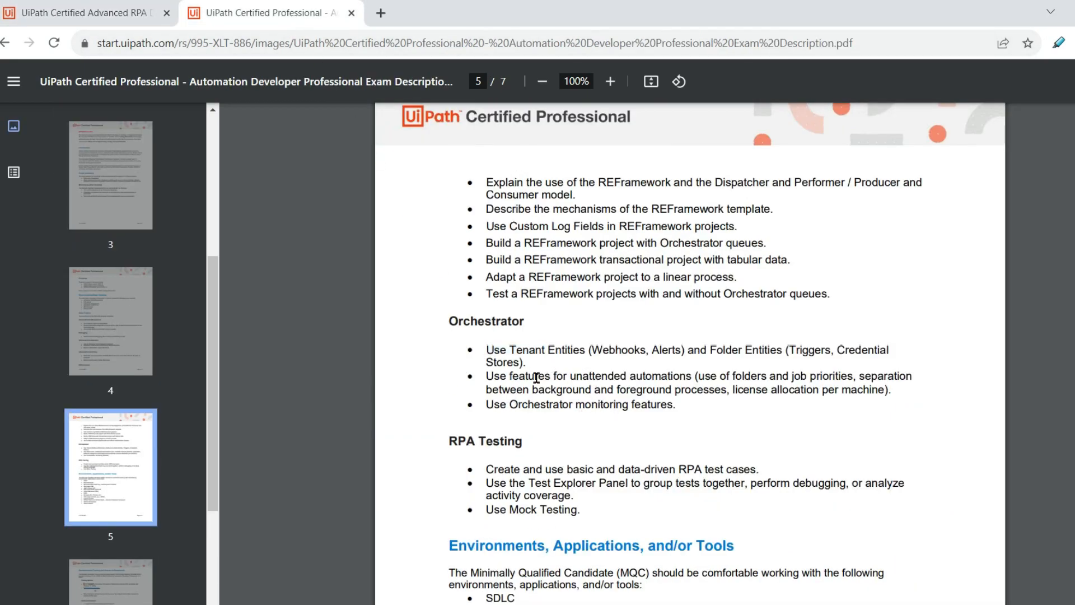
- Highlight the Orchestrator monitoring topic, RPA Testing heading and Test Explorer Panel topic
left_click_drag(487, 375, 654, 376)
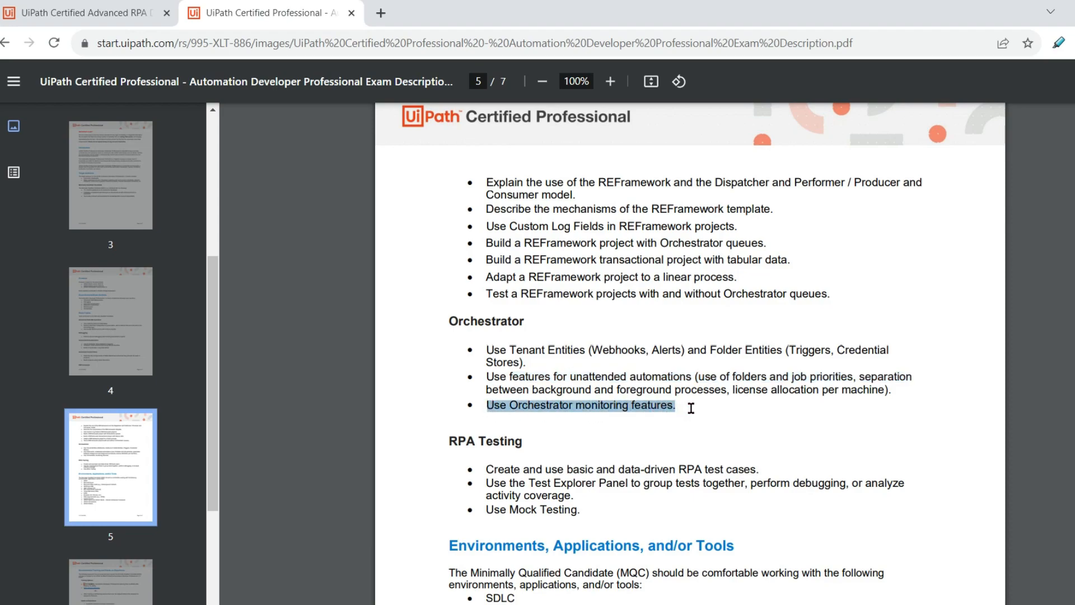
scroll("down", 3)
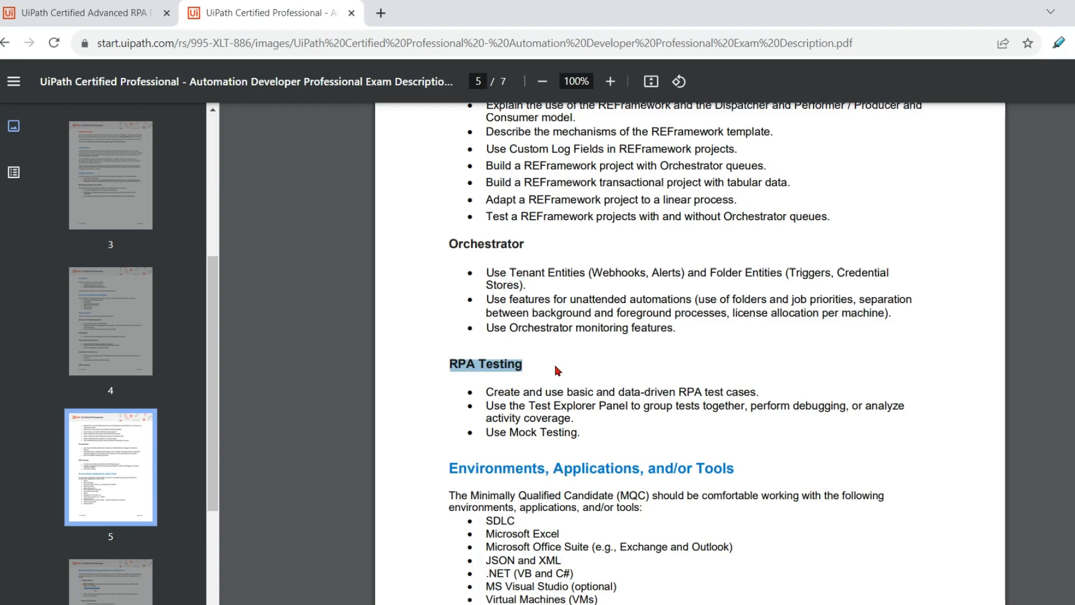
left_click_drag(486, 391, 631, 391)
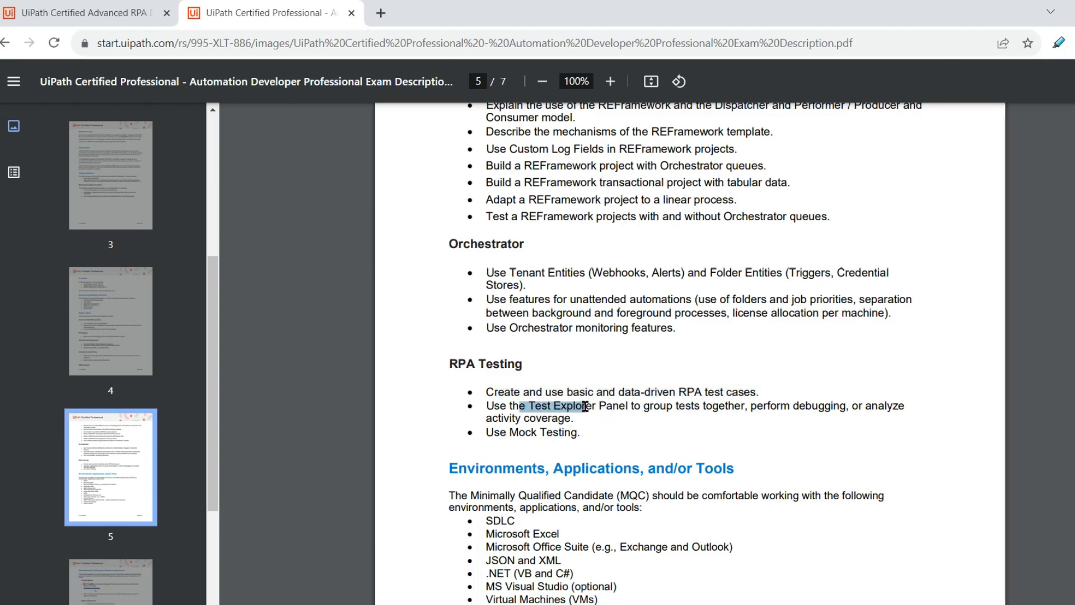
left_click_drag(586, 406, 752, 405)
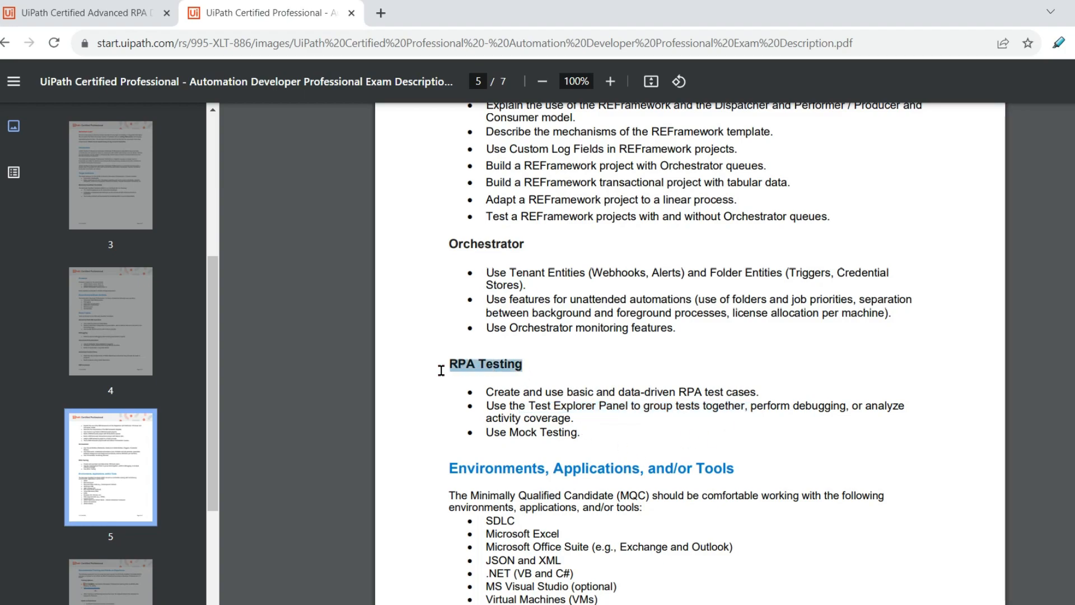
scroll("down", 3)
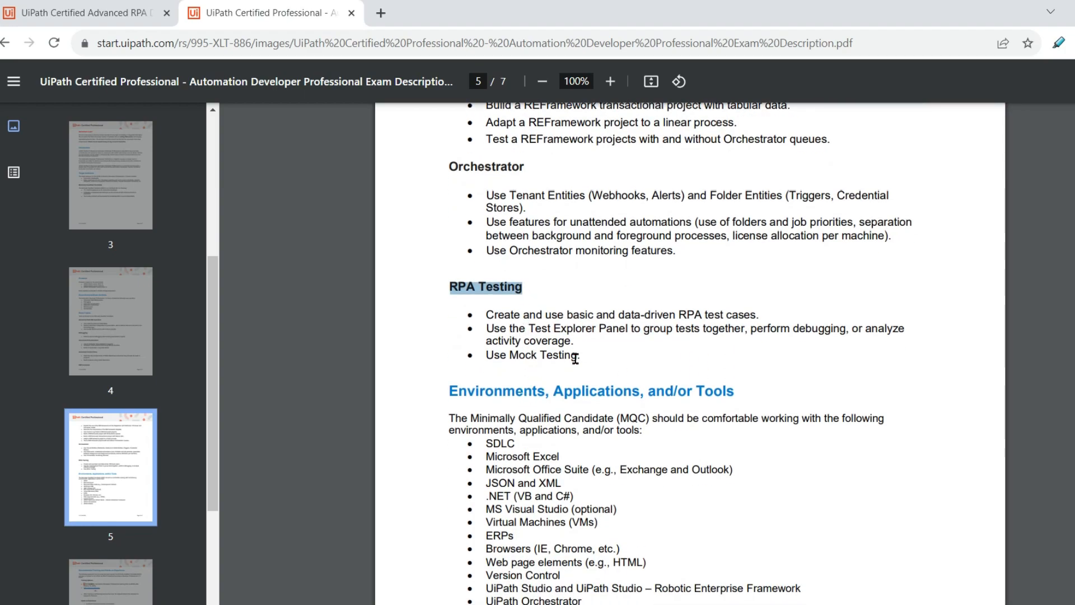
scroll("down", 3)
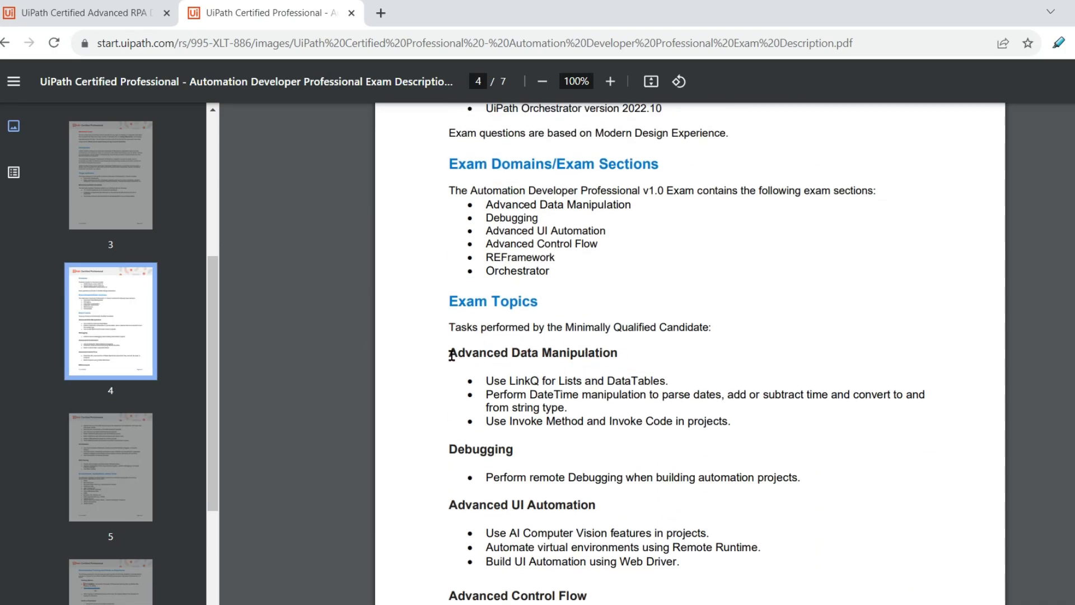
- Scroll through pages 5–7, then highlight 'Automation Developer Professional Learning Plan' on page 6
scroll("down", 3)
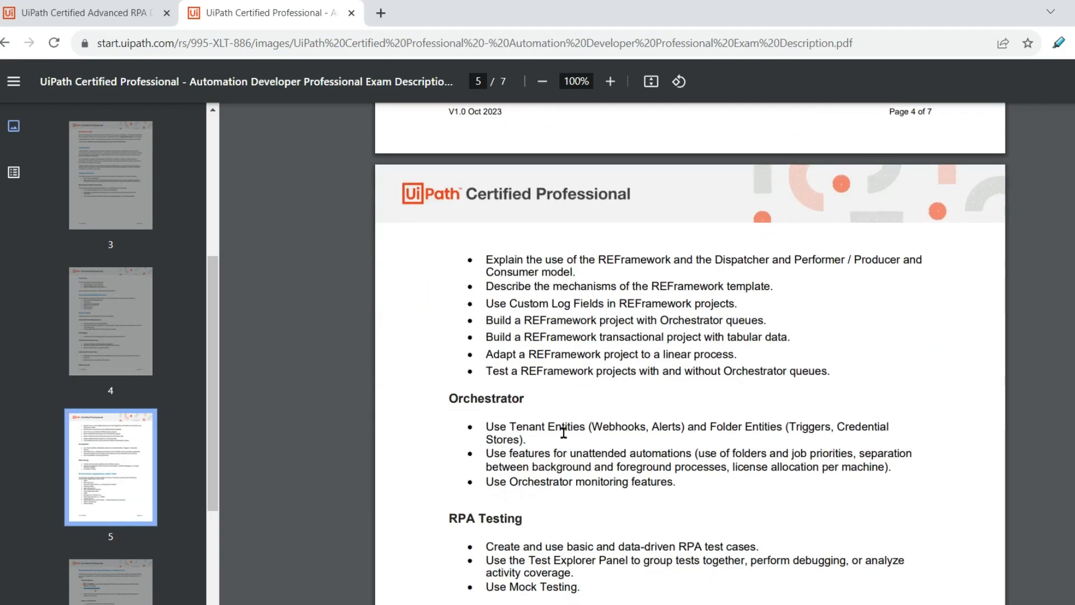
scroll("down", 3)
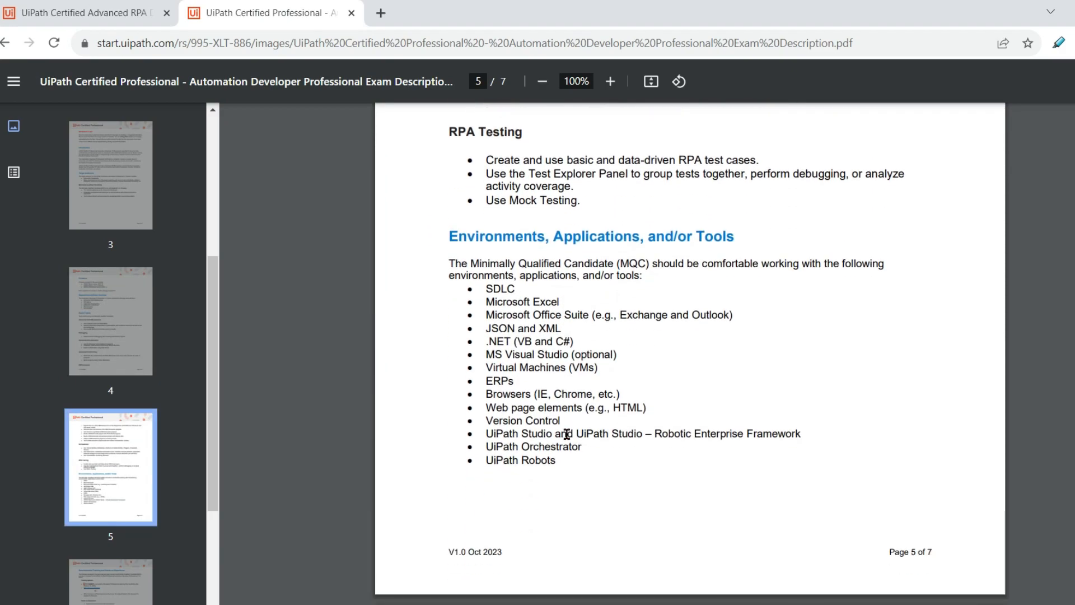
scroll("down", 3)
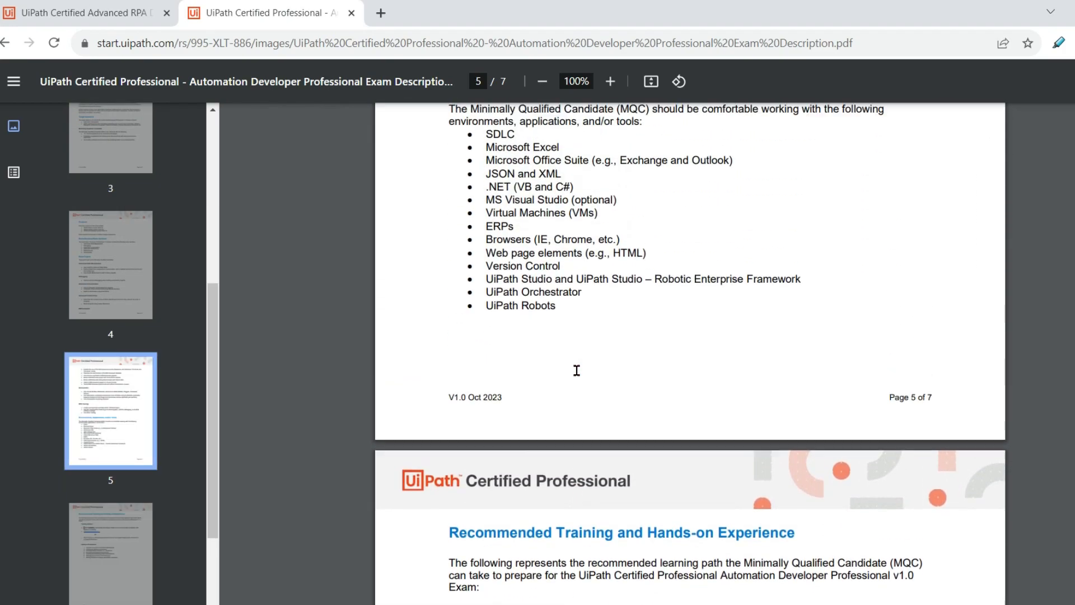
scroll("down", 3)
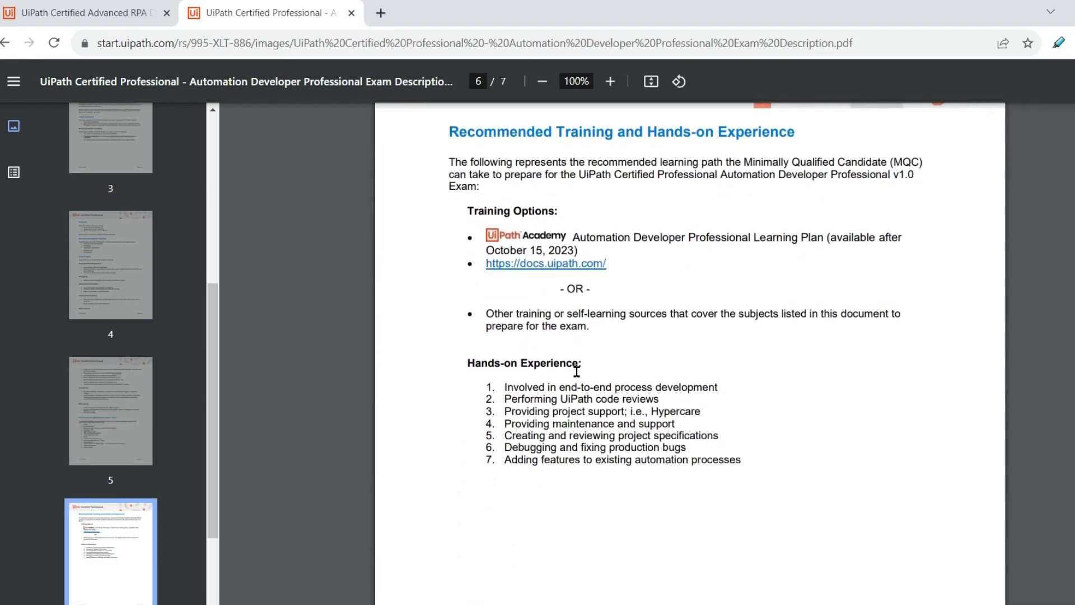
scroll("down", 3)
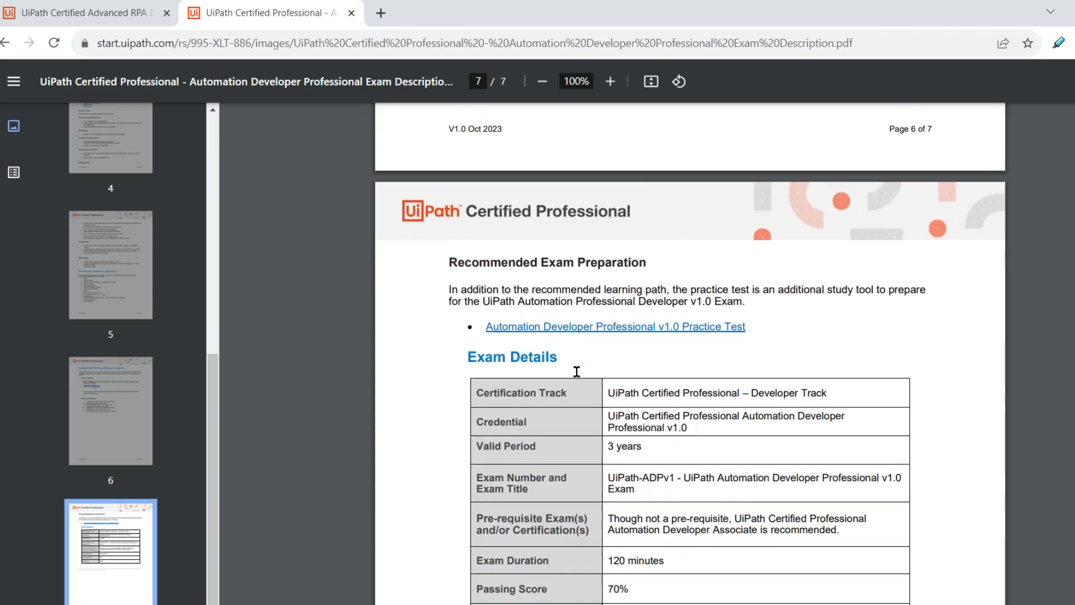
scroll("down", 3)
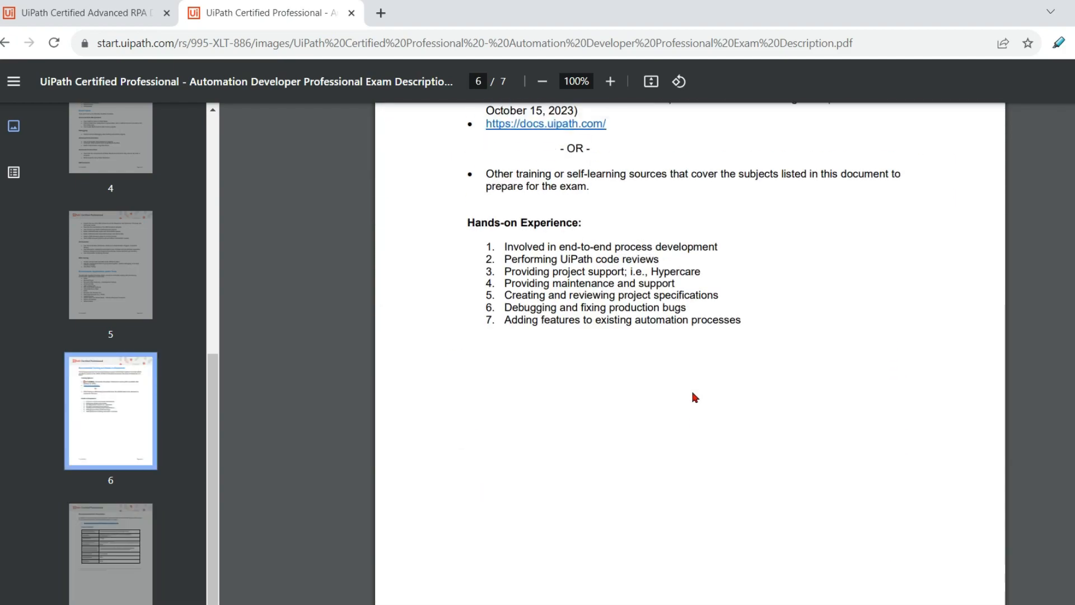
scroll("up", 3)
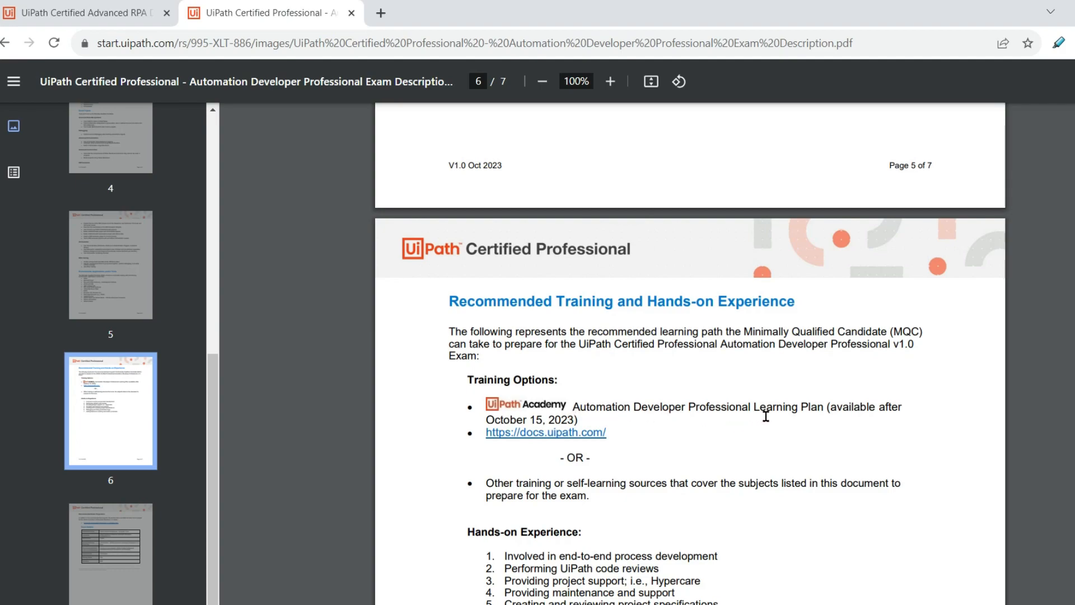
mouse_move(761, 428)
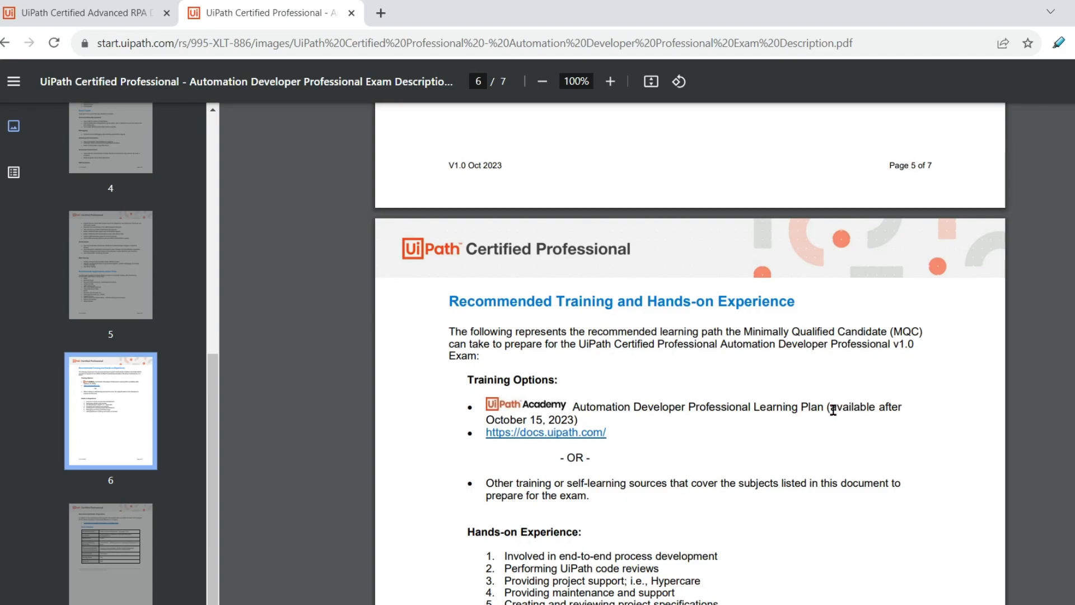
mouse_move(575, 421)
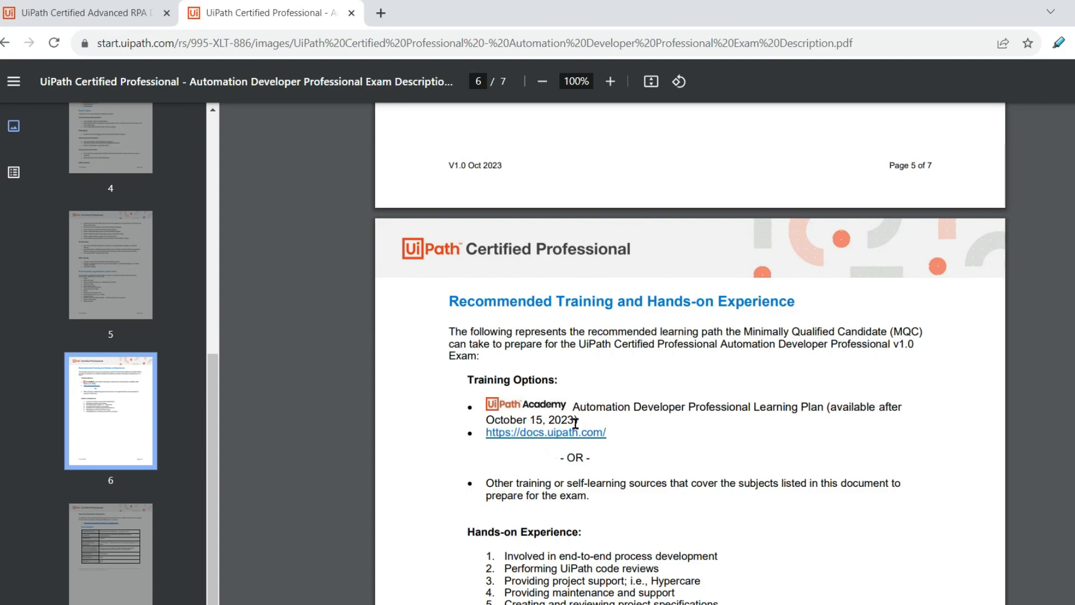
left_click_drag(574, 406, 732, 412)
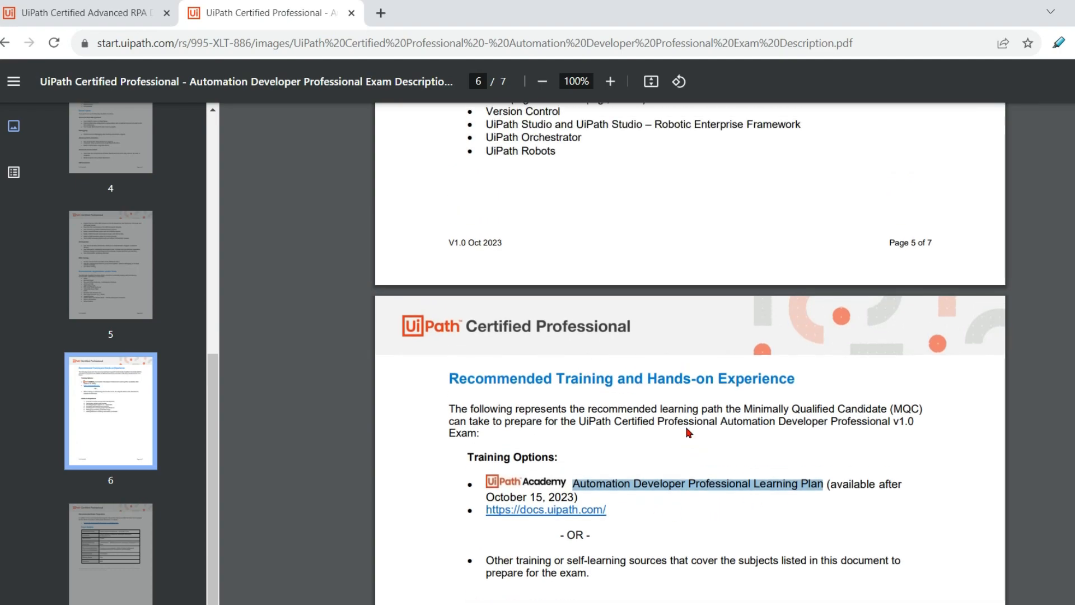
mouse_move(681, 477)
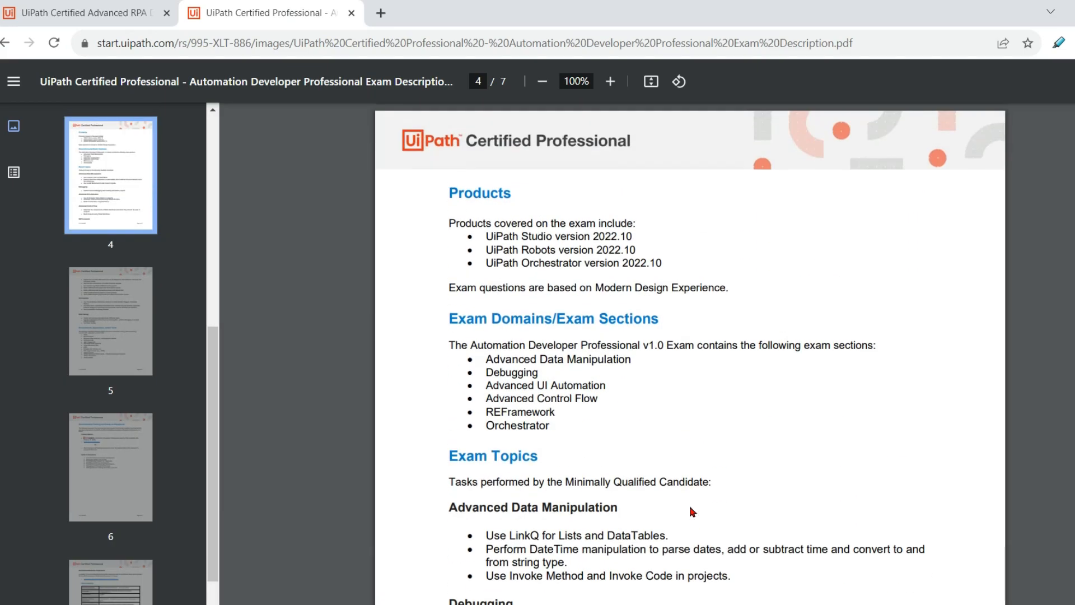
- Scroll between pages 4 and 6, settling on page 5's Environments, Applications, and/or Tools list
scroll("down", 3)
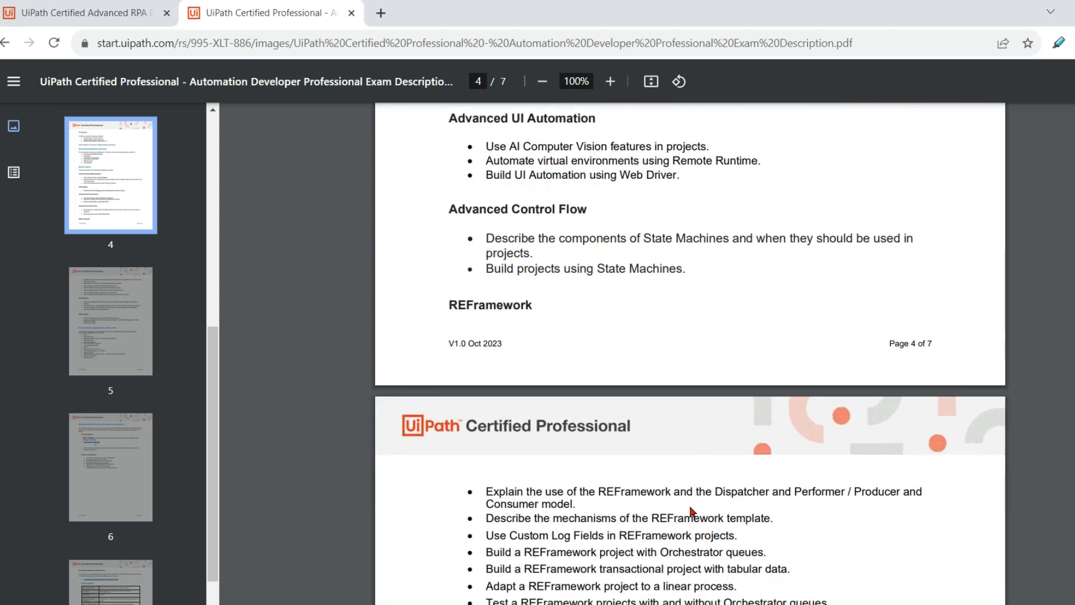
scroll("down", 3)
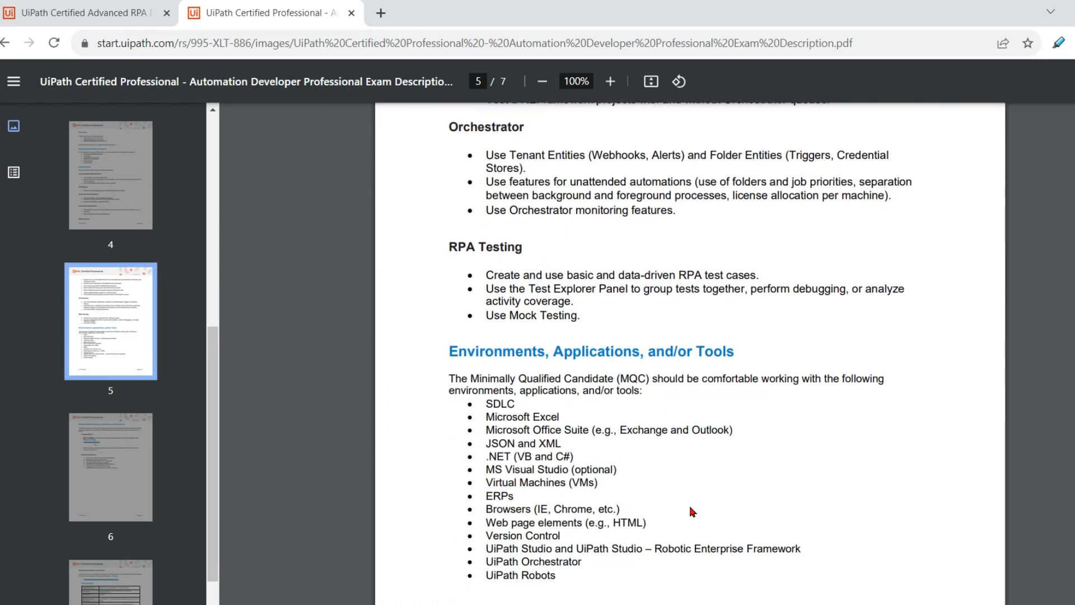
scroll("up", 3)
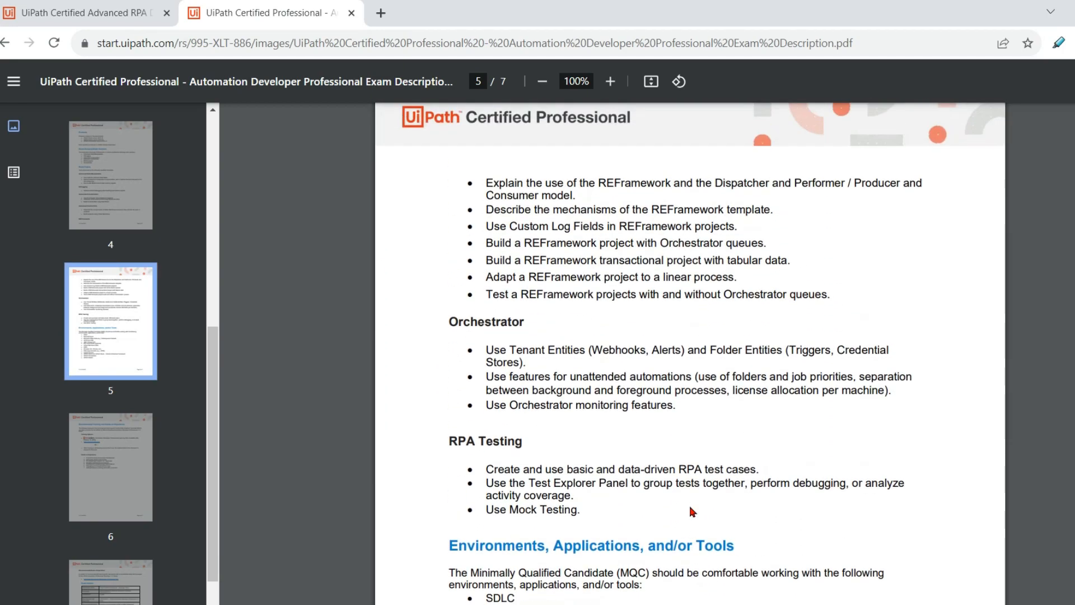
scroll("up", 3)
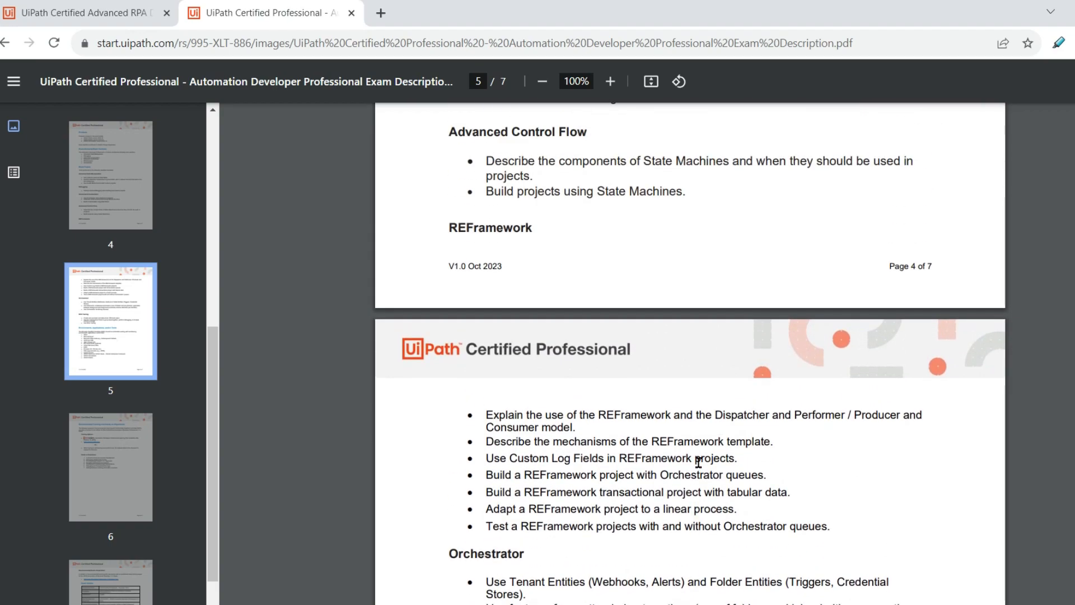
mouse_move(569, 229)
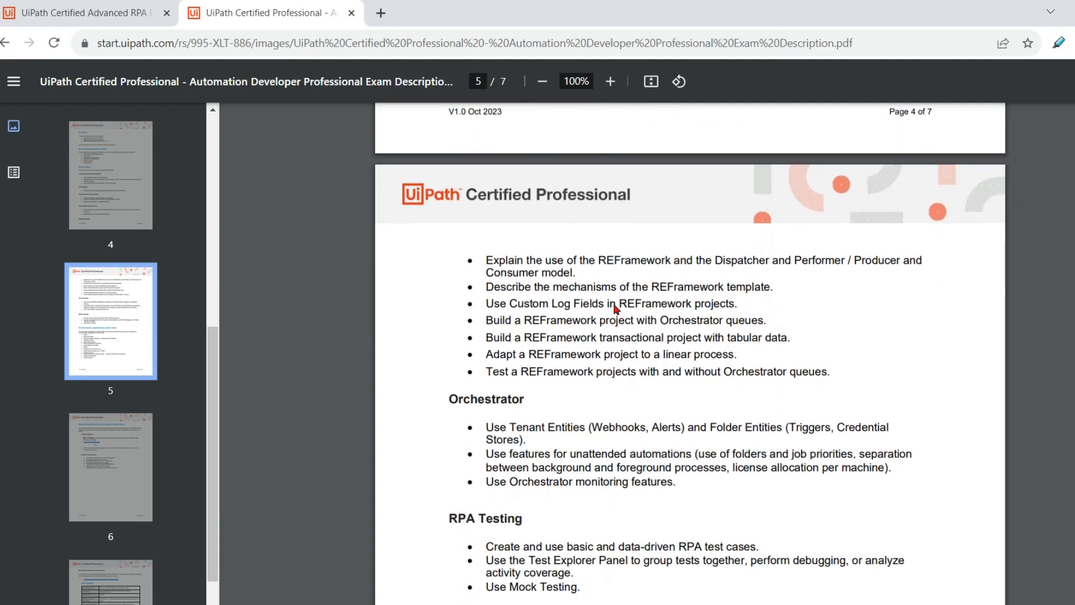
scroll("down", 3)
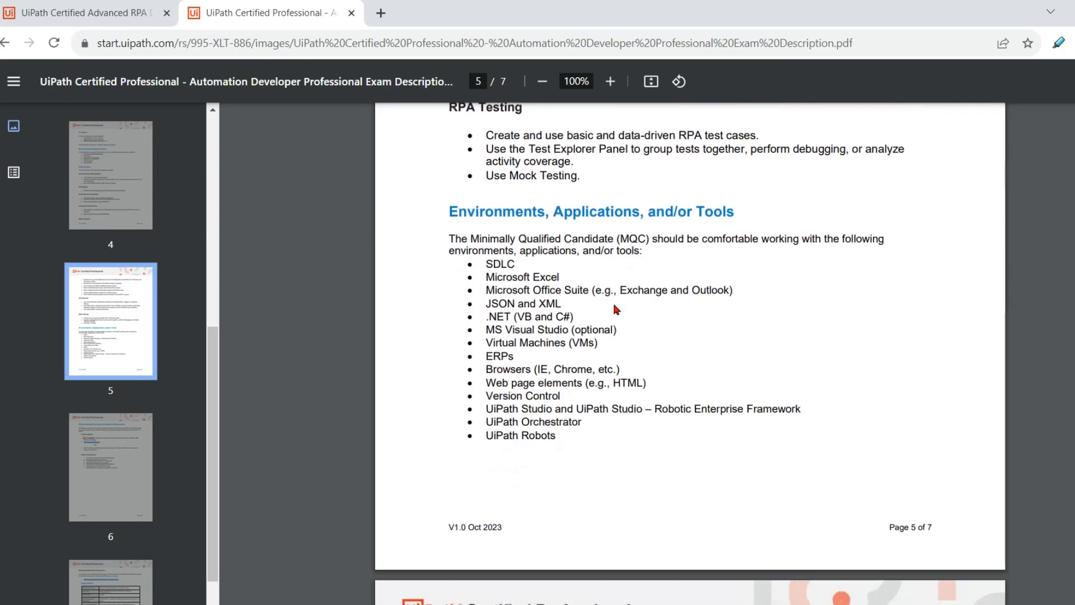
scroll("down", 3)
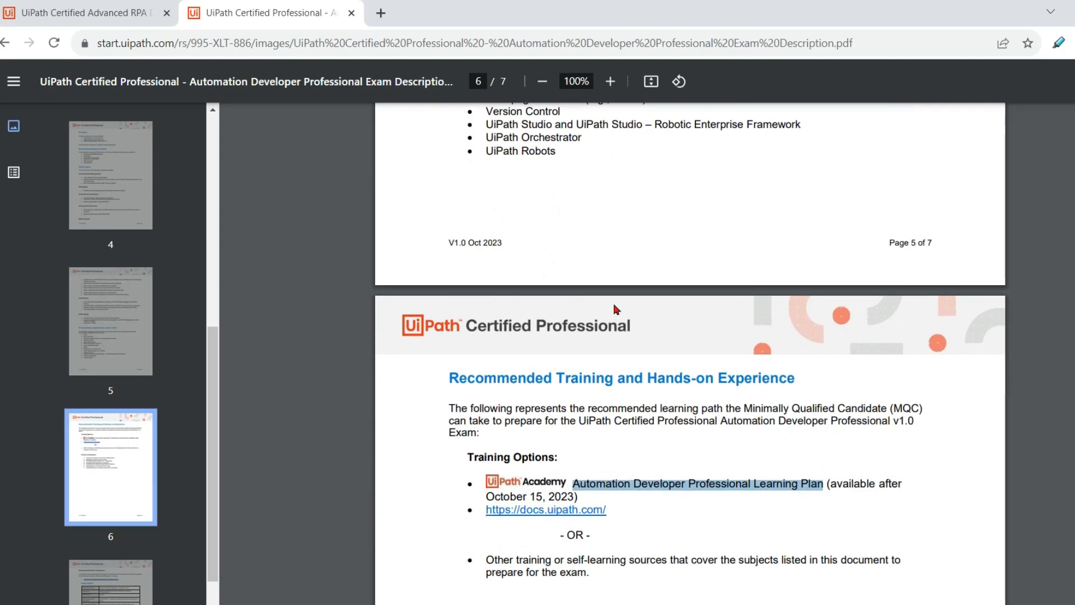
scroll("down", 3)
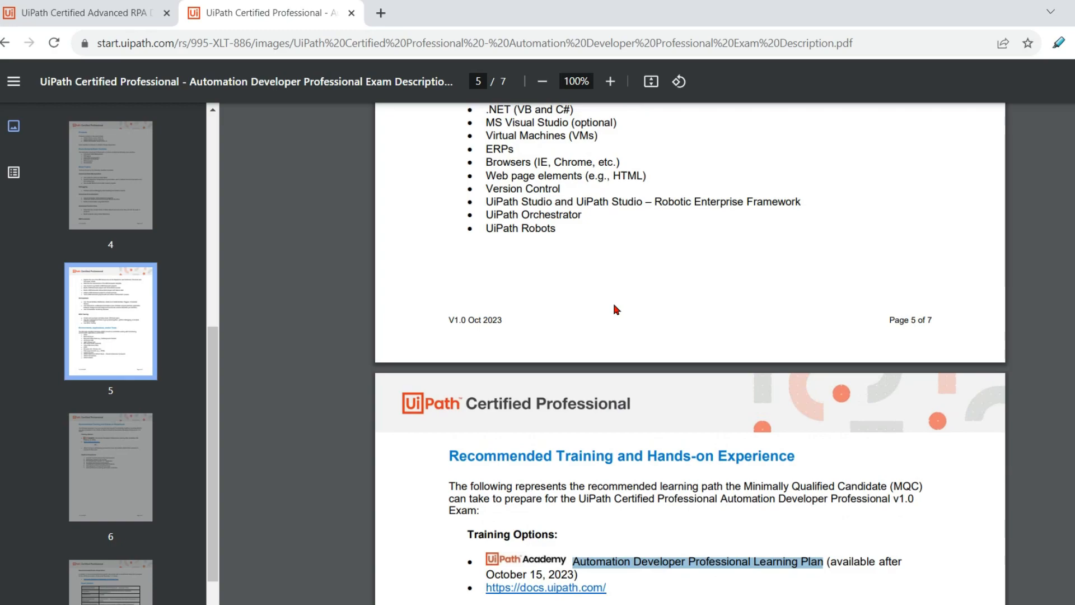
scroll("up", 3)
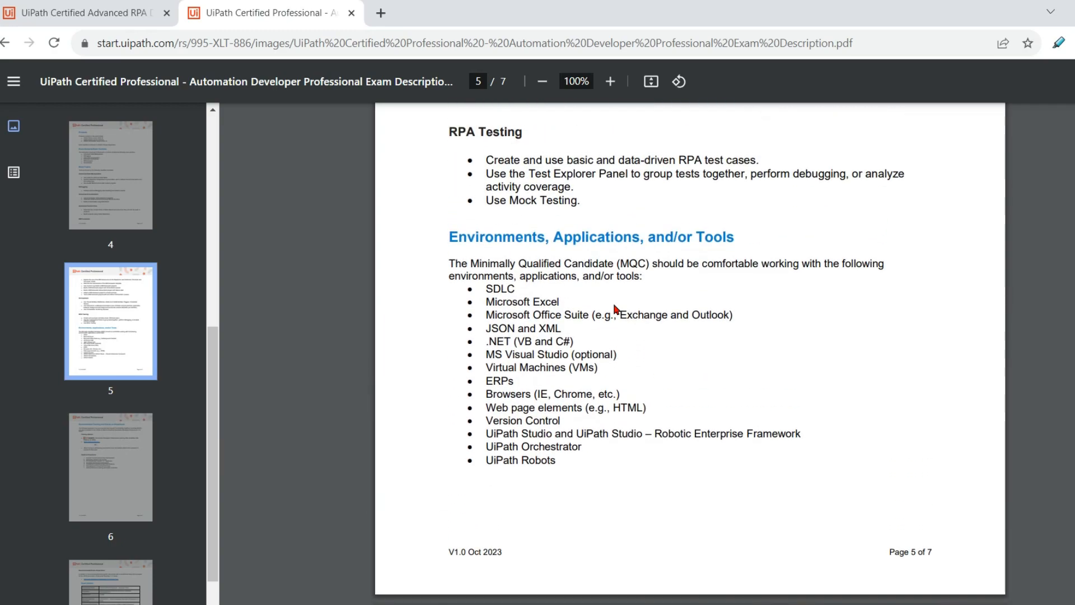